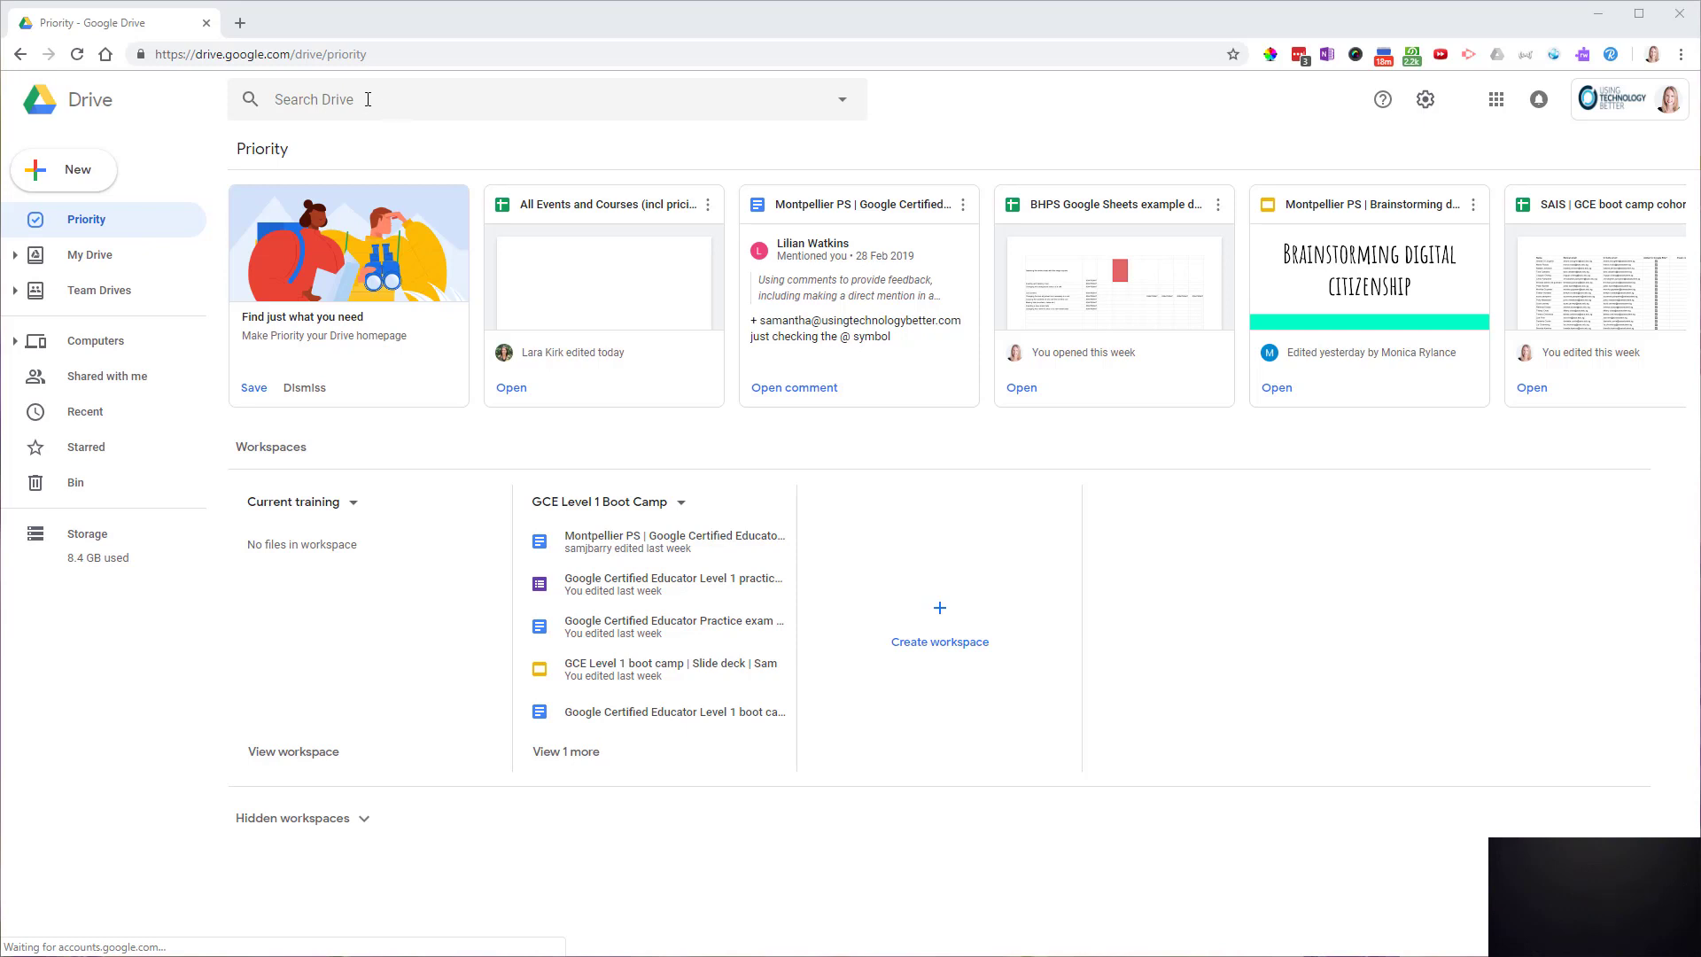
- Open the Search Drive suggestions showing recent searches, people and file types
{"action": "left_click", "coordinate": [435, 99]}
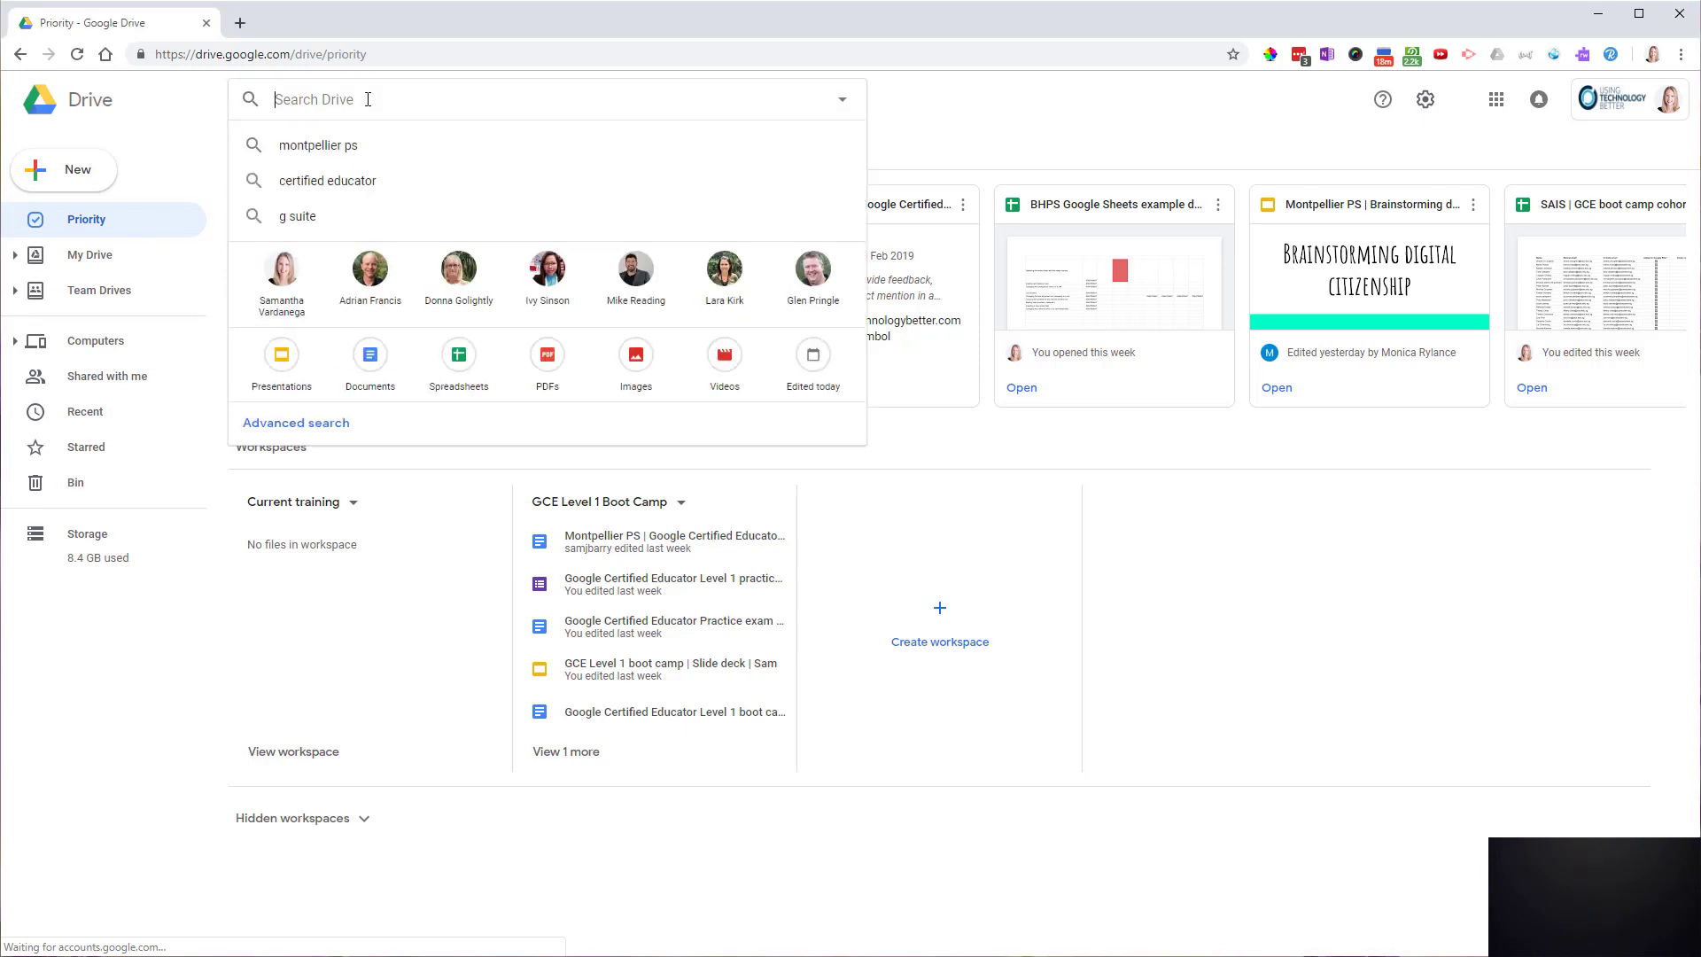
{"action": "mouse_move", "coordinate": [330, 169]}
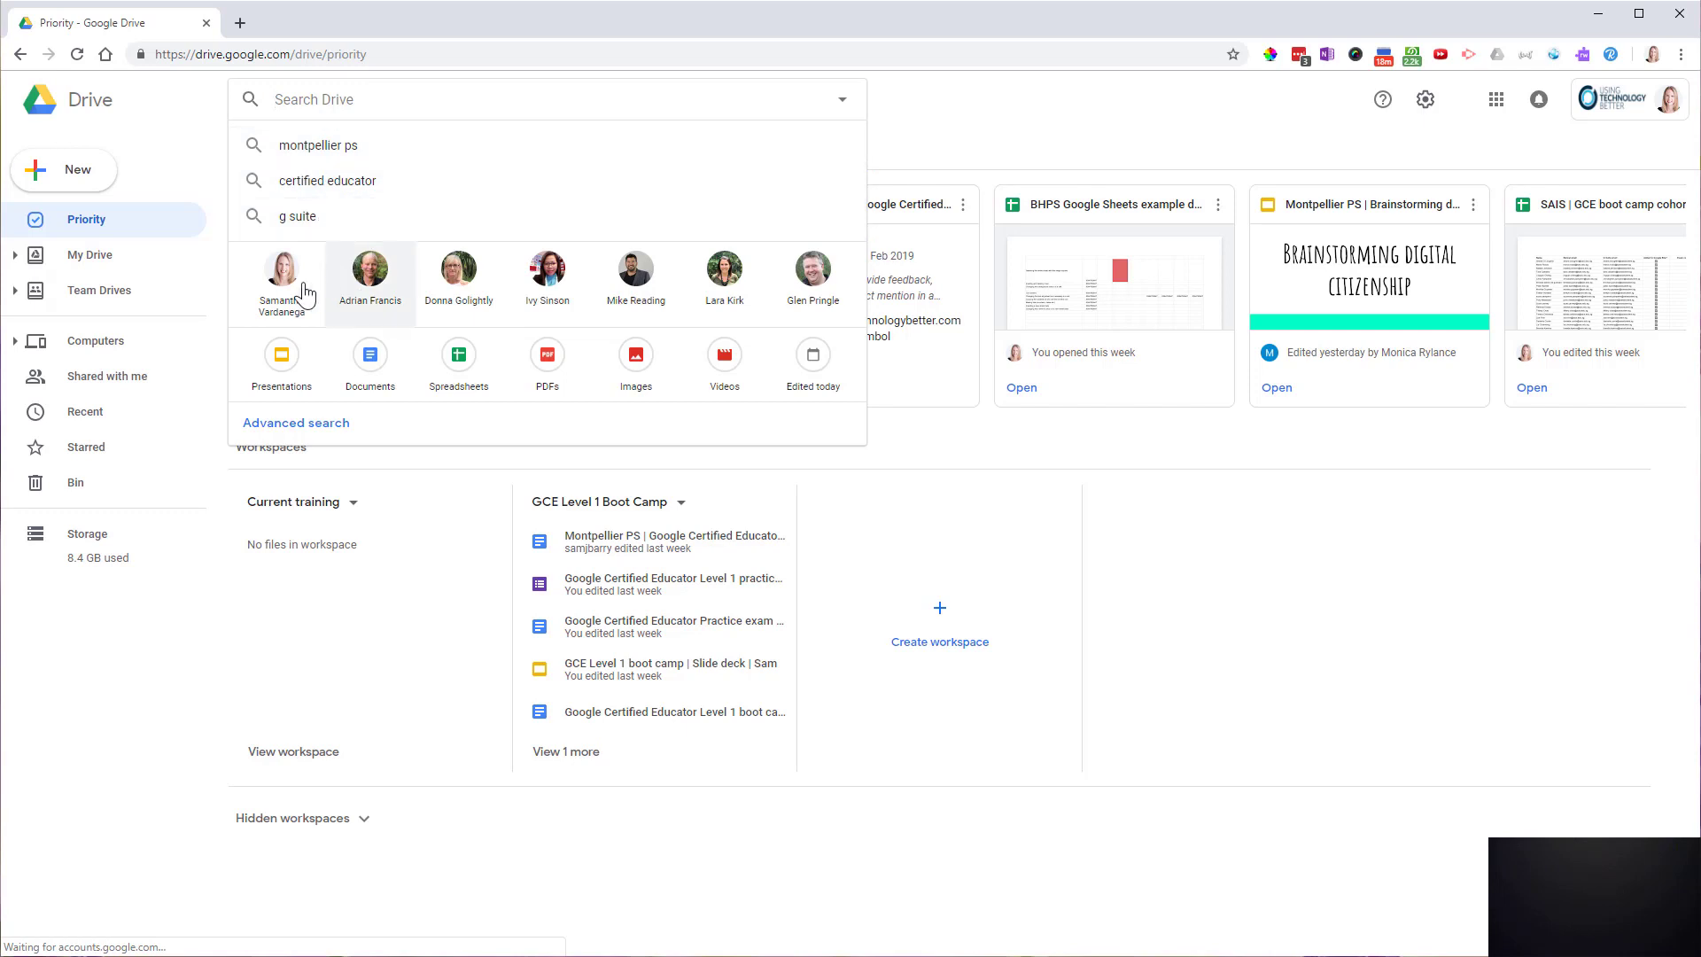
{"action": "mouse_move", "coordinate": [808, 293]}
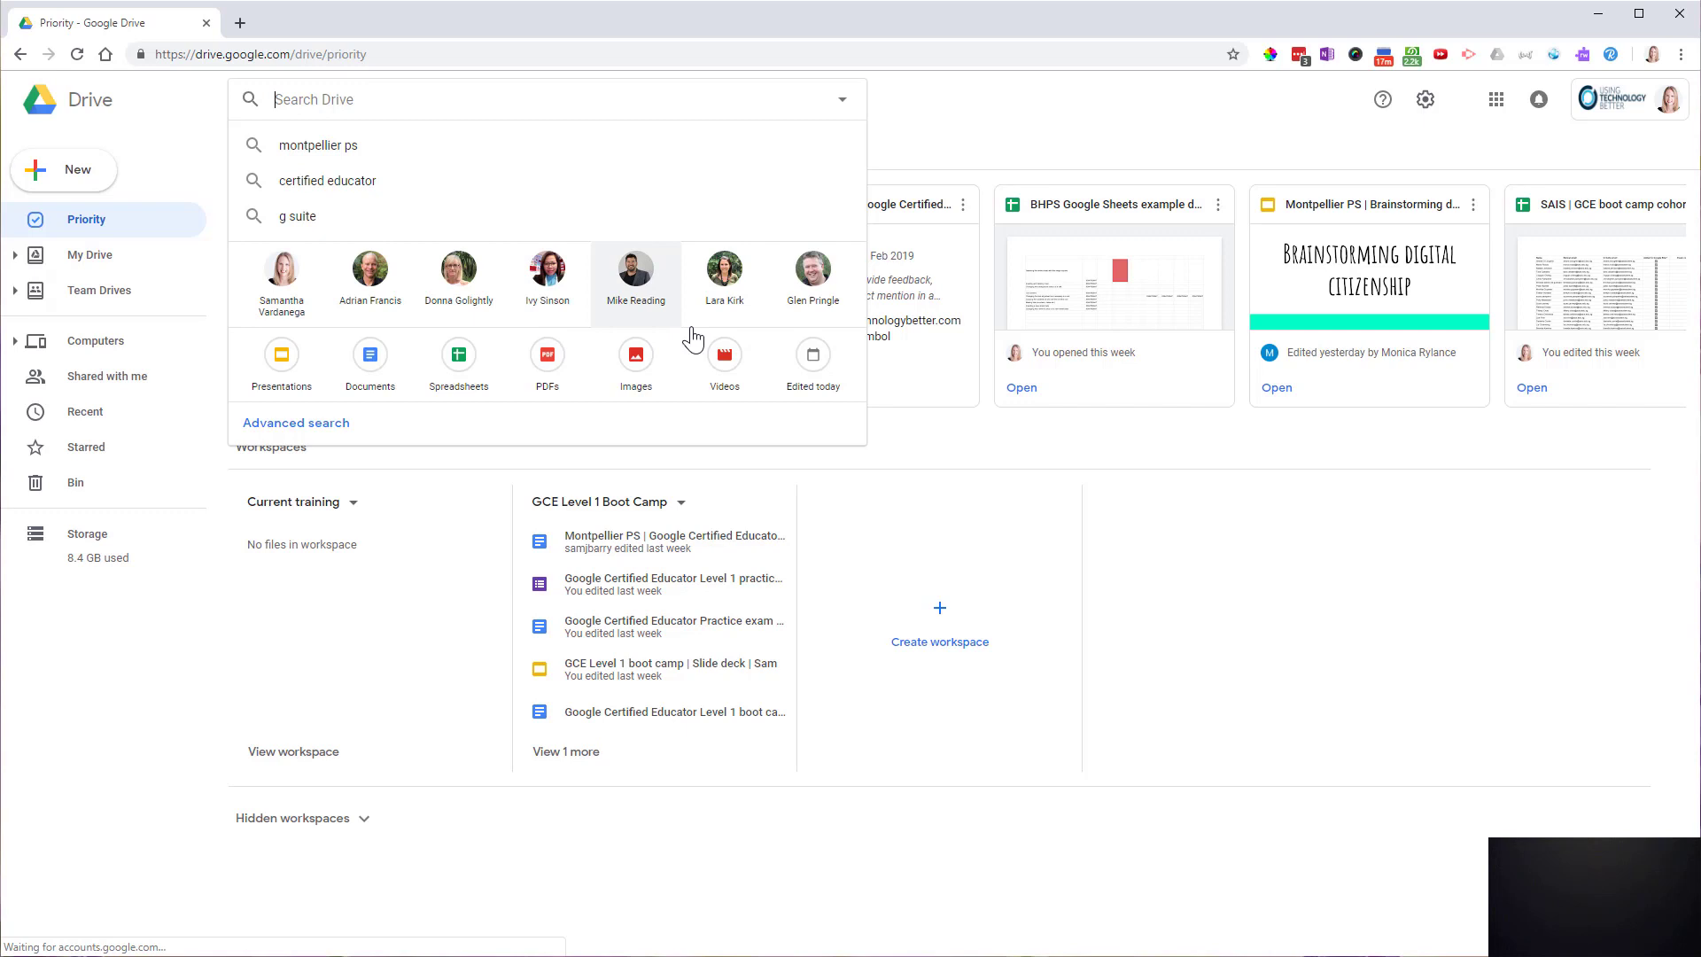
- Search for files owned by a suggested contact
{"action": "left_click", "coordinate": [724, 269]}
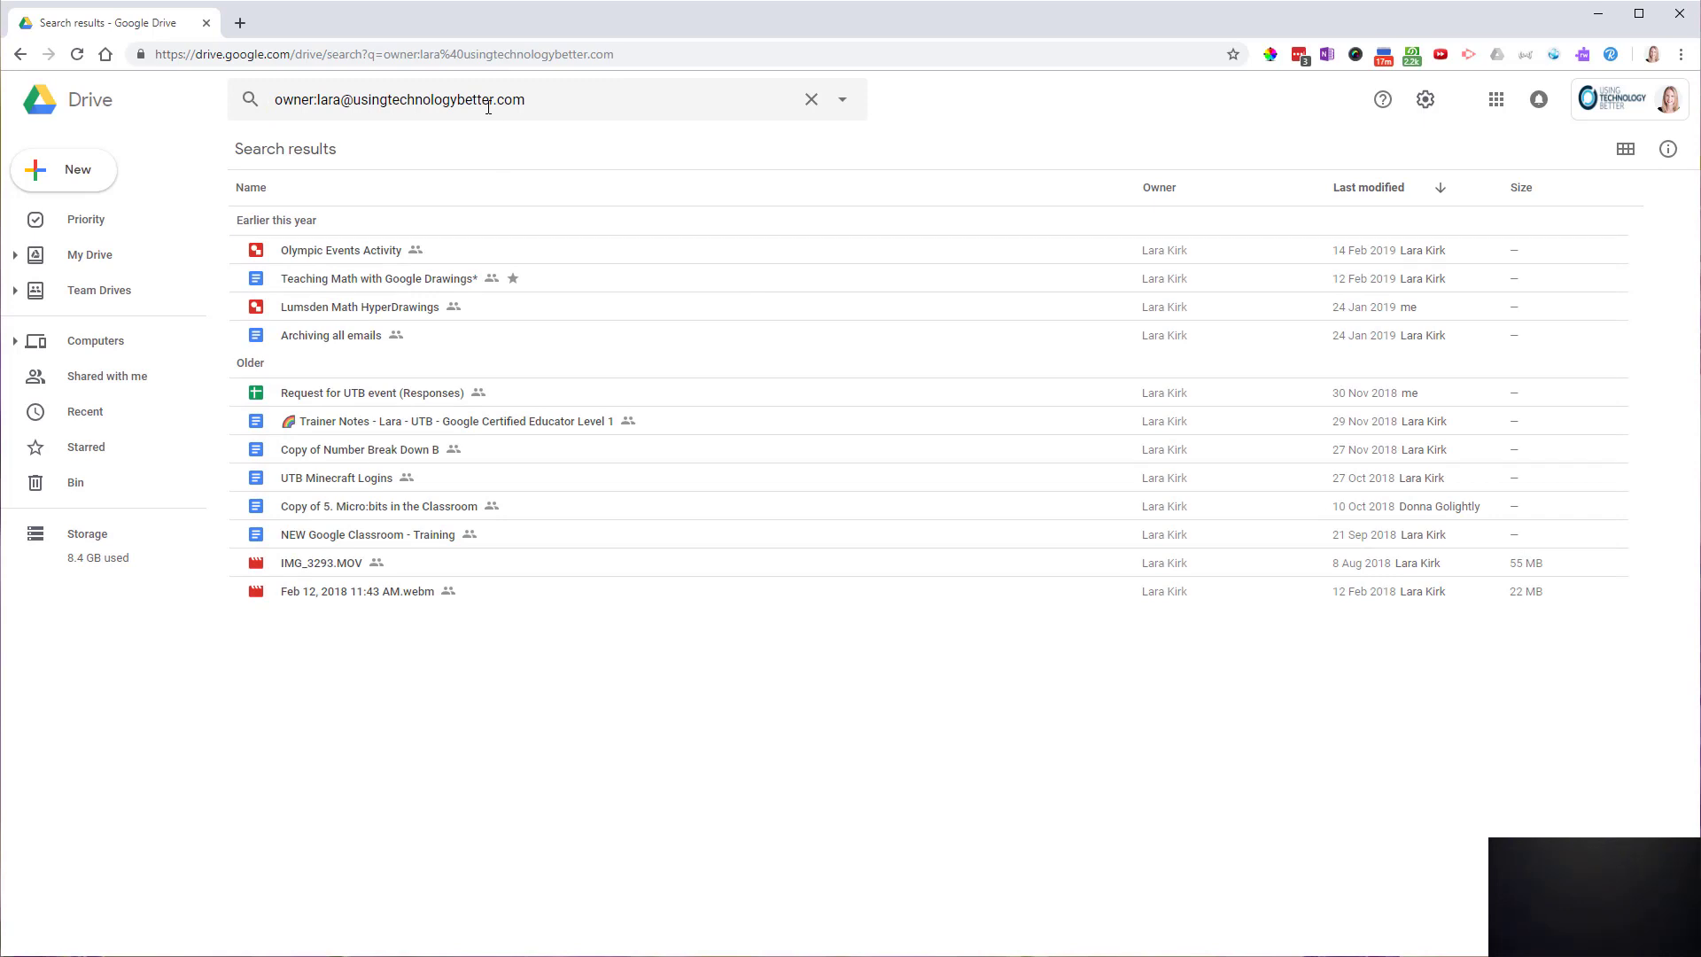
{"action": "mouse_move", "coordinate": [811, 98]}
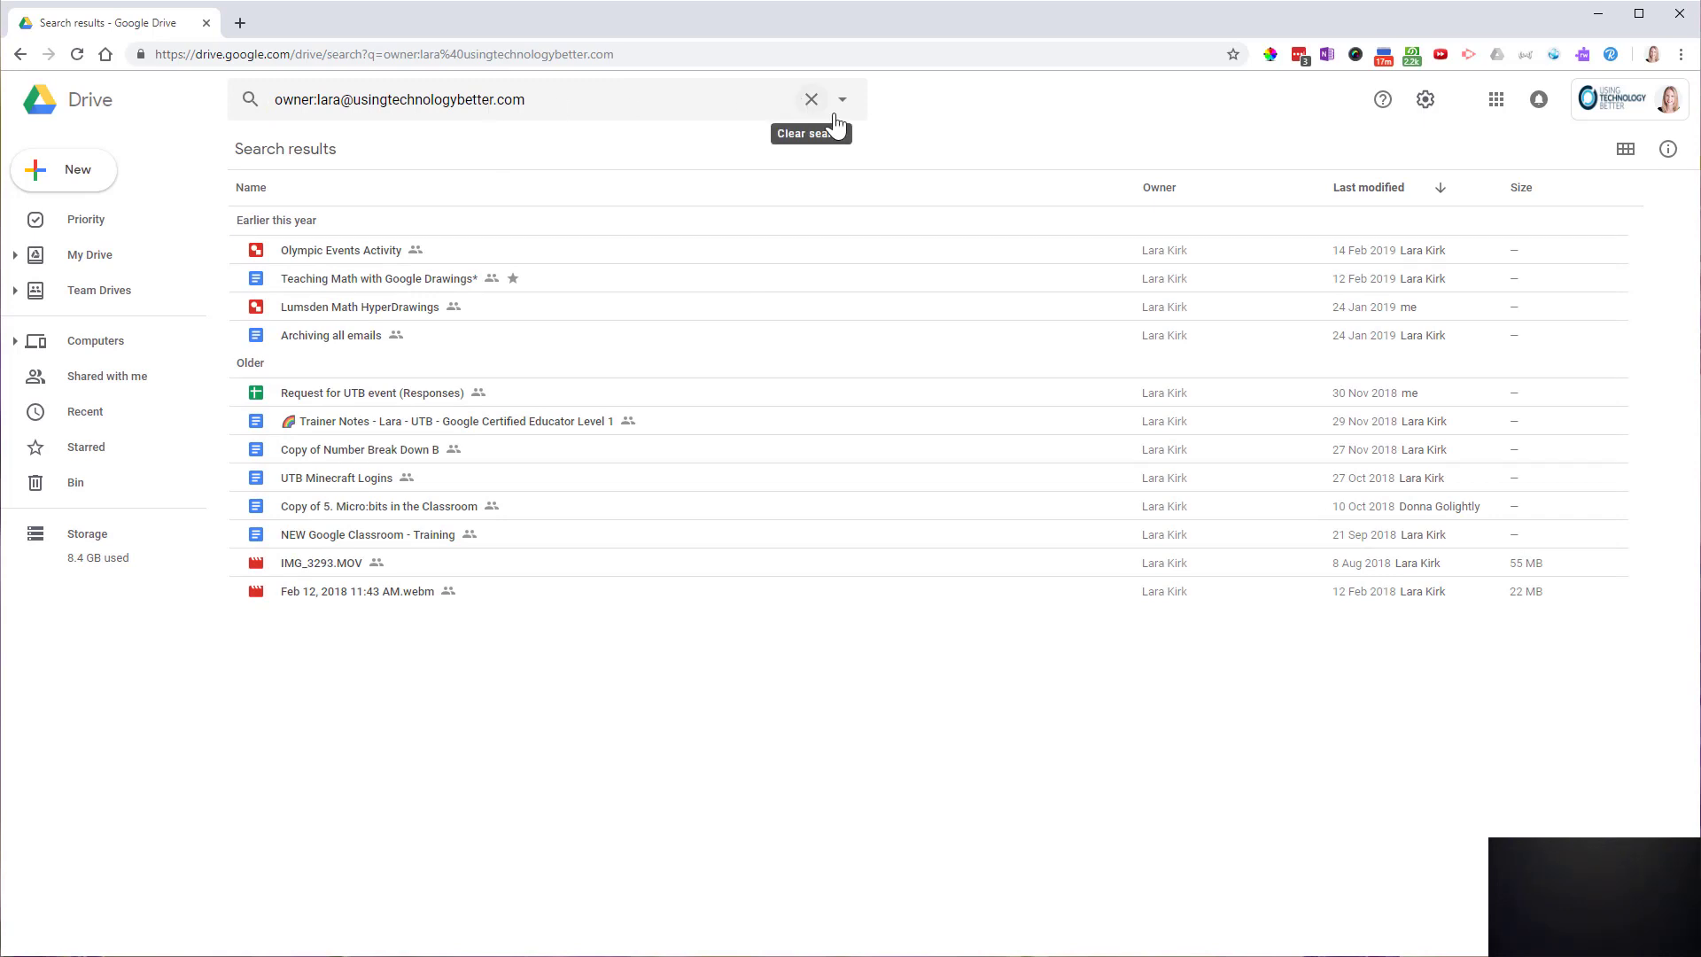
- Clear the owner search so the empty search suggestions reappear
{"action": "left_click", "coordinate": [810, 99]}
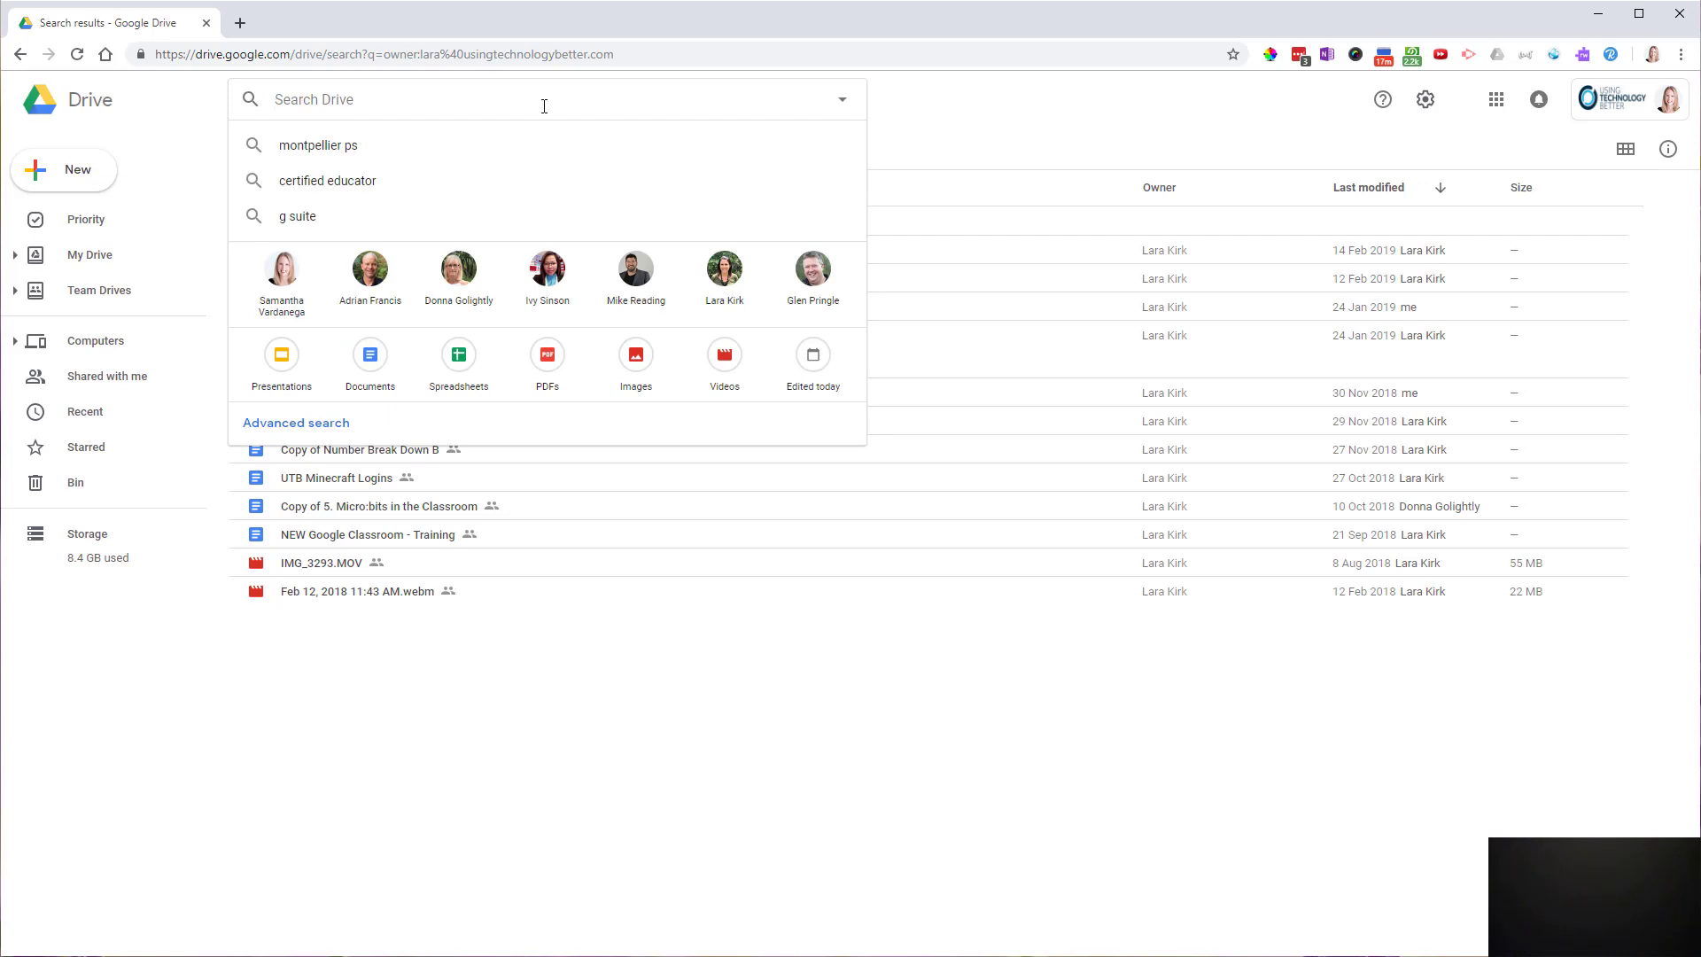
{"action": "mouse_move", "coordinate": [300, 387]}
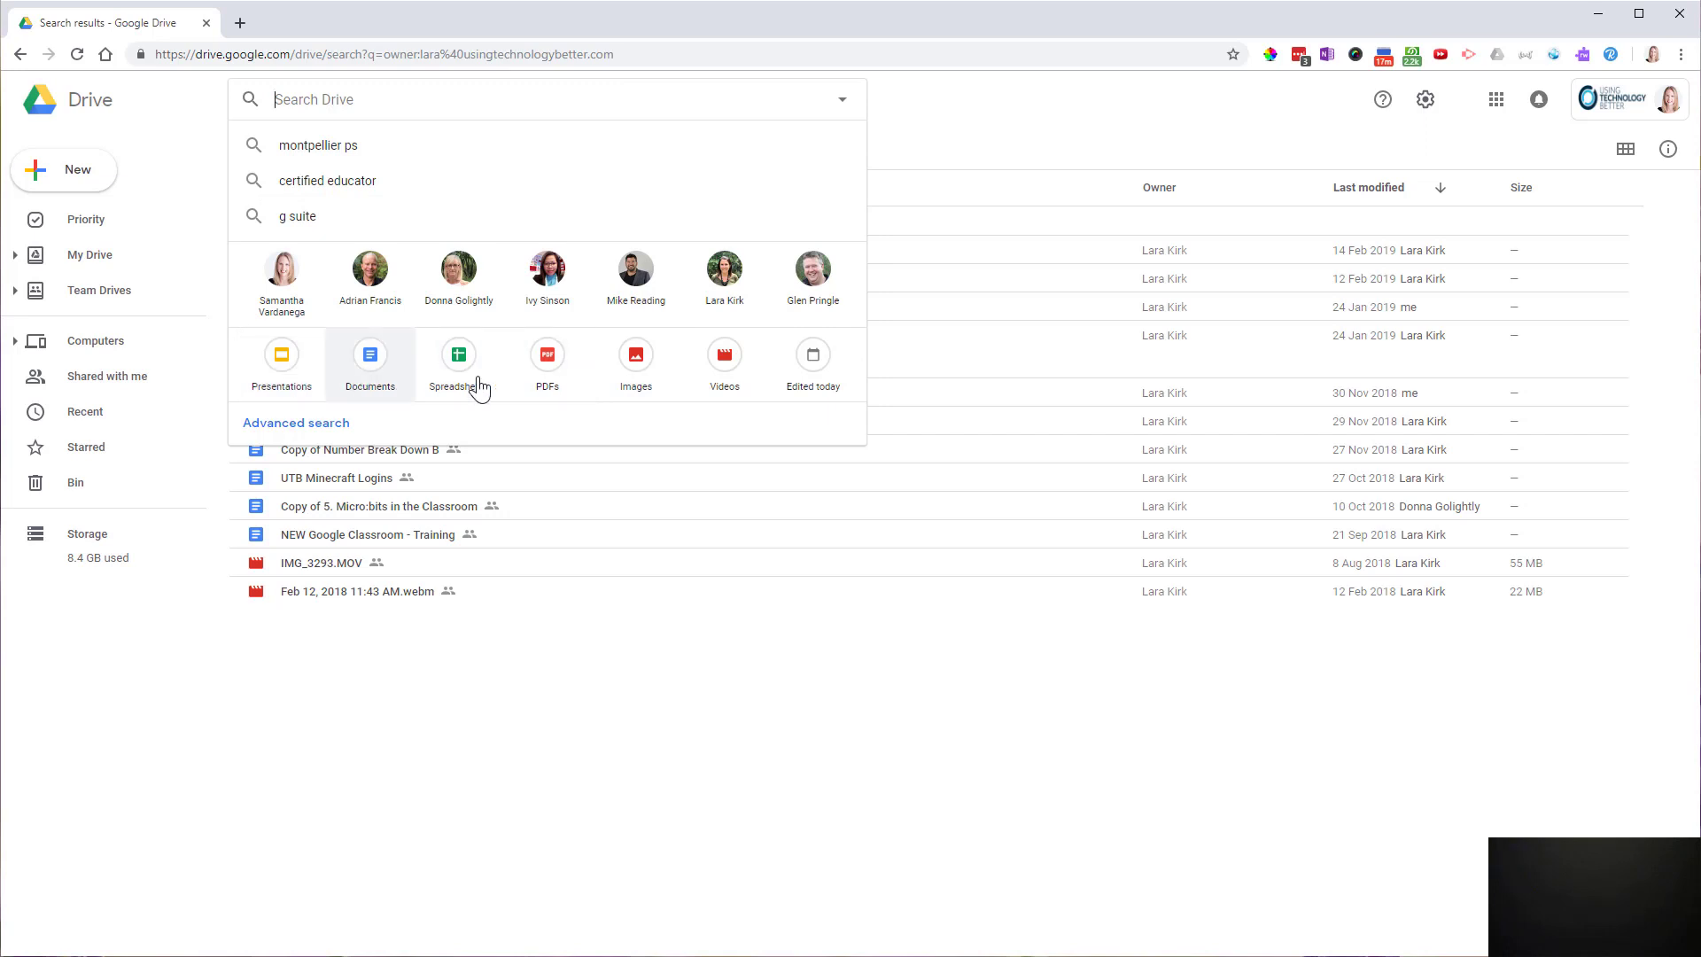
{"action": "mouse_move", "coordinate": [812, 364]}
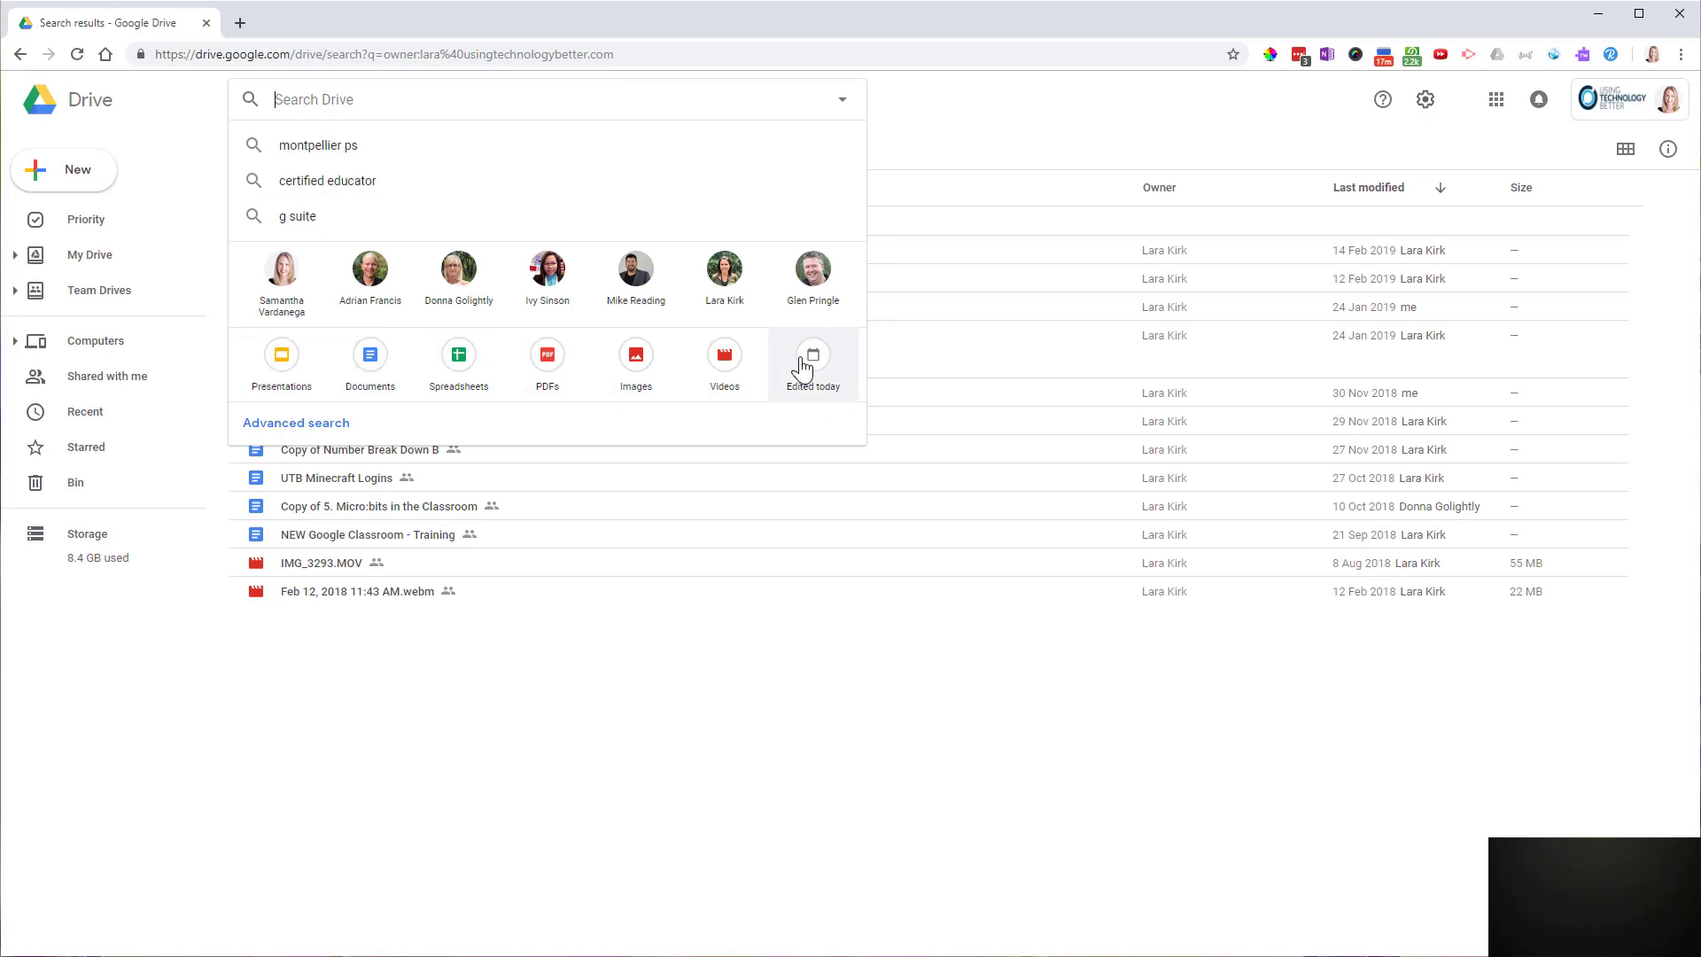
{"action": "mouse_move", "coordinate": [812, 358]}
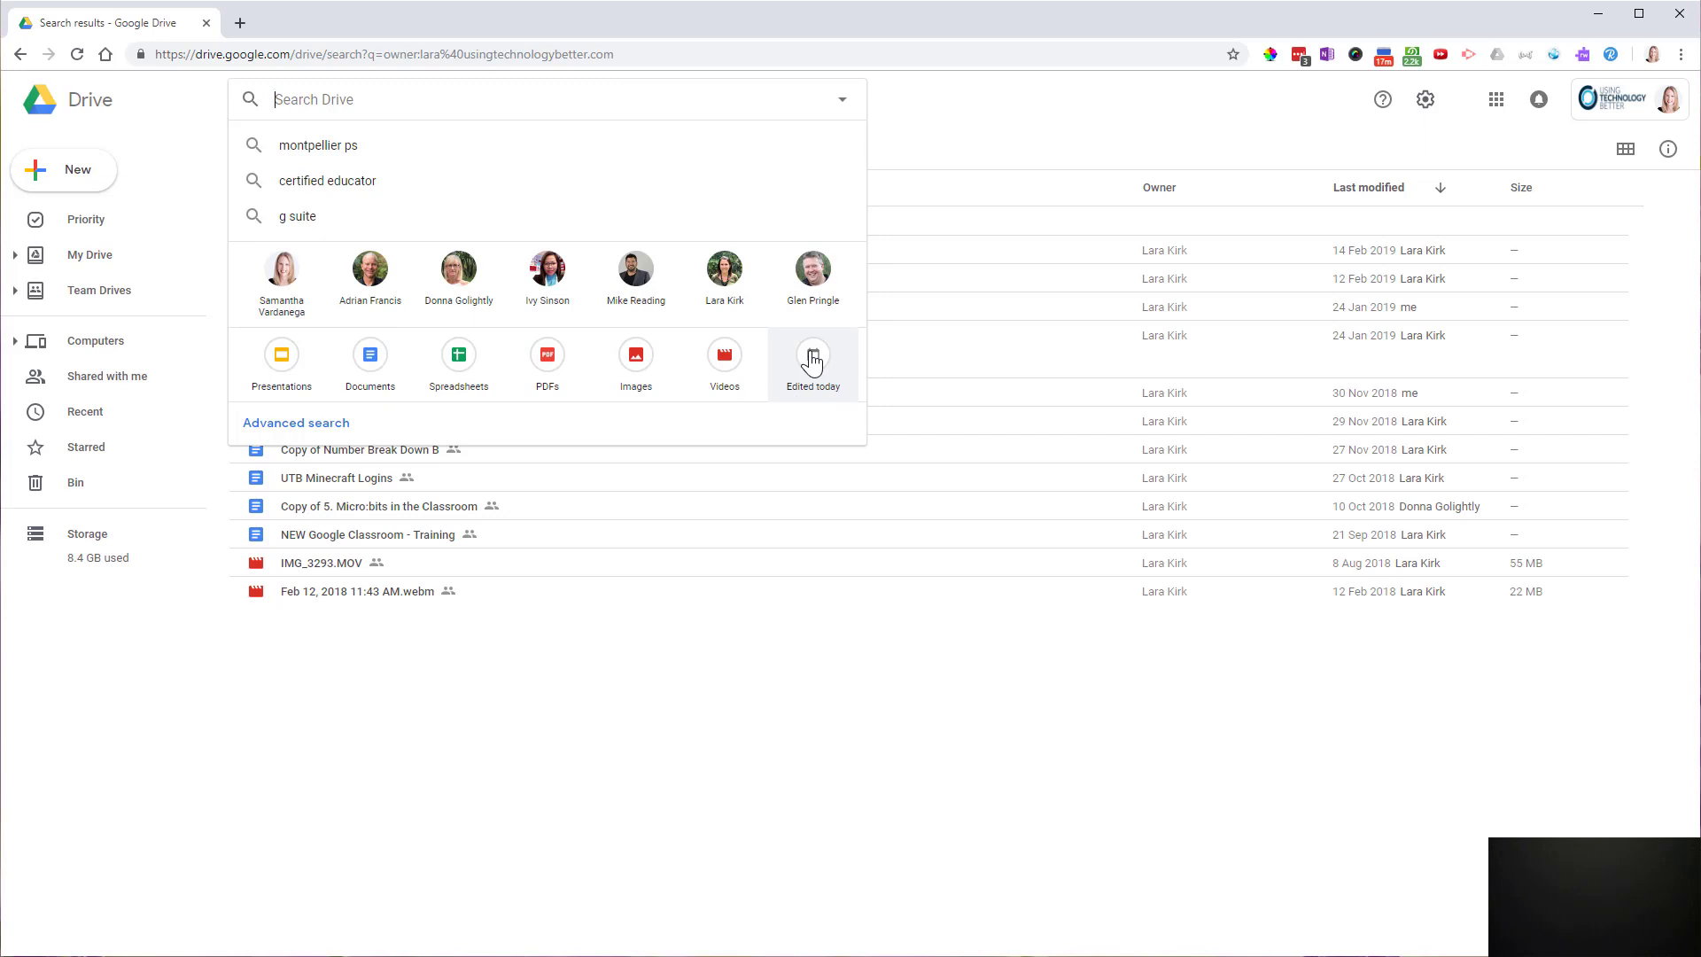
{"action": "mouse_move", "coordinate": [782, 403]}
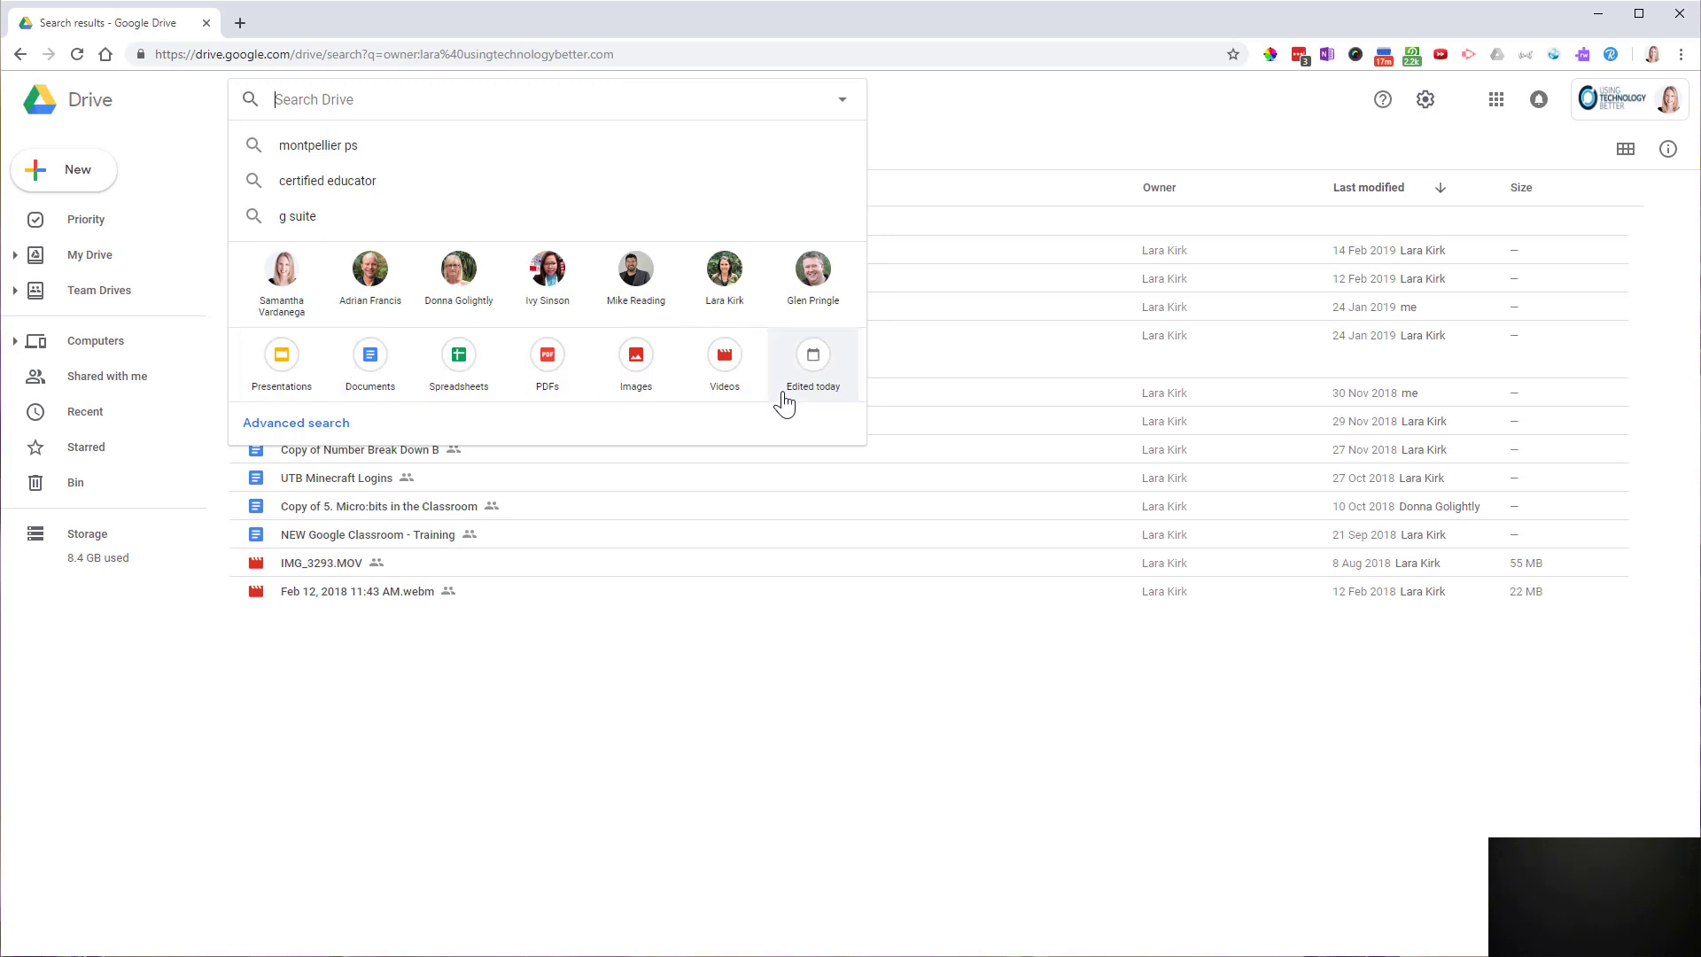
{"action": "mouse_move", "coordinate": [724, 368]}
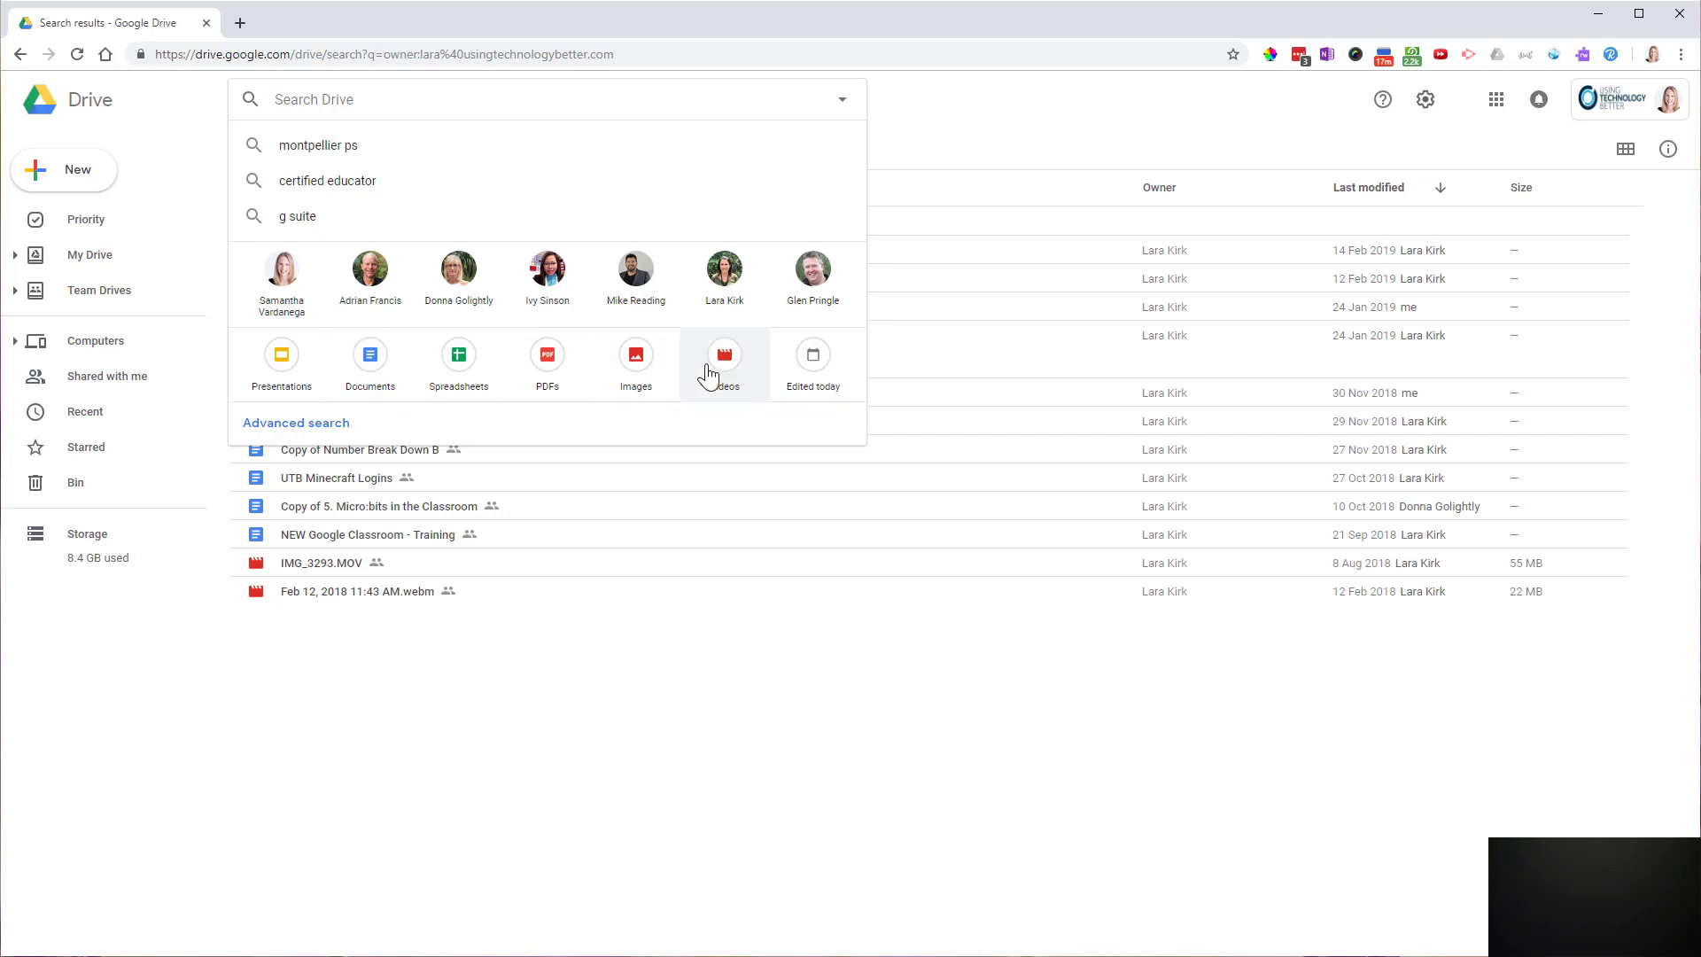
- Search Drive for videos, browse the results, then reopen the search suggestions
{"action": "left_click", "coordinate": [724, 354]}
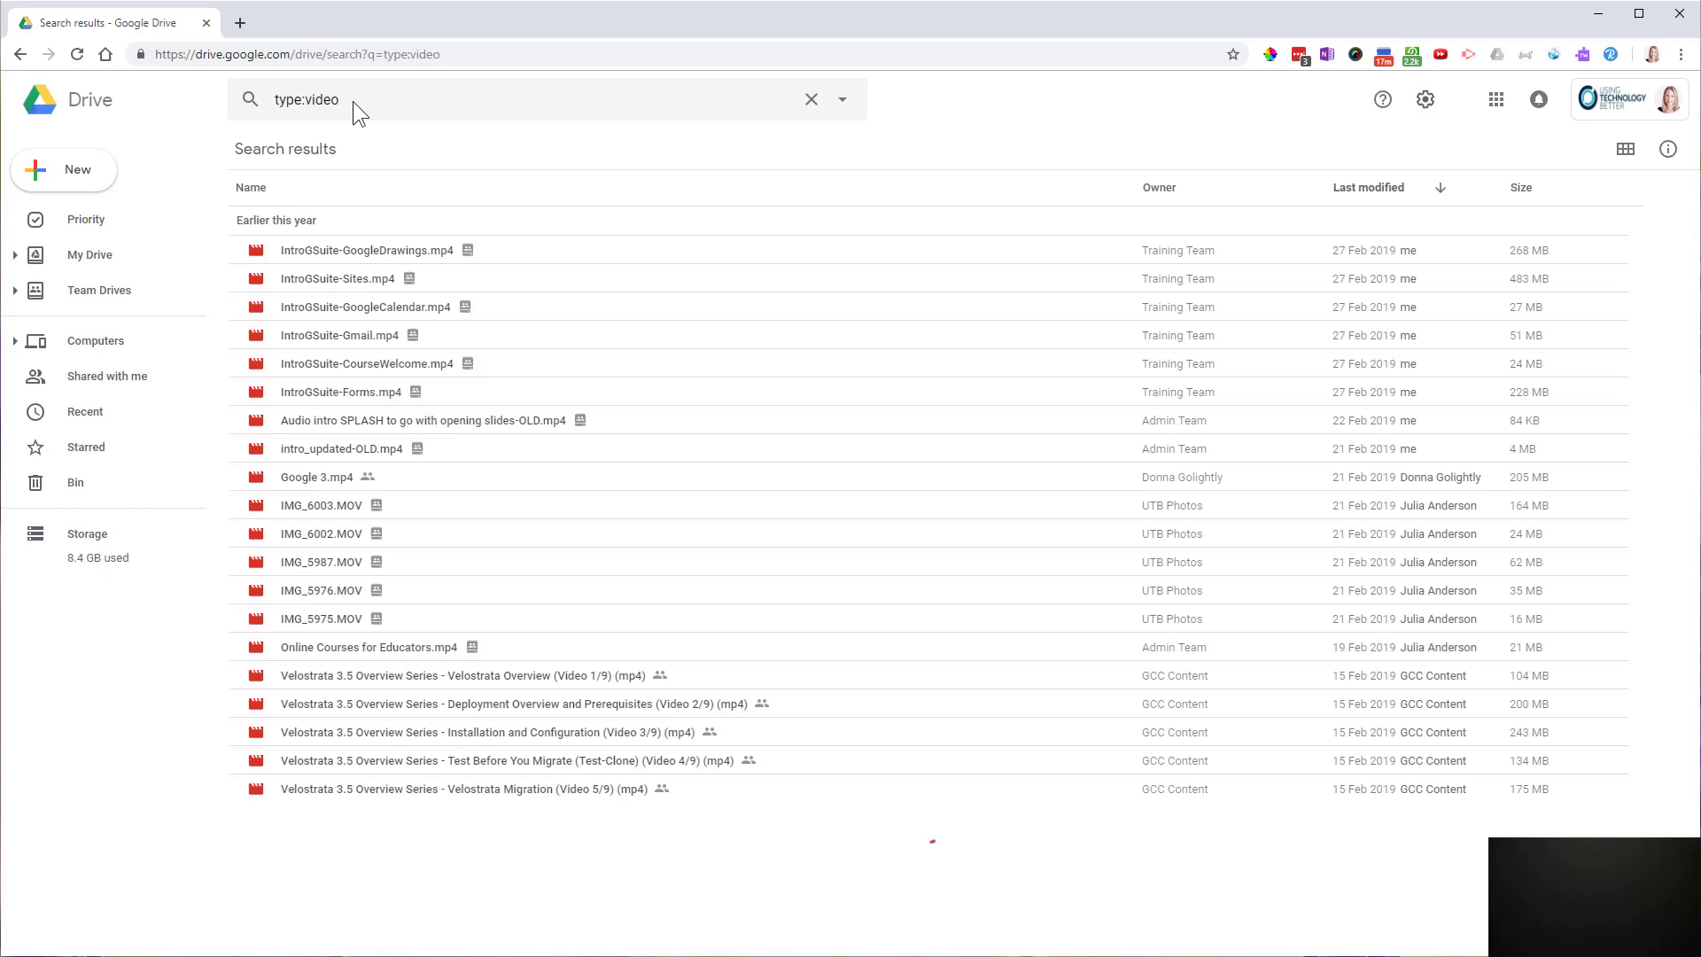
{"action": "scroll", "scroll_direction": "down", "scroll_amount": 3}
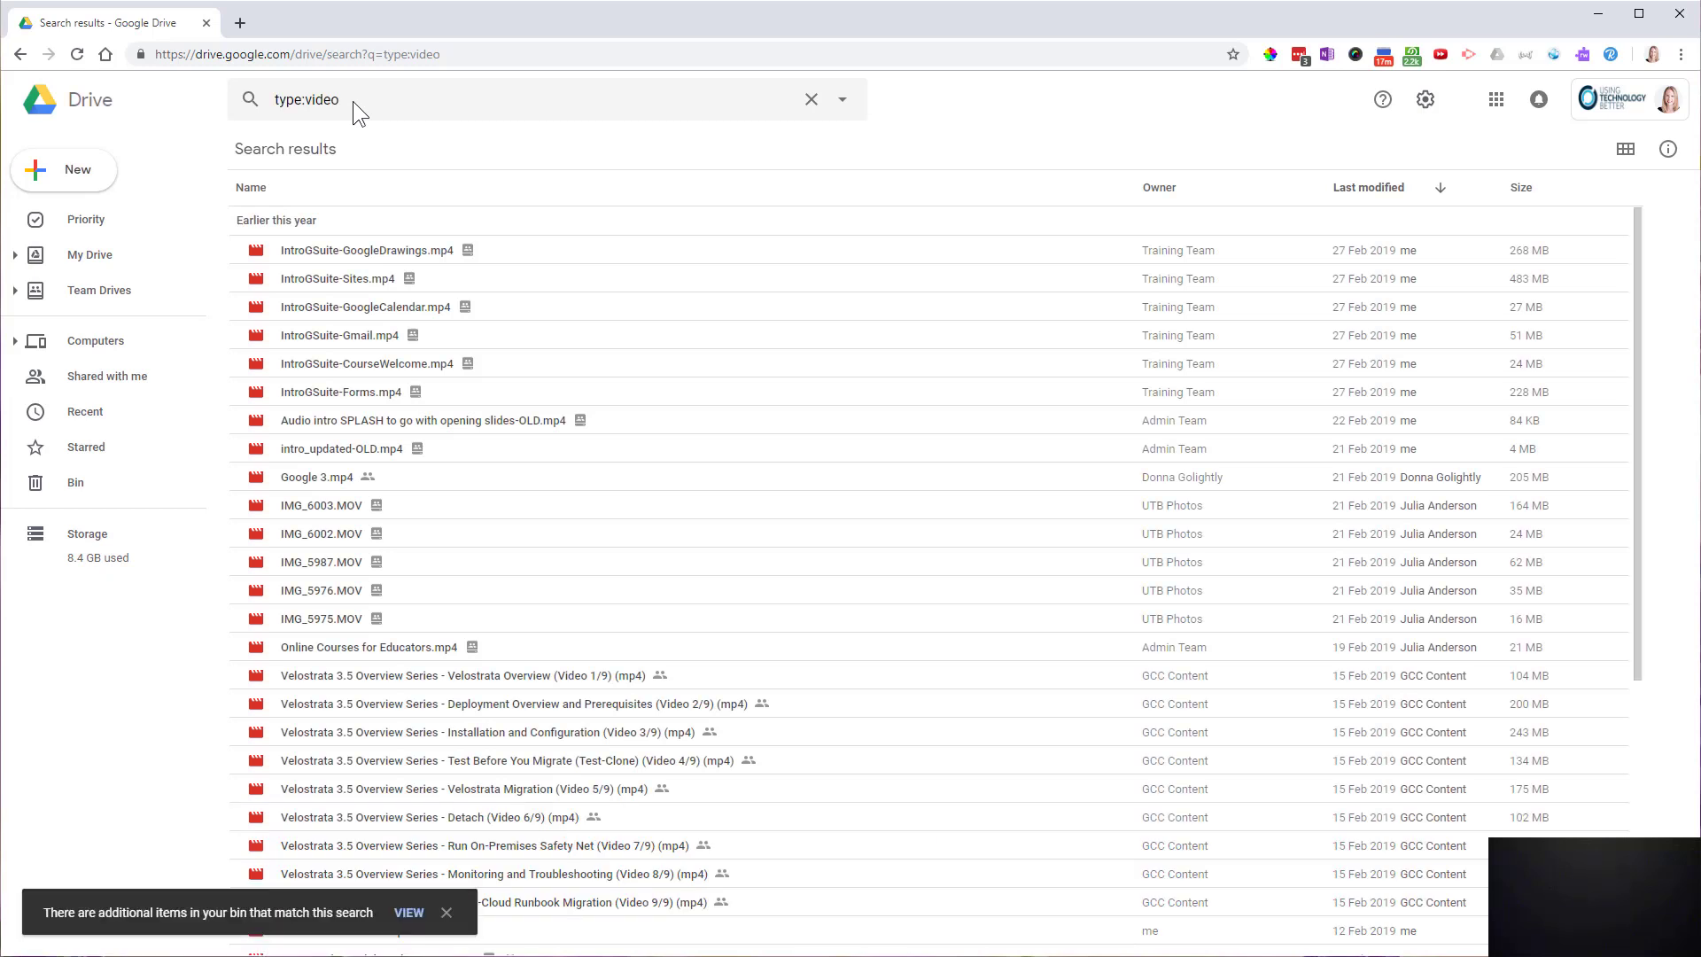
{"action": "mouse_move", "coordinate": [759, 116]}
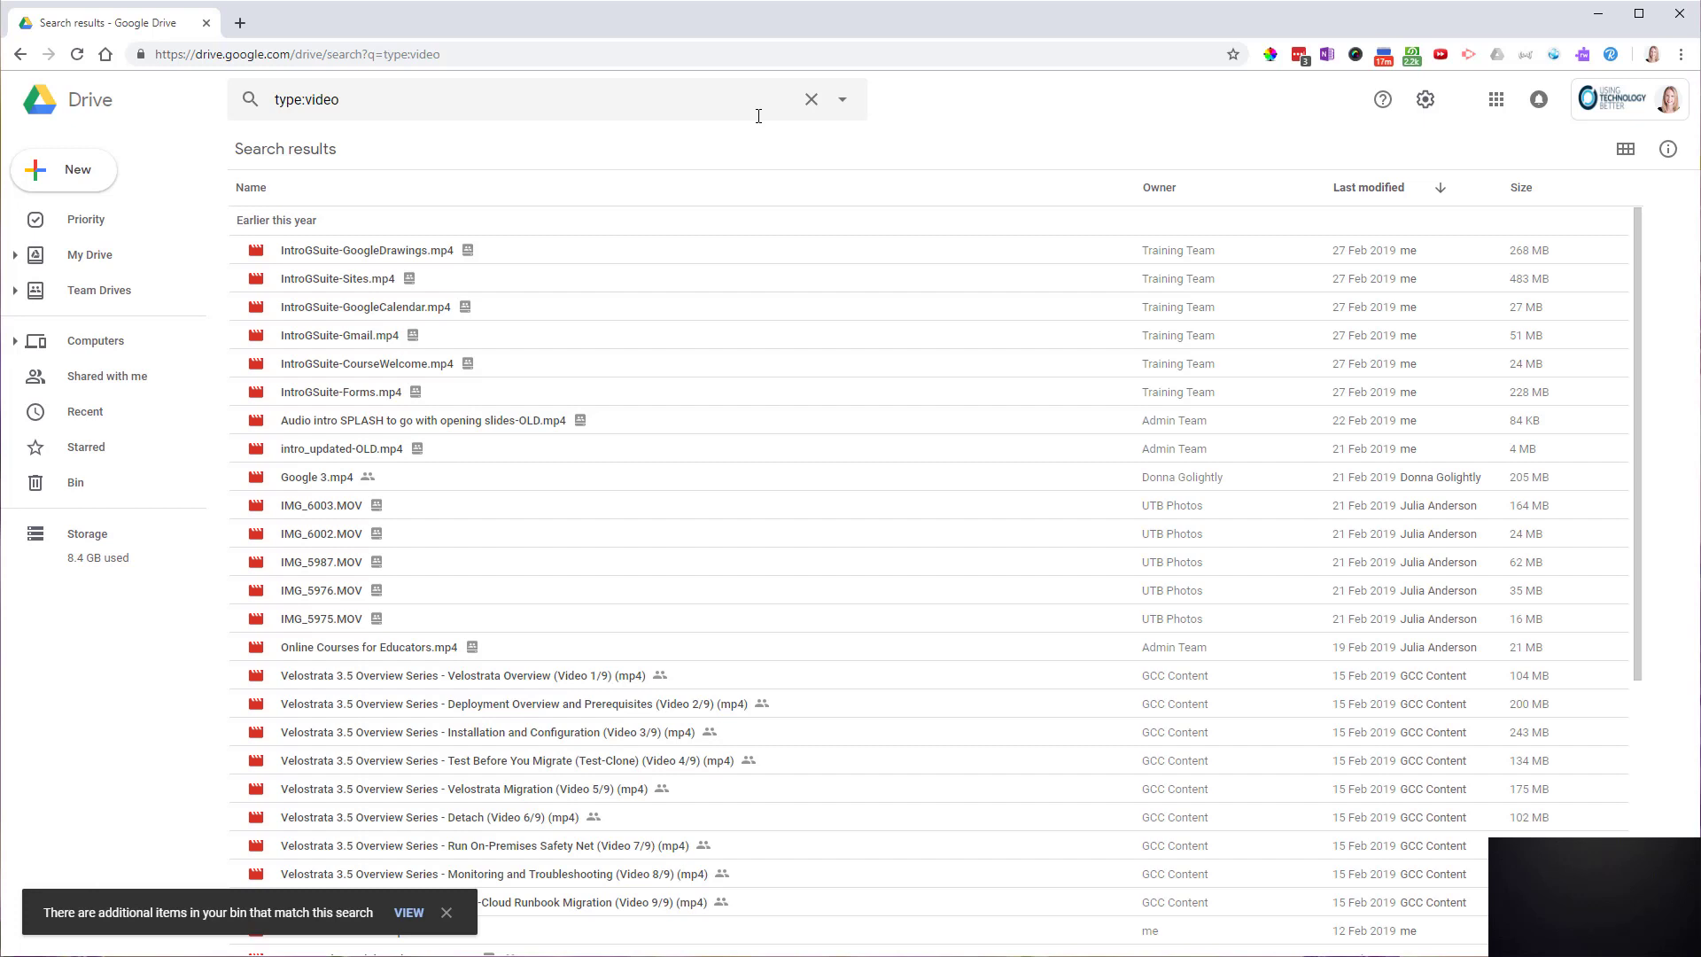
{"action": "left_click", "coordinate": [810, 98]}
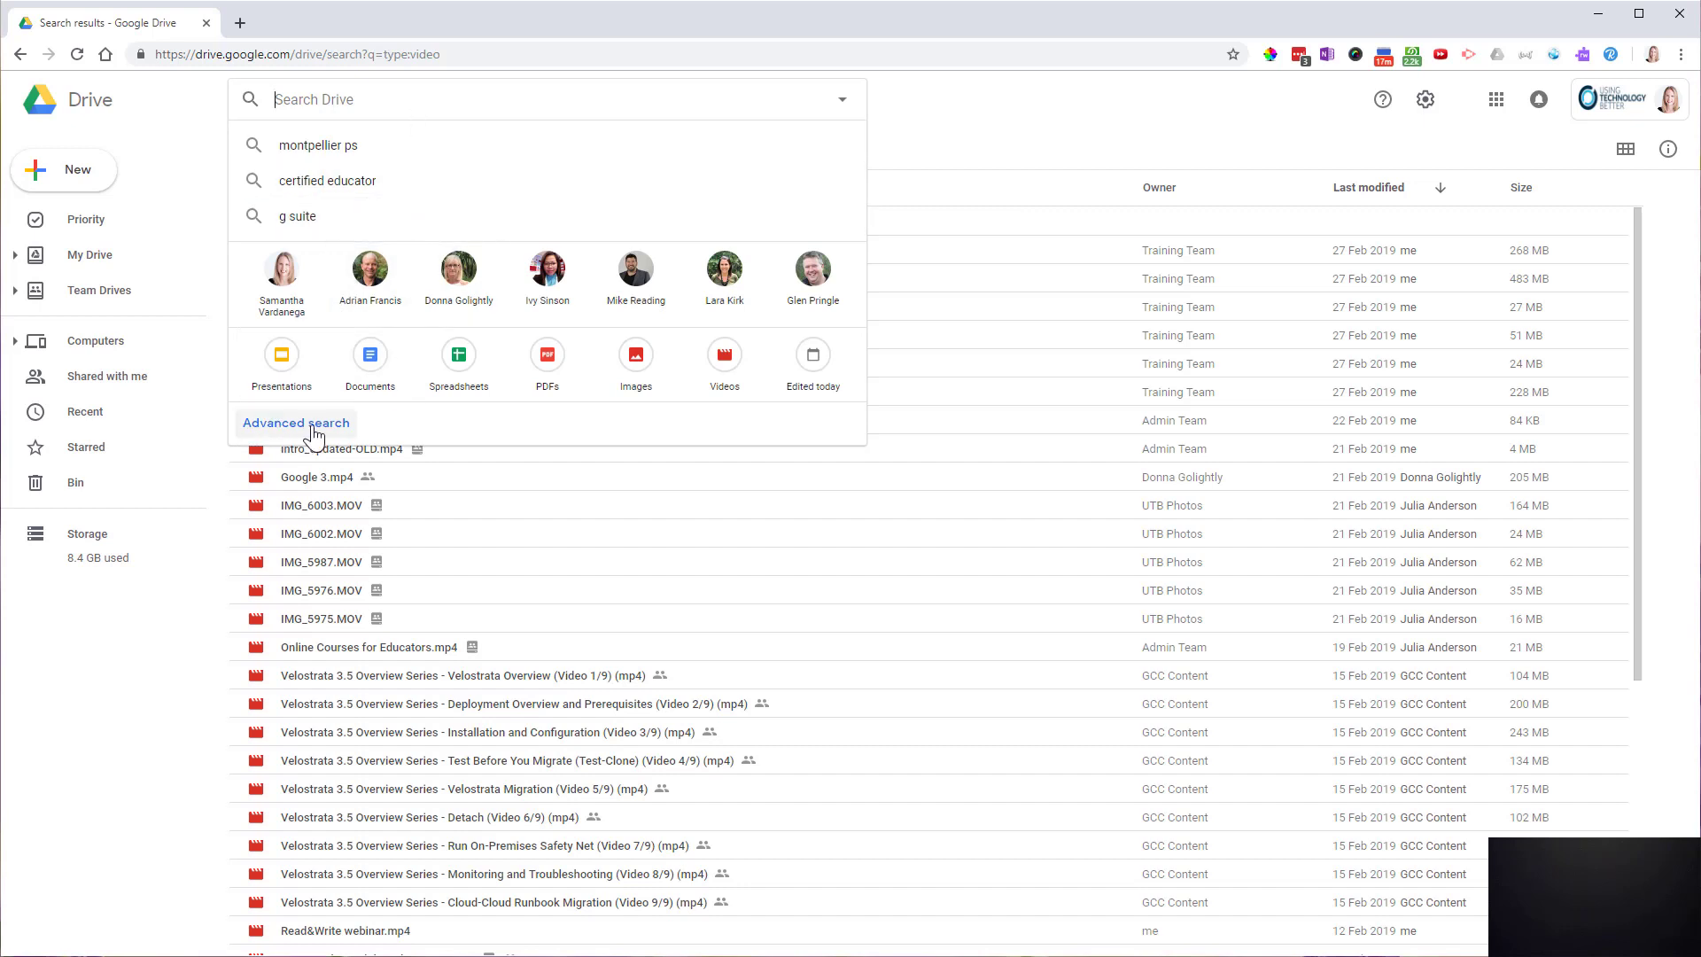
{"action": "mouse_move", "coordinate": [831, 131]}
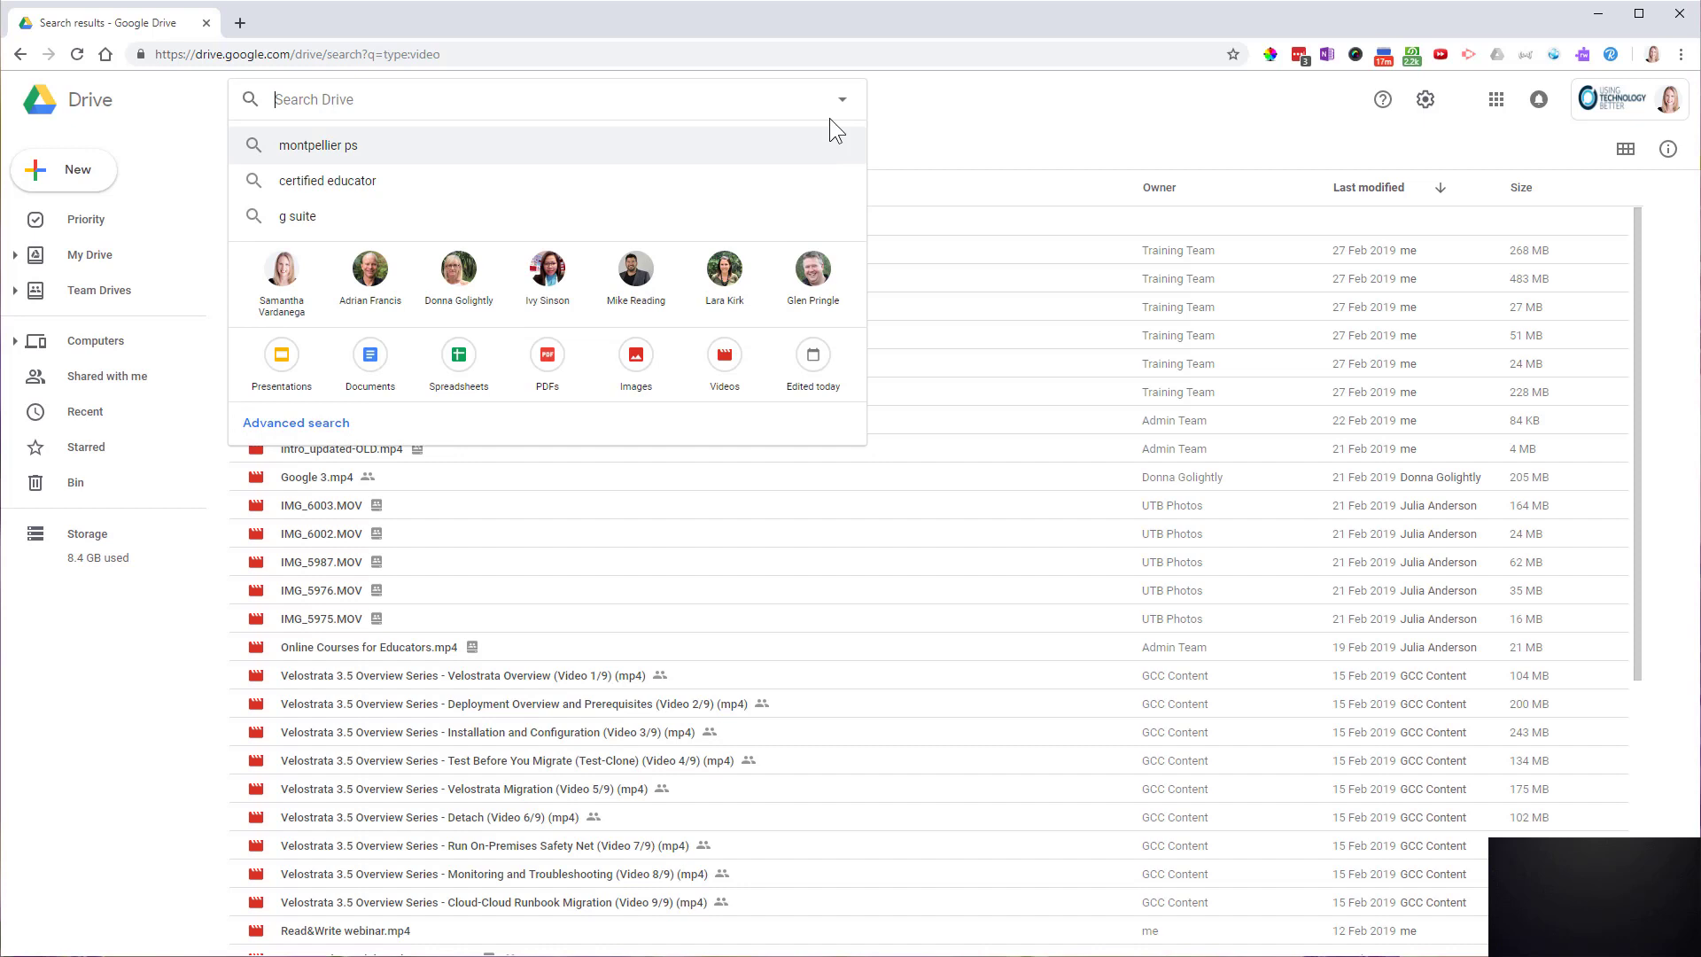
- Open the advanced search filters and close them without changes
{"action": "left_click", "coordinate": [296, 423]}
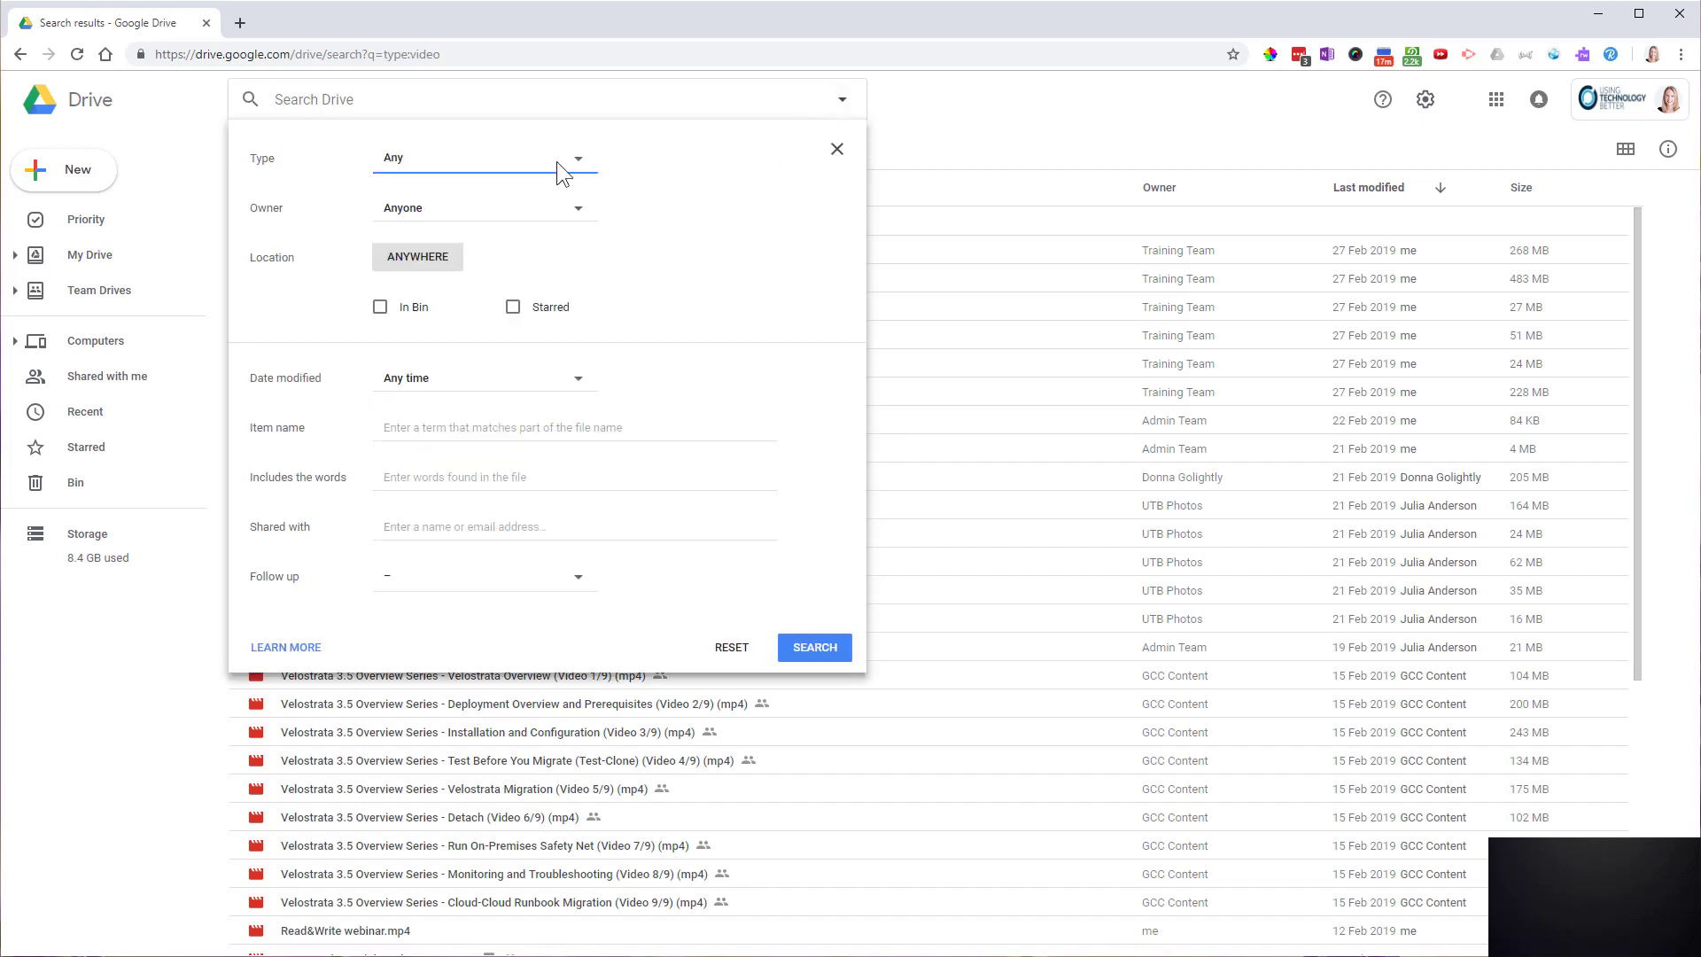
{"action": "mouse_move", "coordinate": [636, 164]}
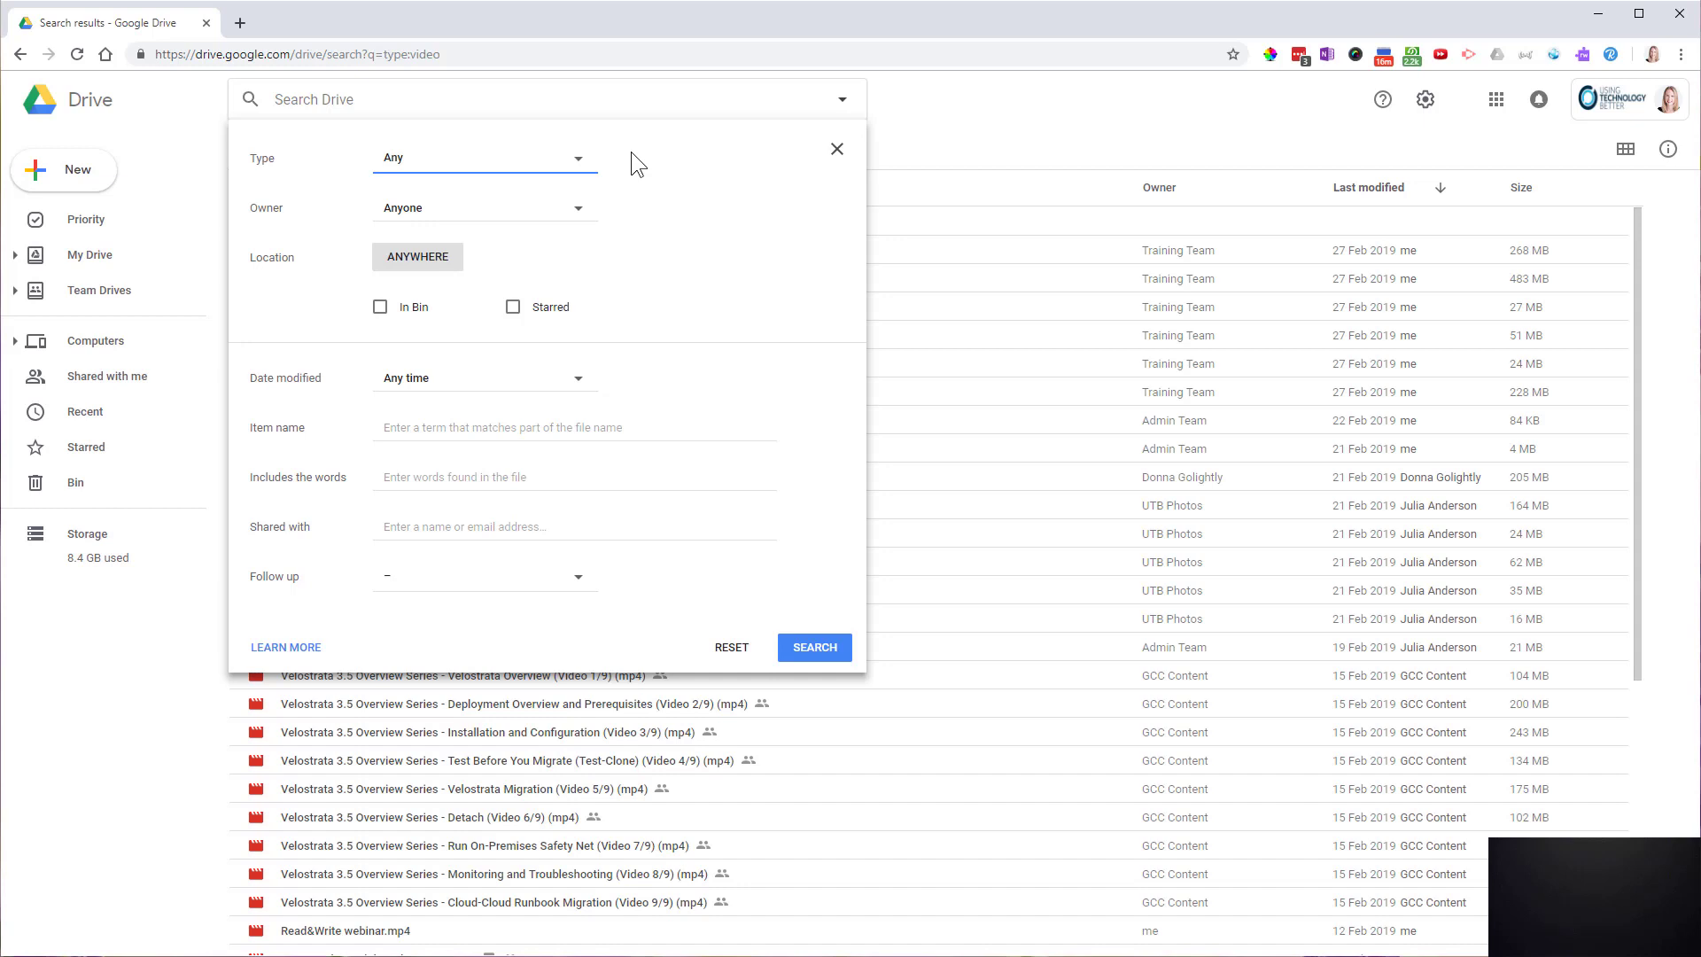
{"action": "mouse_move", "coordinate": [347, 276]}
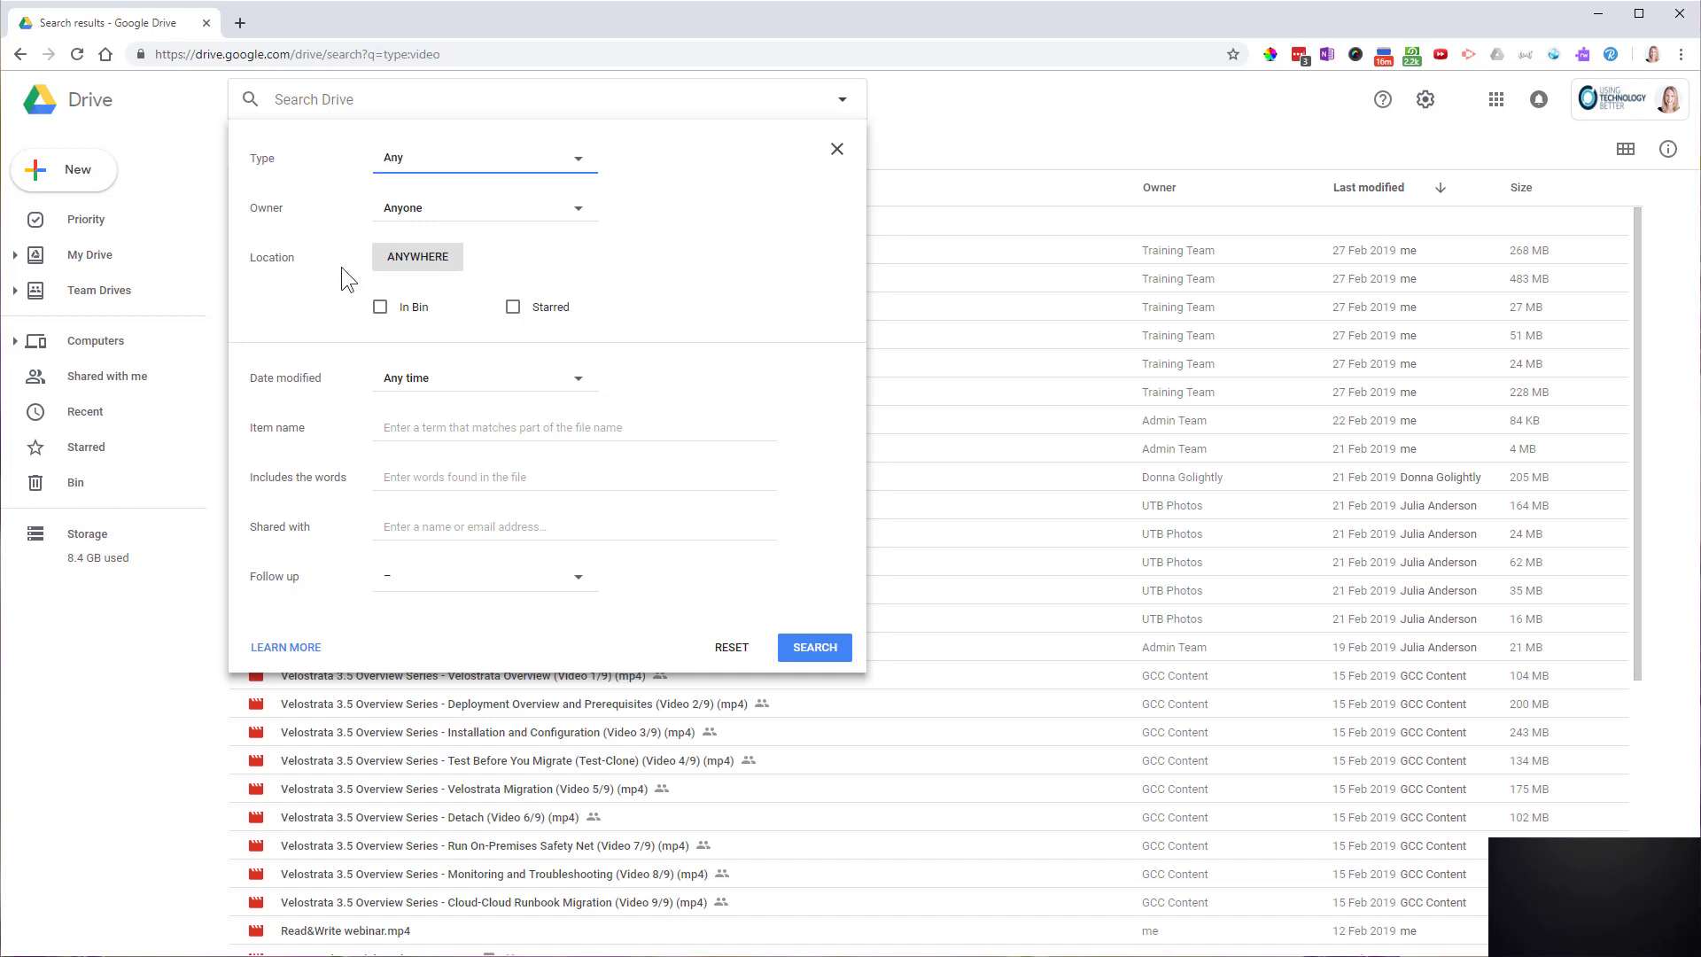
{"action": "mouse_move", "coordinate": [837, 148]}
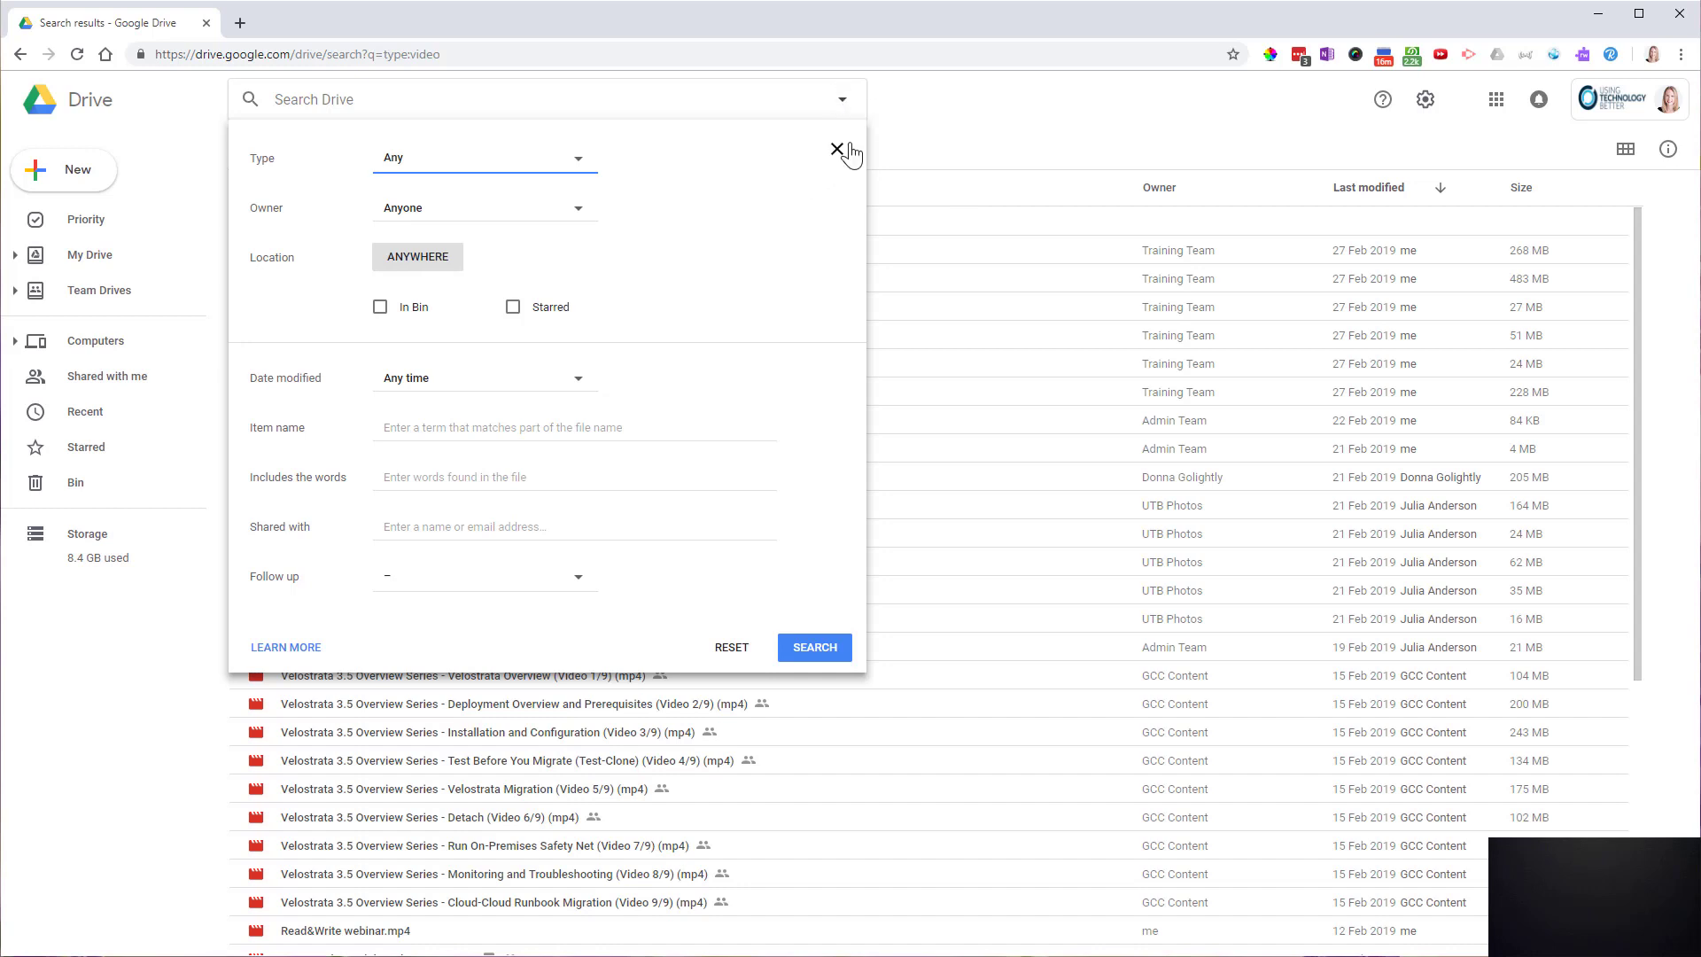
{"action": "left_click", "coordinate": [834, 149]}
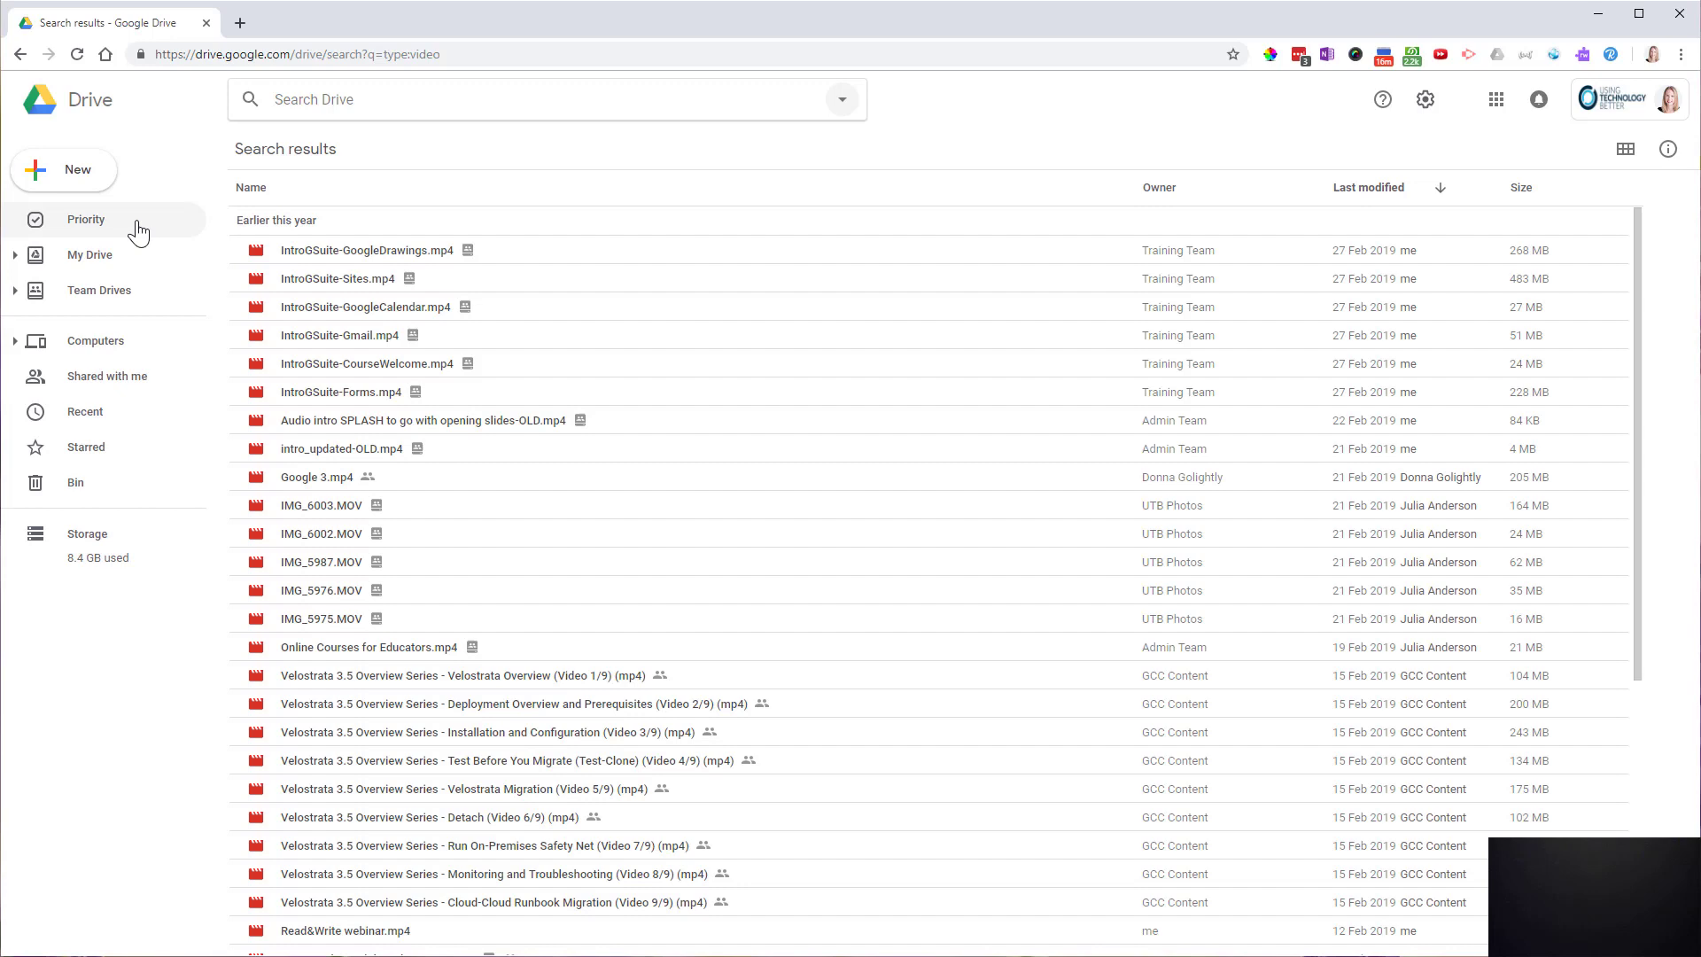
- Go to the Priority page showing suggested files and workspaces
{"action": "left_click", "coordinate": [85, 219]}
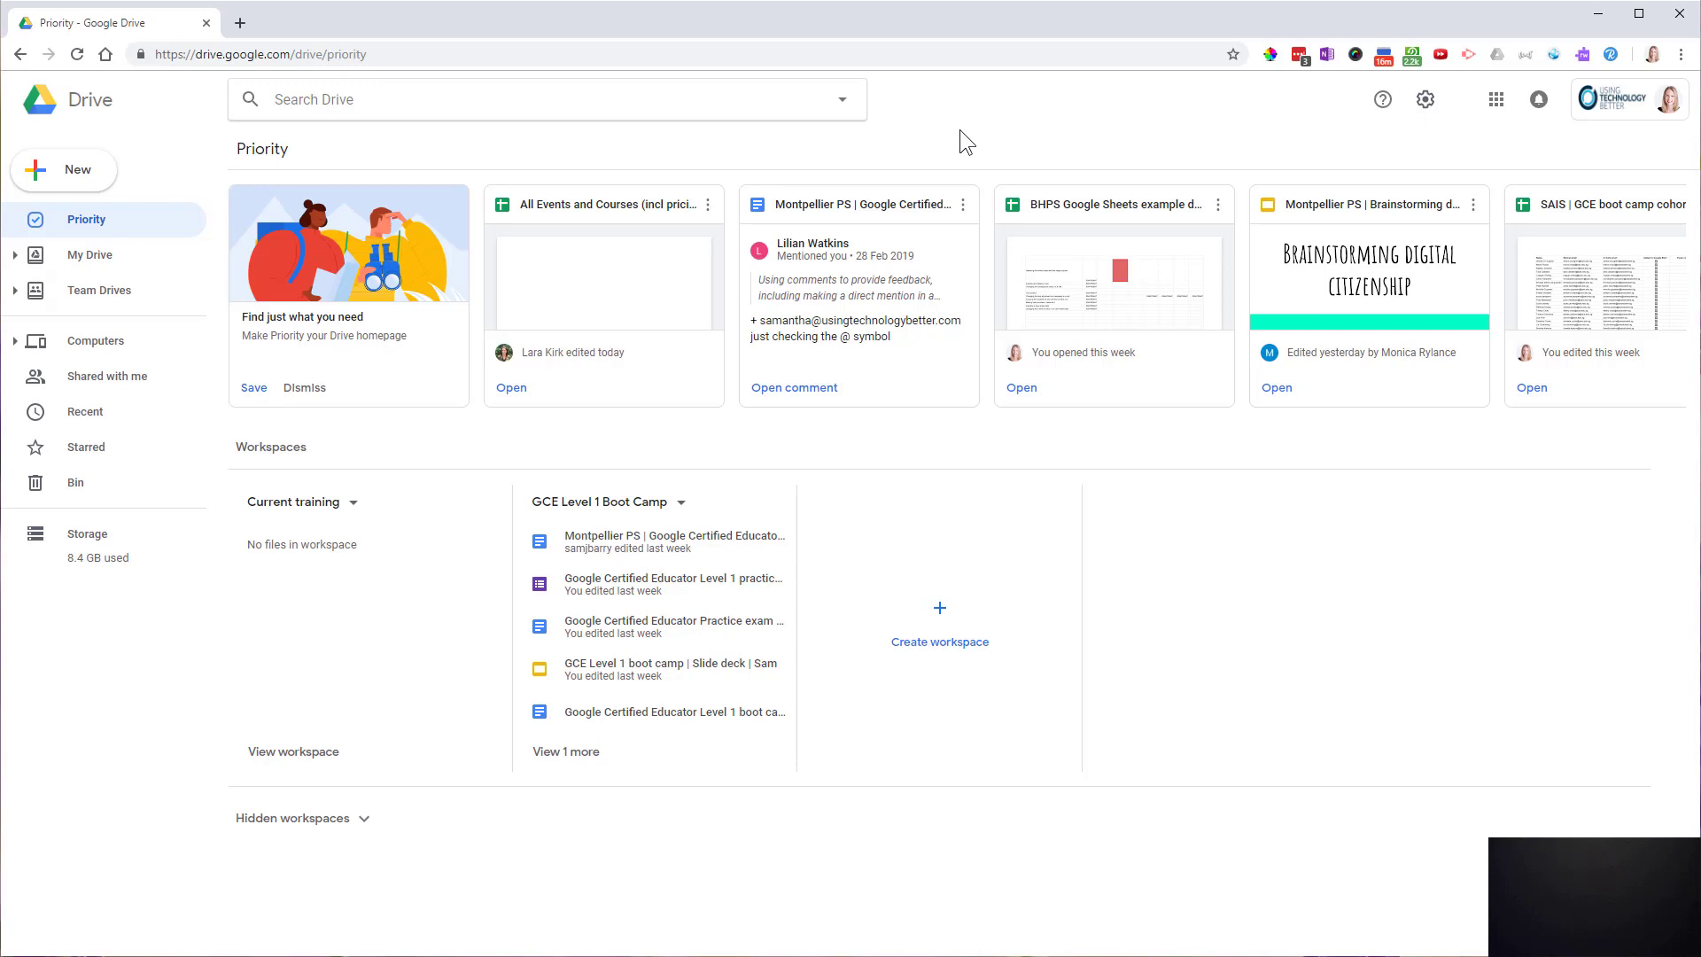
{"action": "mouse_move", "coordinate": [150, 233]}
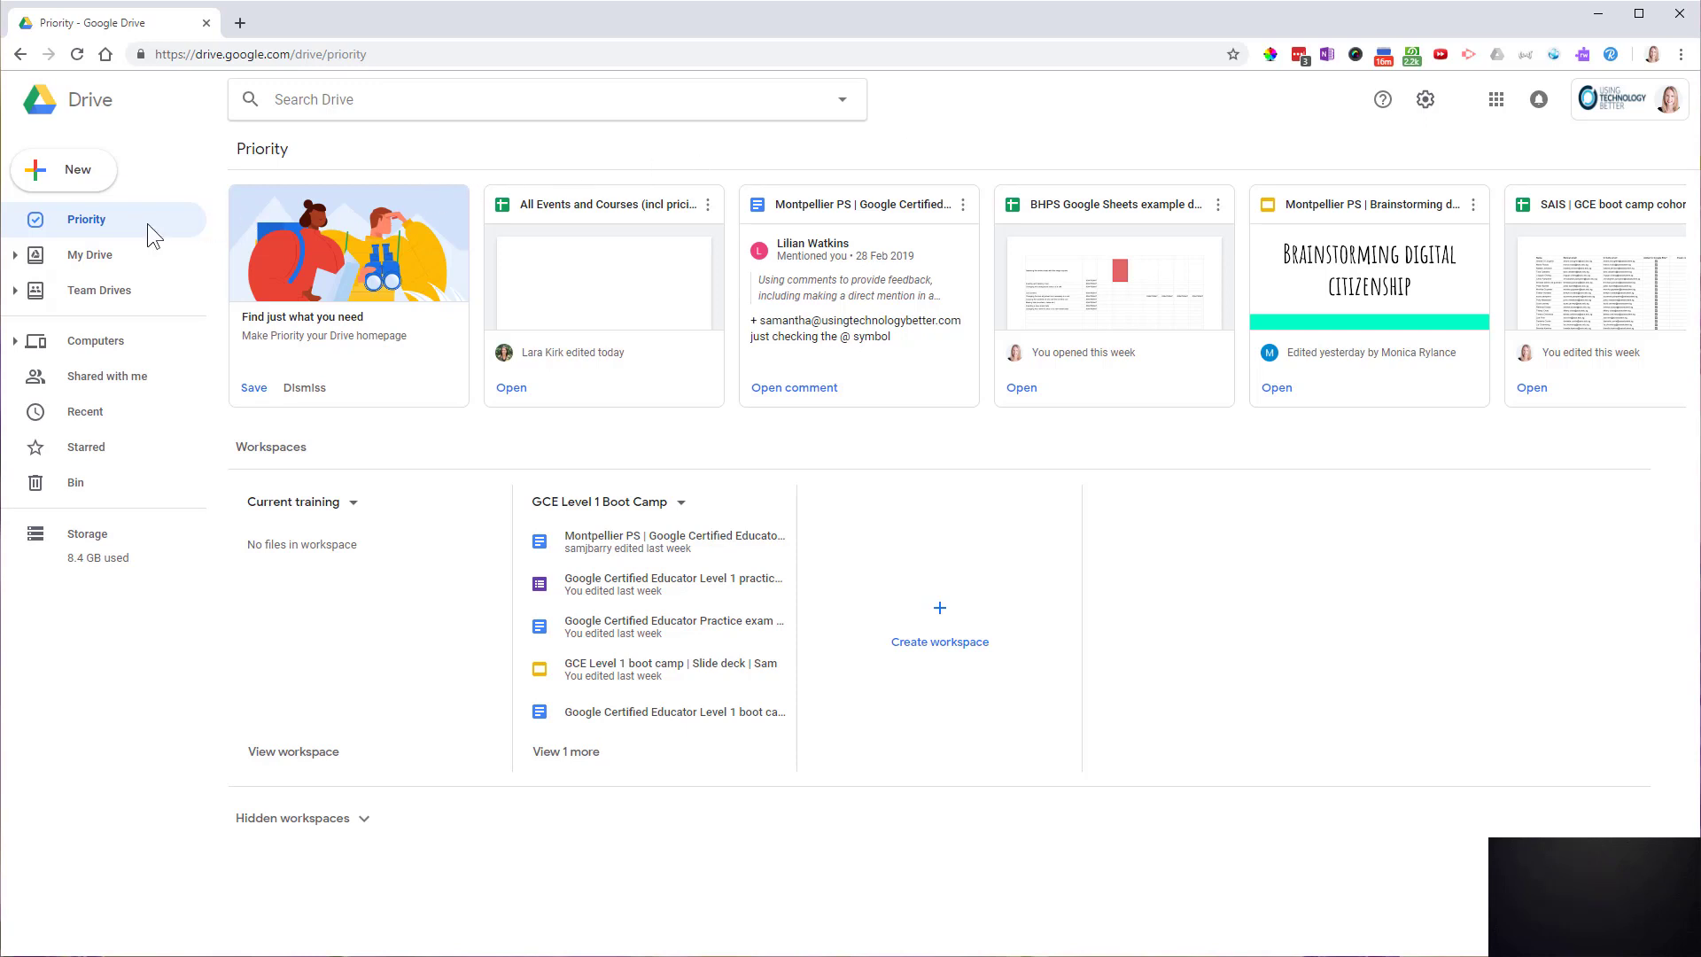
{"action": "mouse_move", "coordinate": [178, 233]}
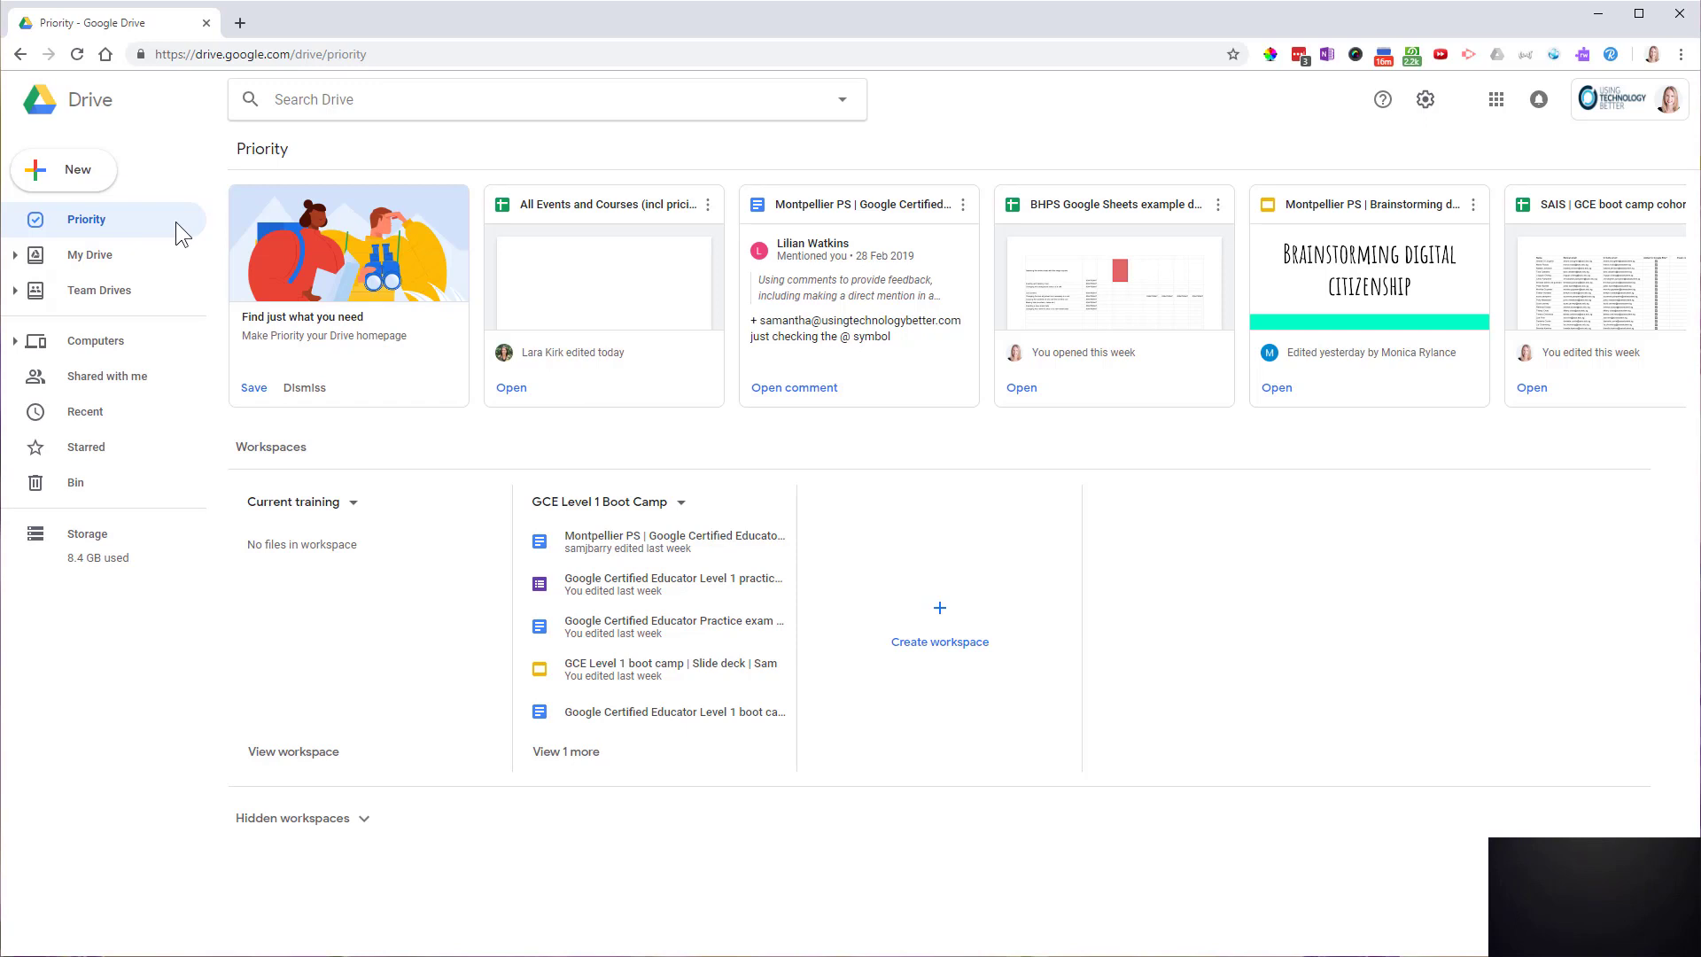
{"action": "mouse_move", "coordinate": [129, 255]}
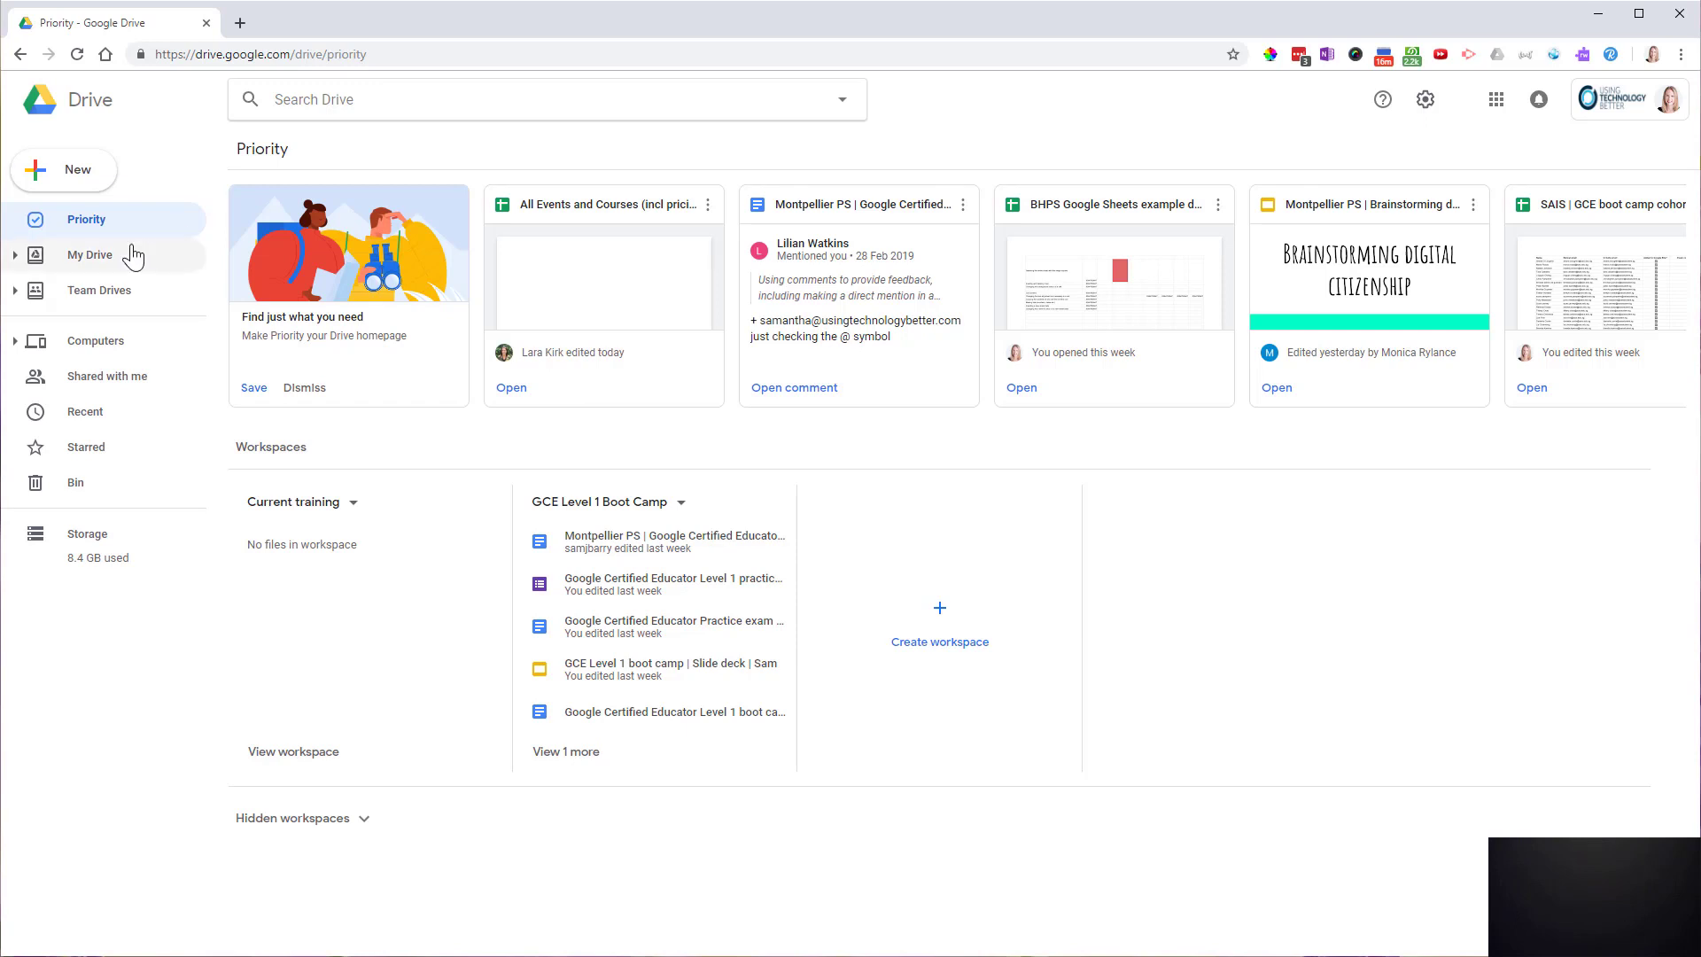
{"action": "mouse_move", "coordinate": [147, 379]}
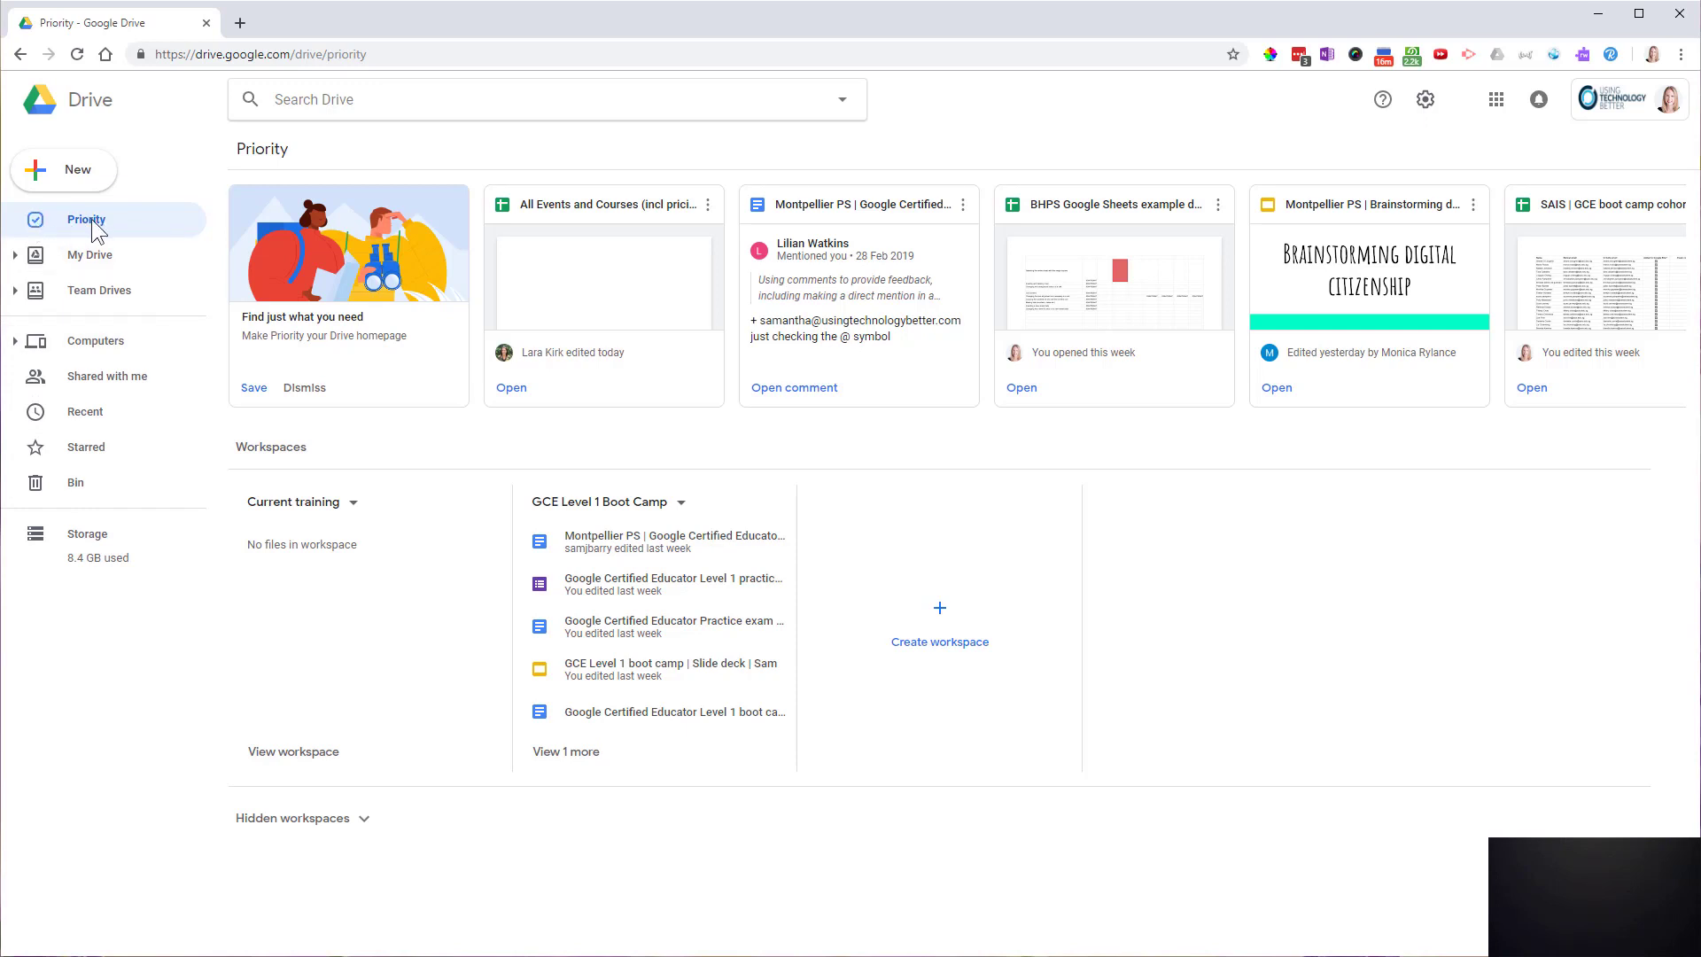
{"action": "mouse_move", "coordinate": [1047, 129]}
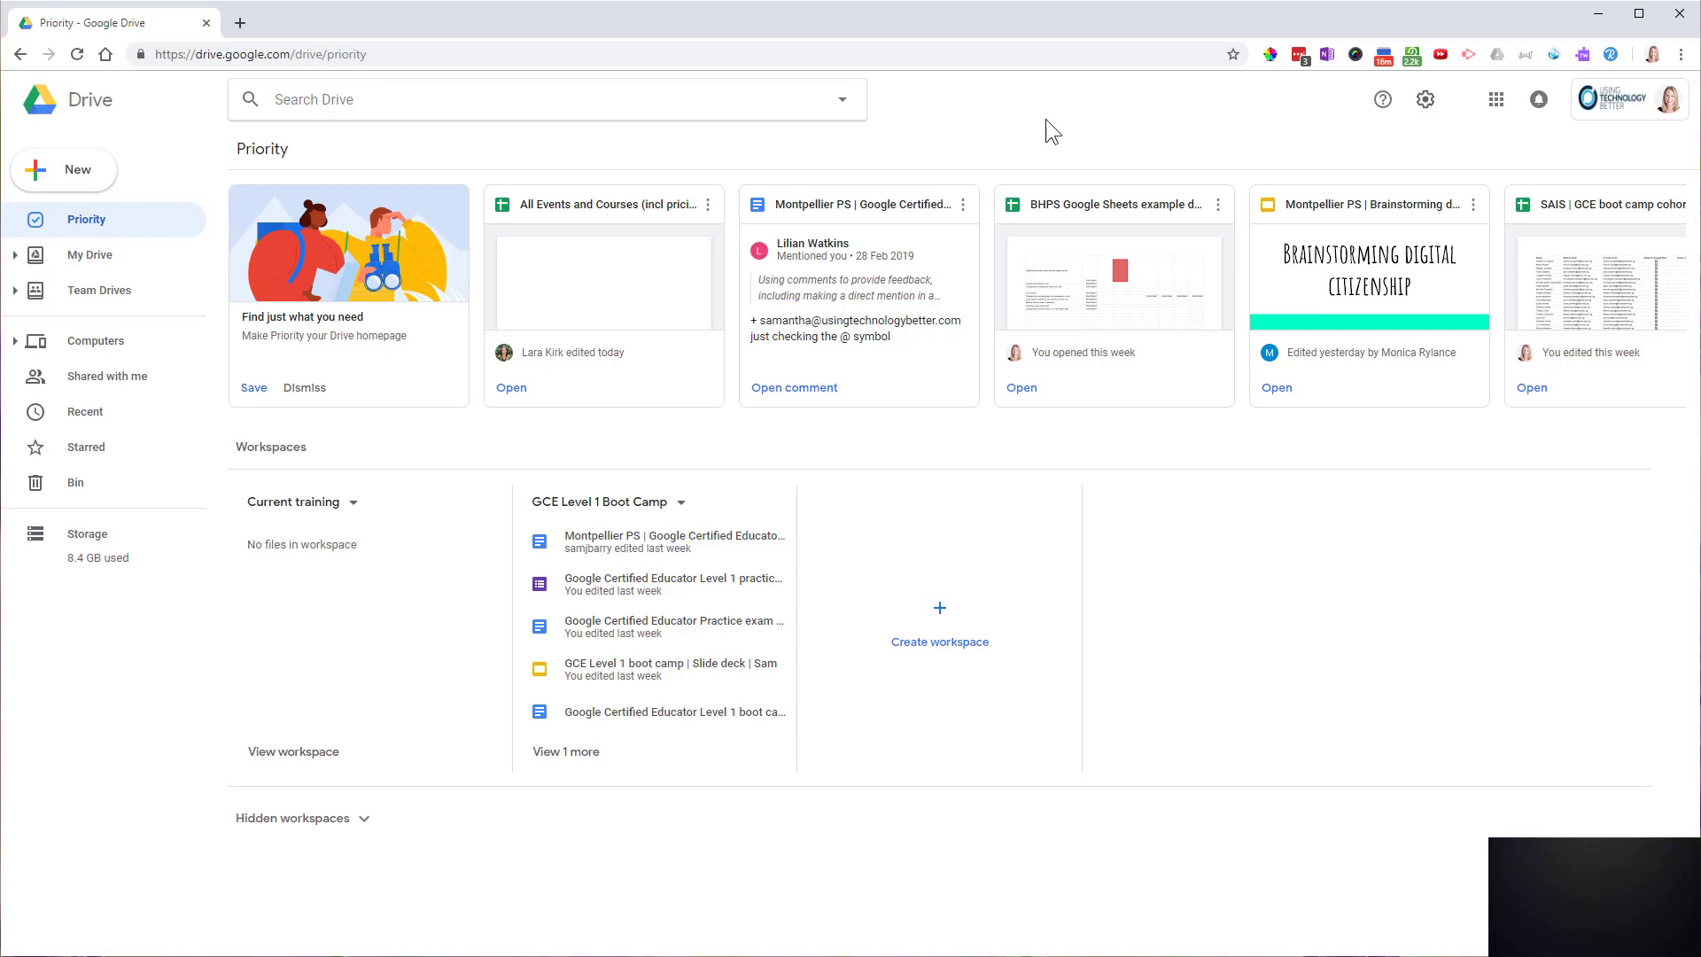
{"action": "mouse_move", "coordinate": [1061, 142]}
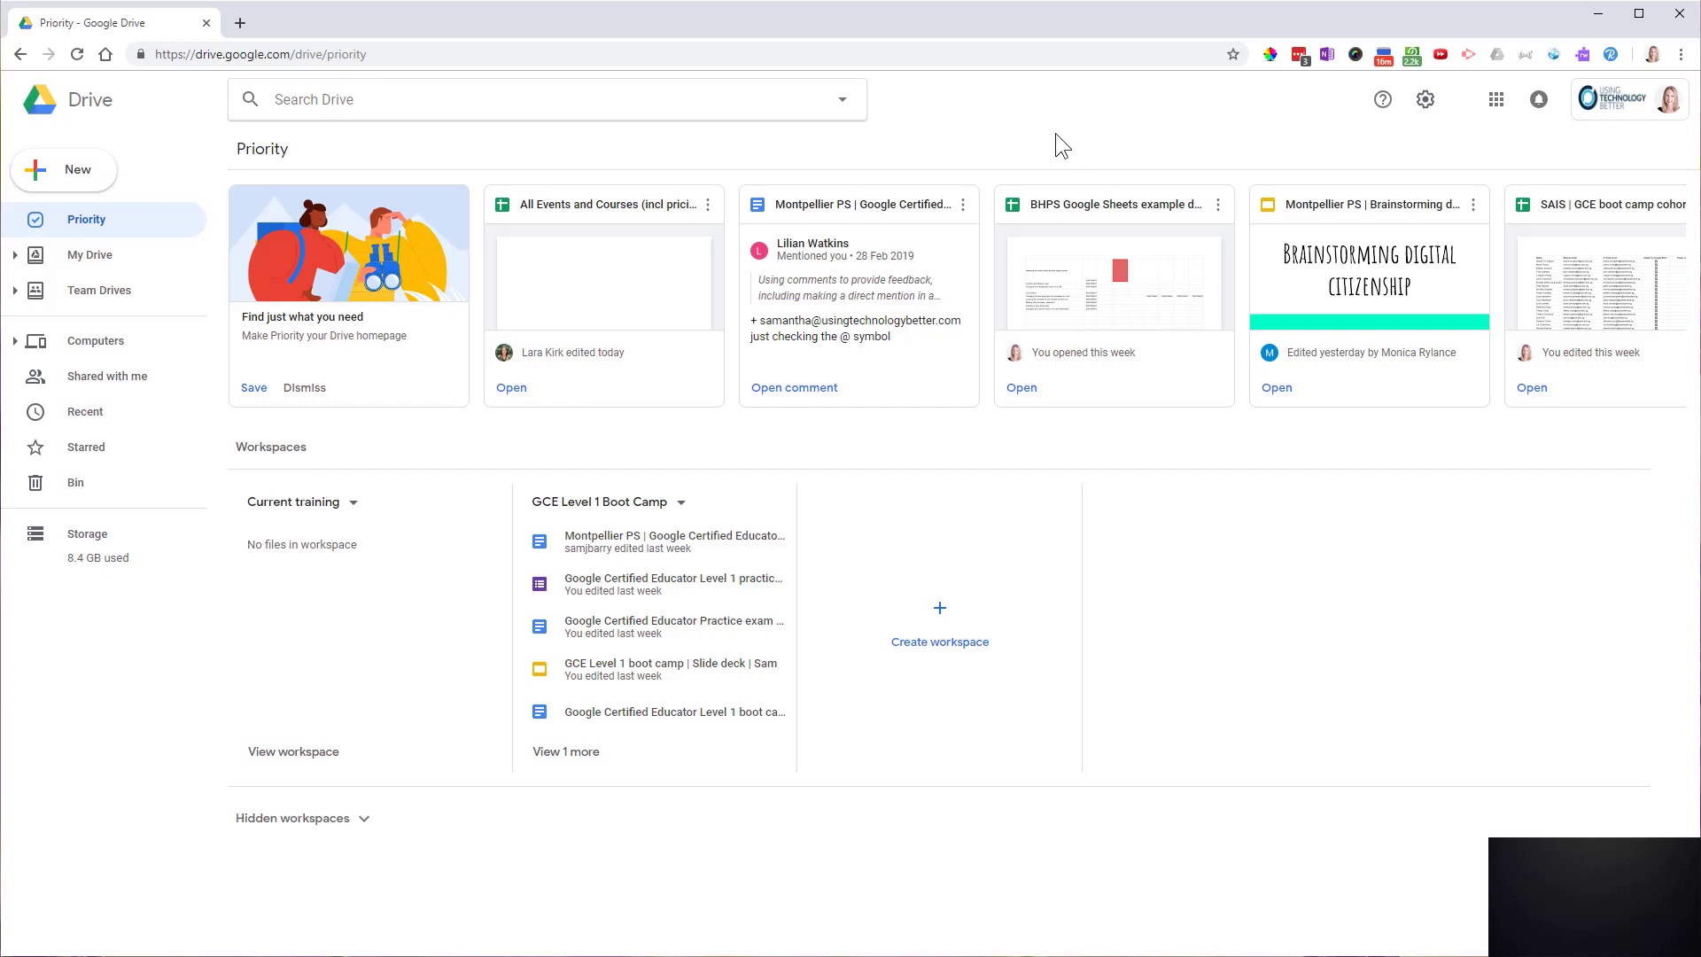
{"action": "mouse_move", "coordinate": [464, 461]}
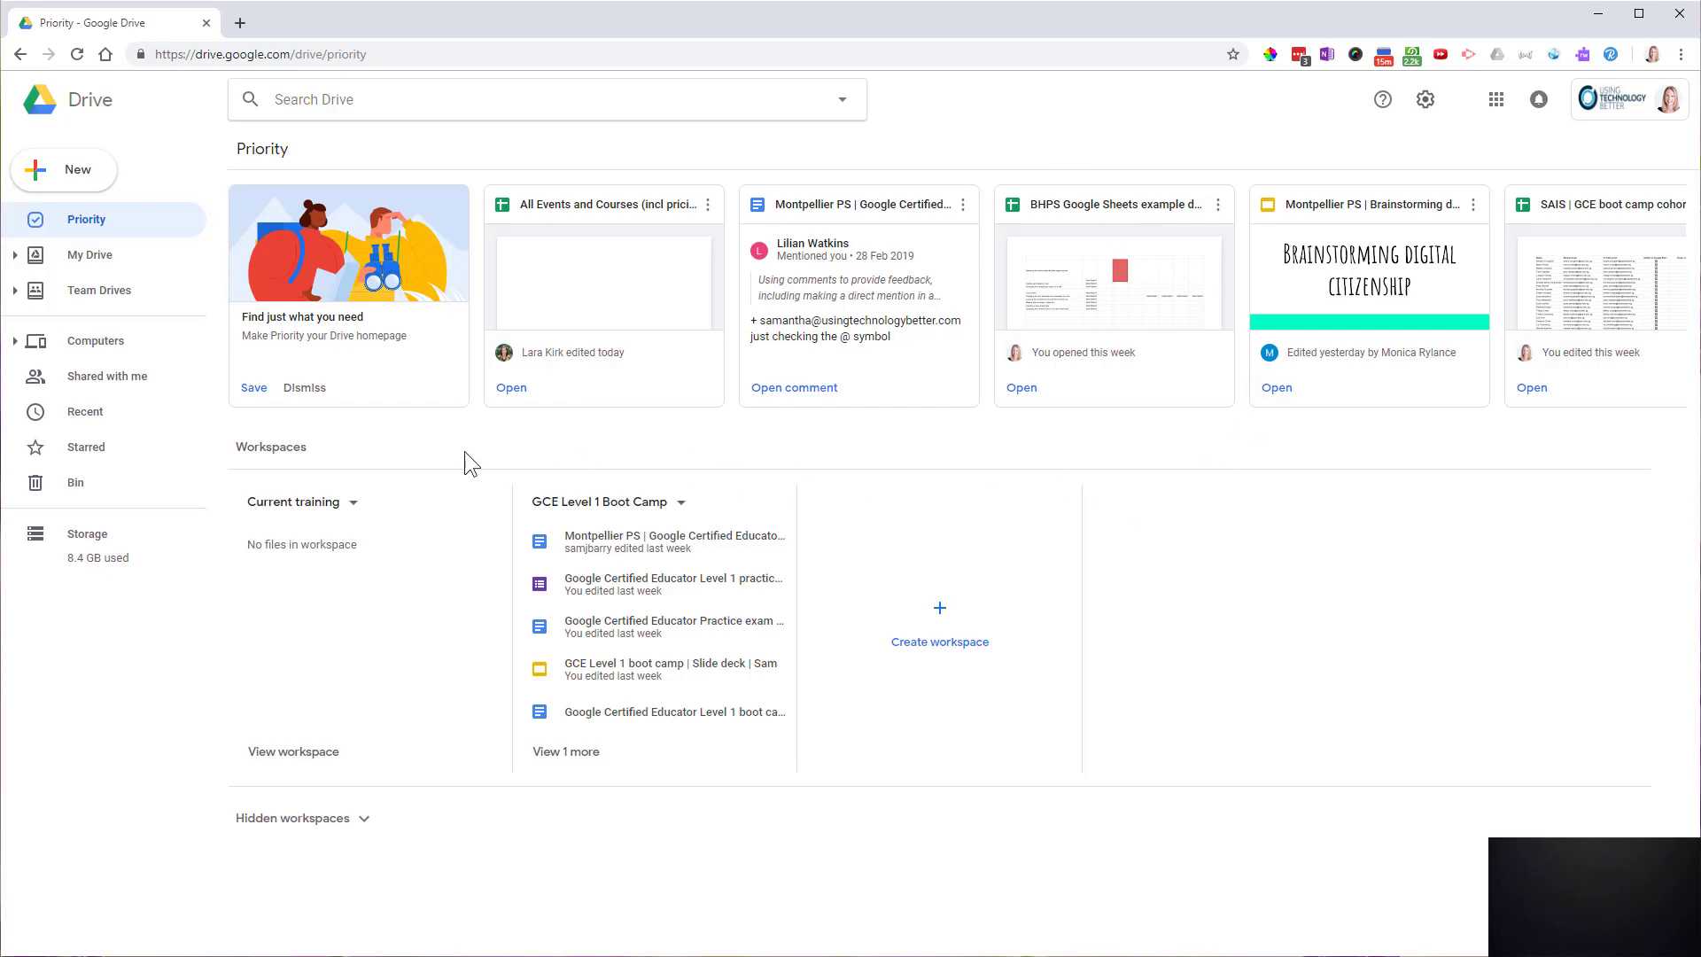
{"action": "mouse_move", "coordinate": [500, 471]}
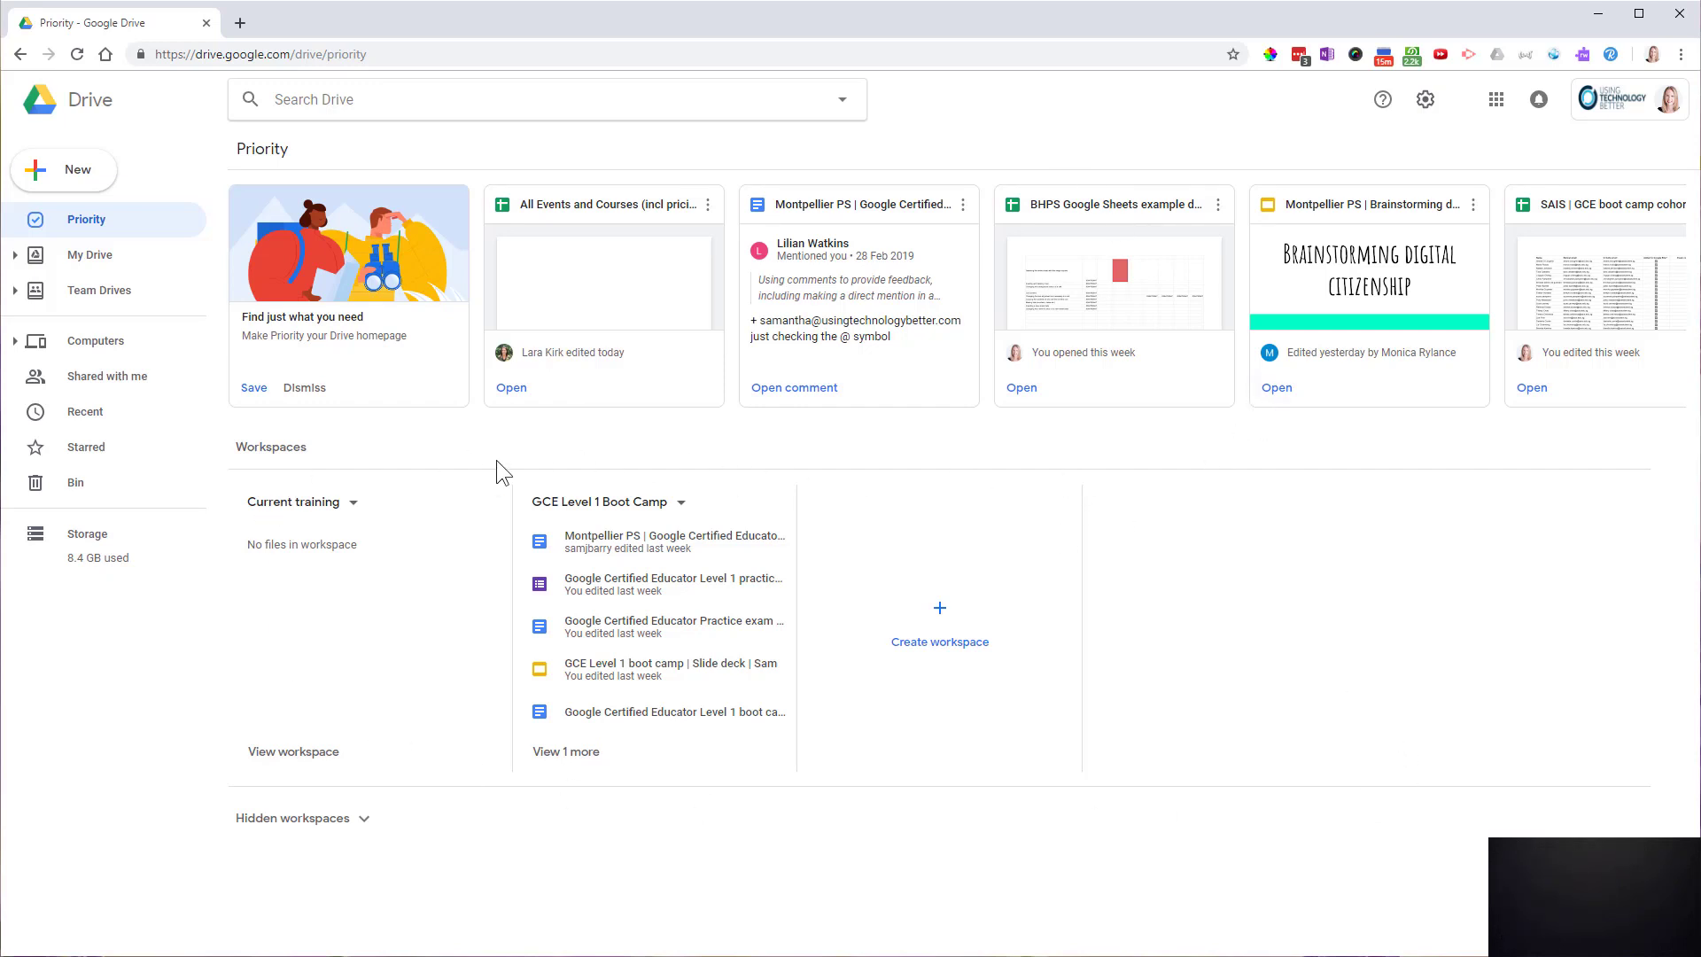
{"action": "mouse_move", "coordinate": [491, 446]}
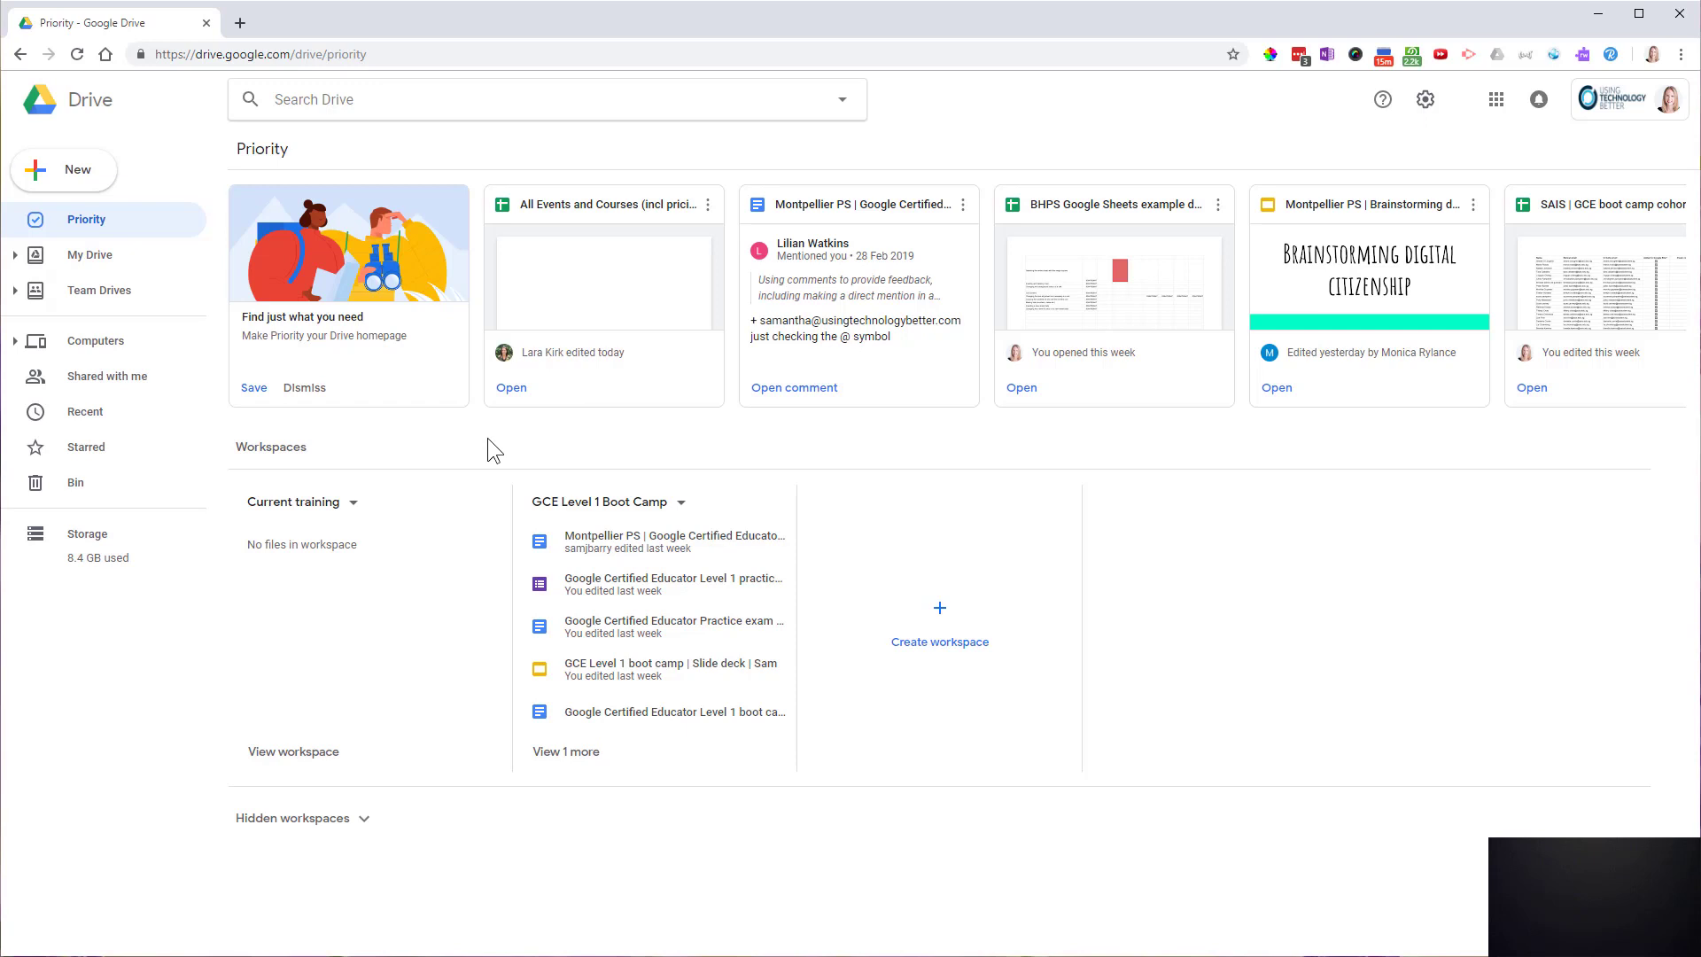
{"action": "mouse_move", "coordinate": [583, 520]}
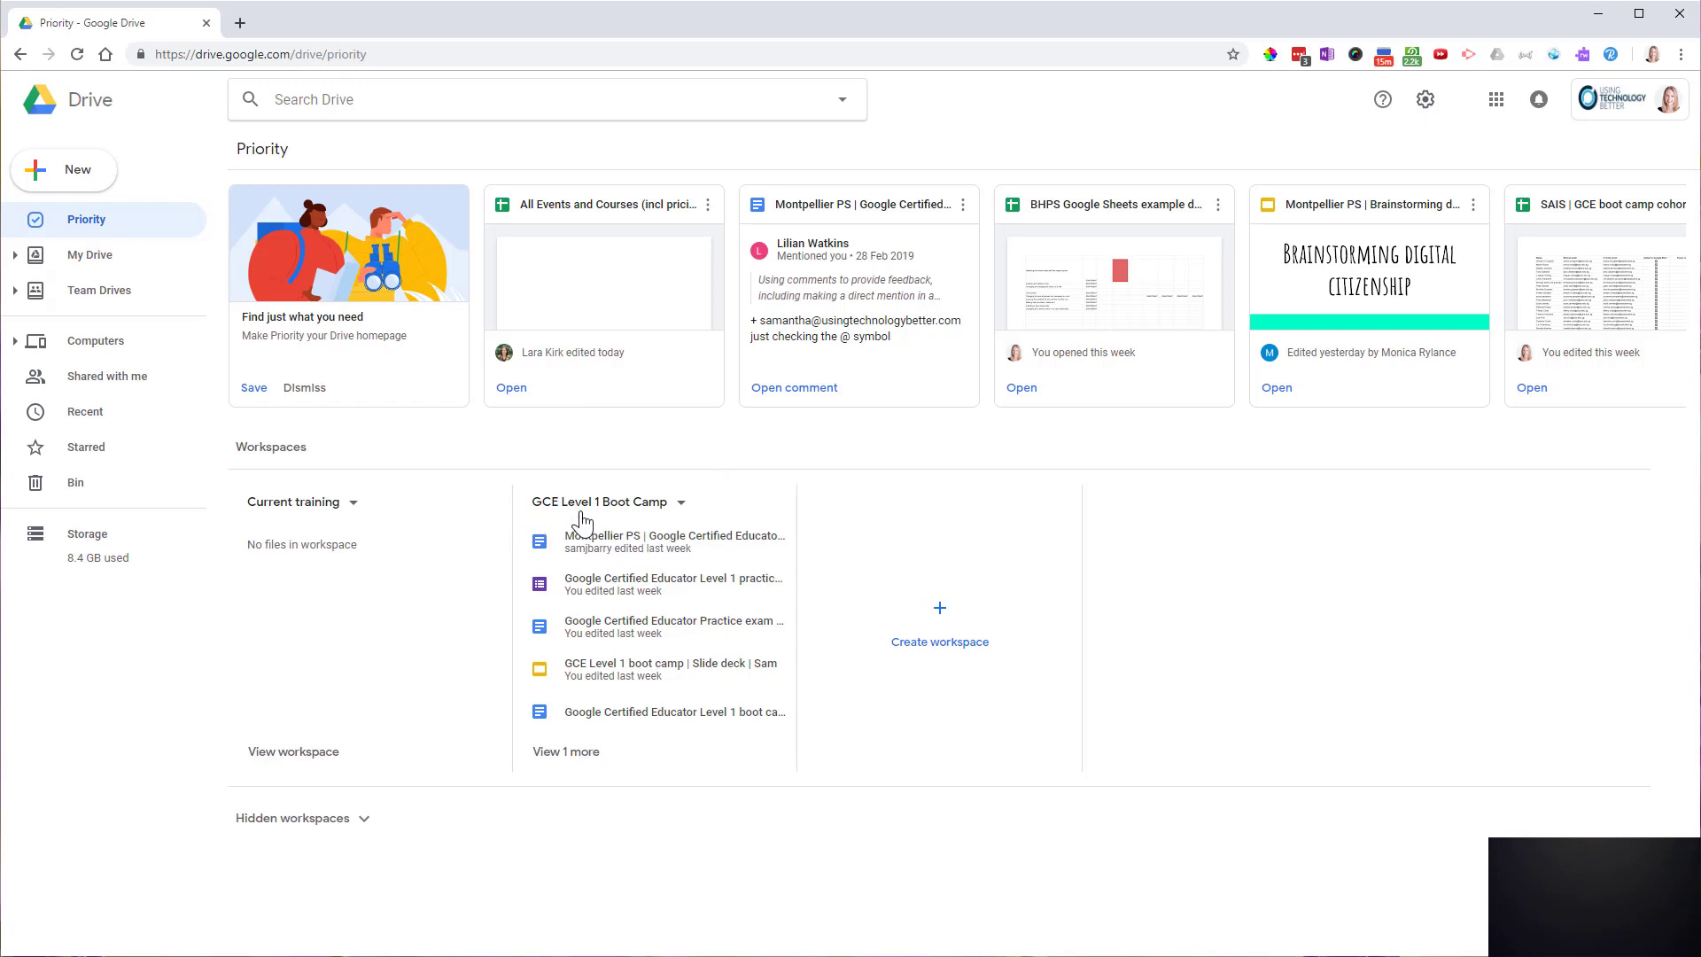
{"action": "mouse_move", "coordinate": [707, 457]}
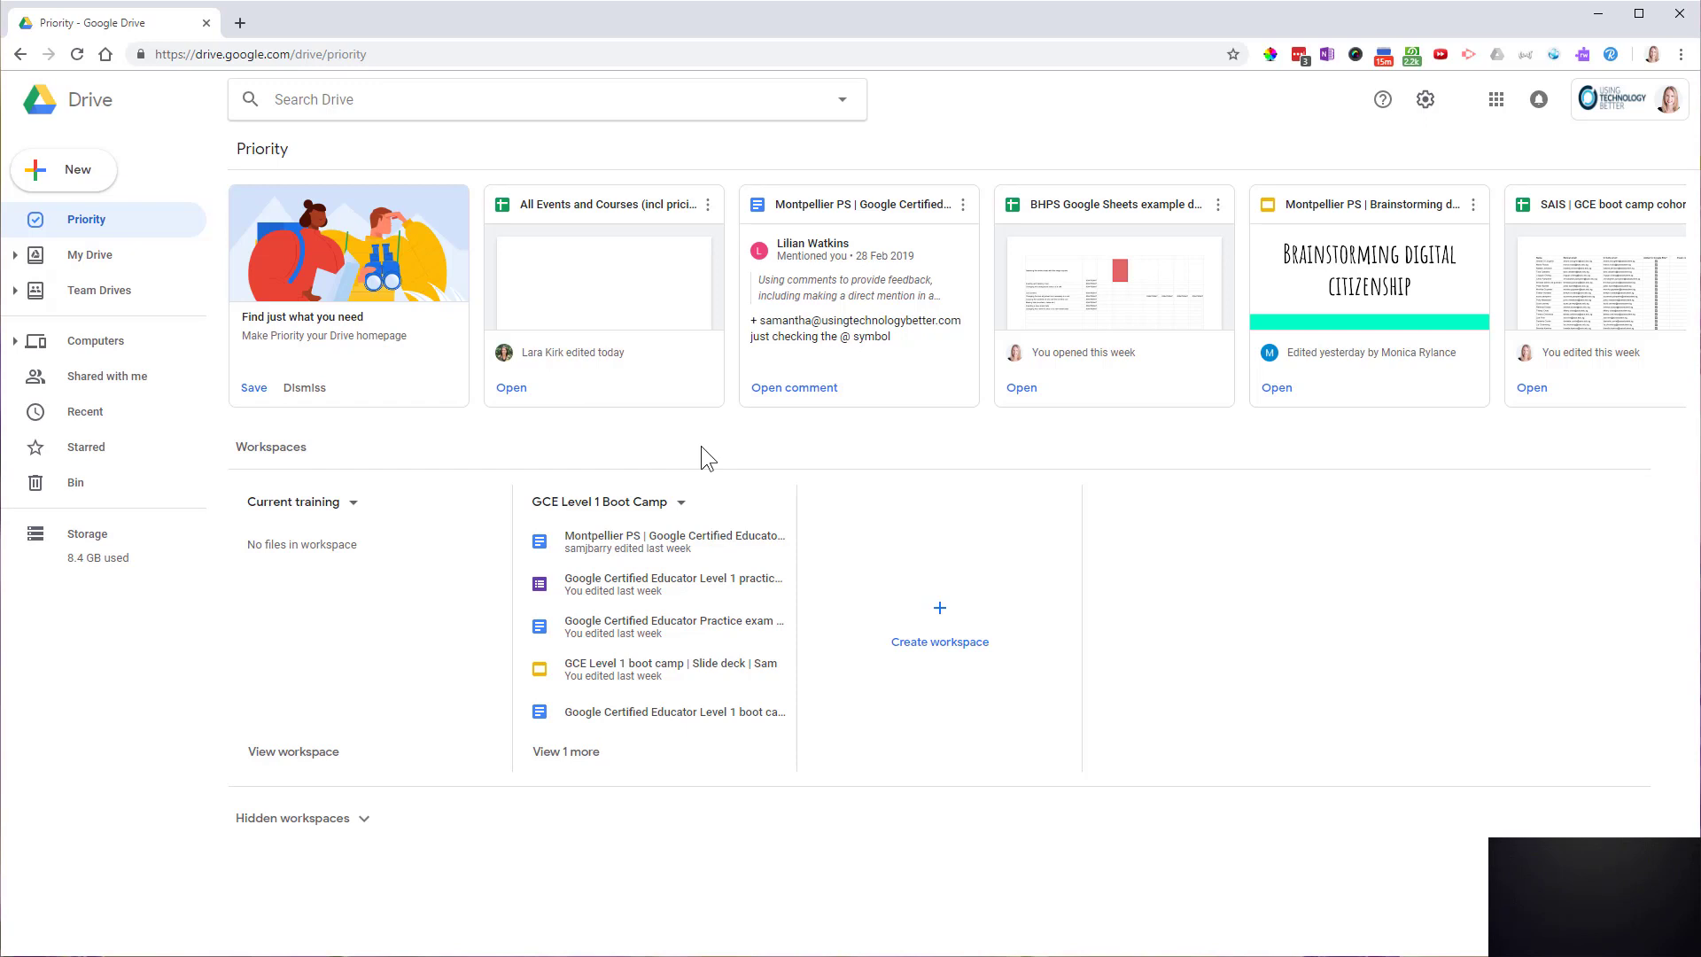
{"action": "mouse_move", "coordinate": [722, 456]}
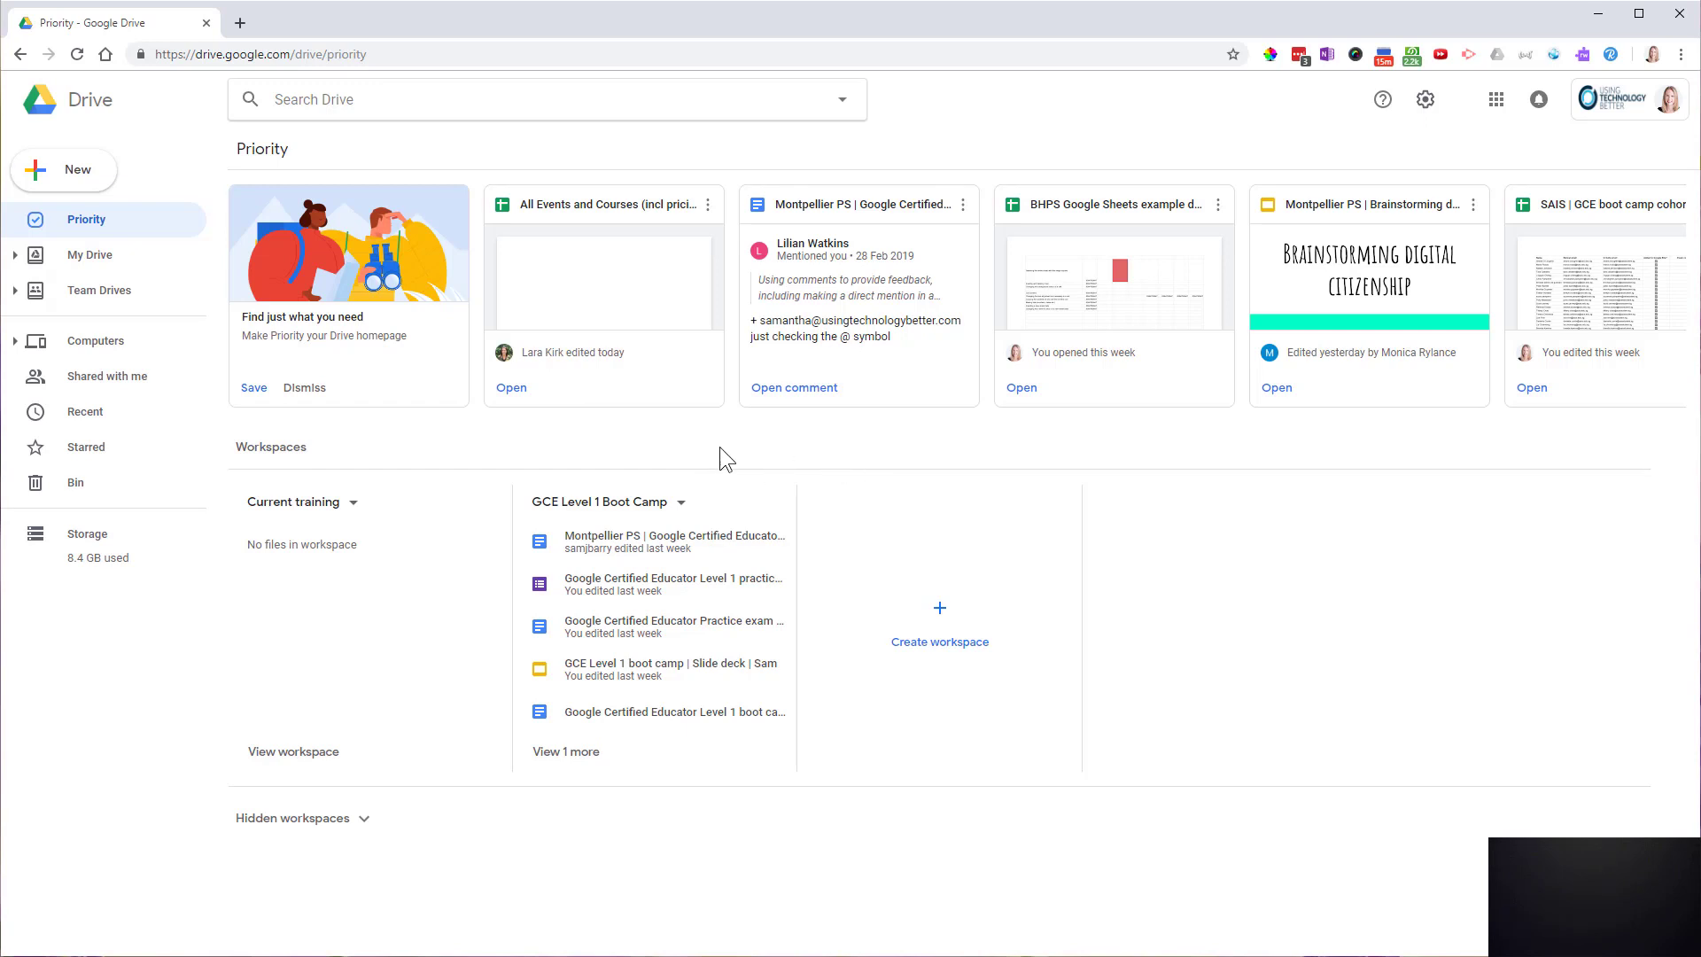
{"action": "mouse_move", "coordinate": [675, 449]}
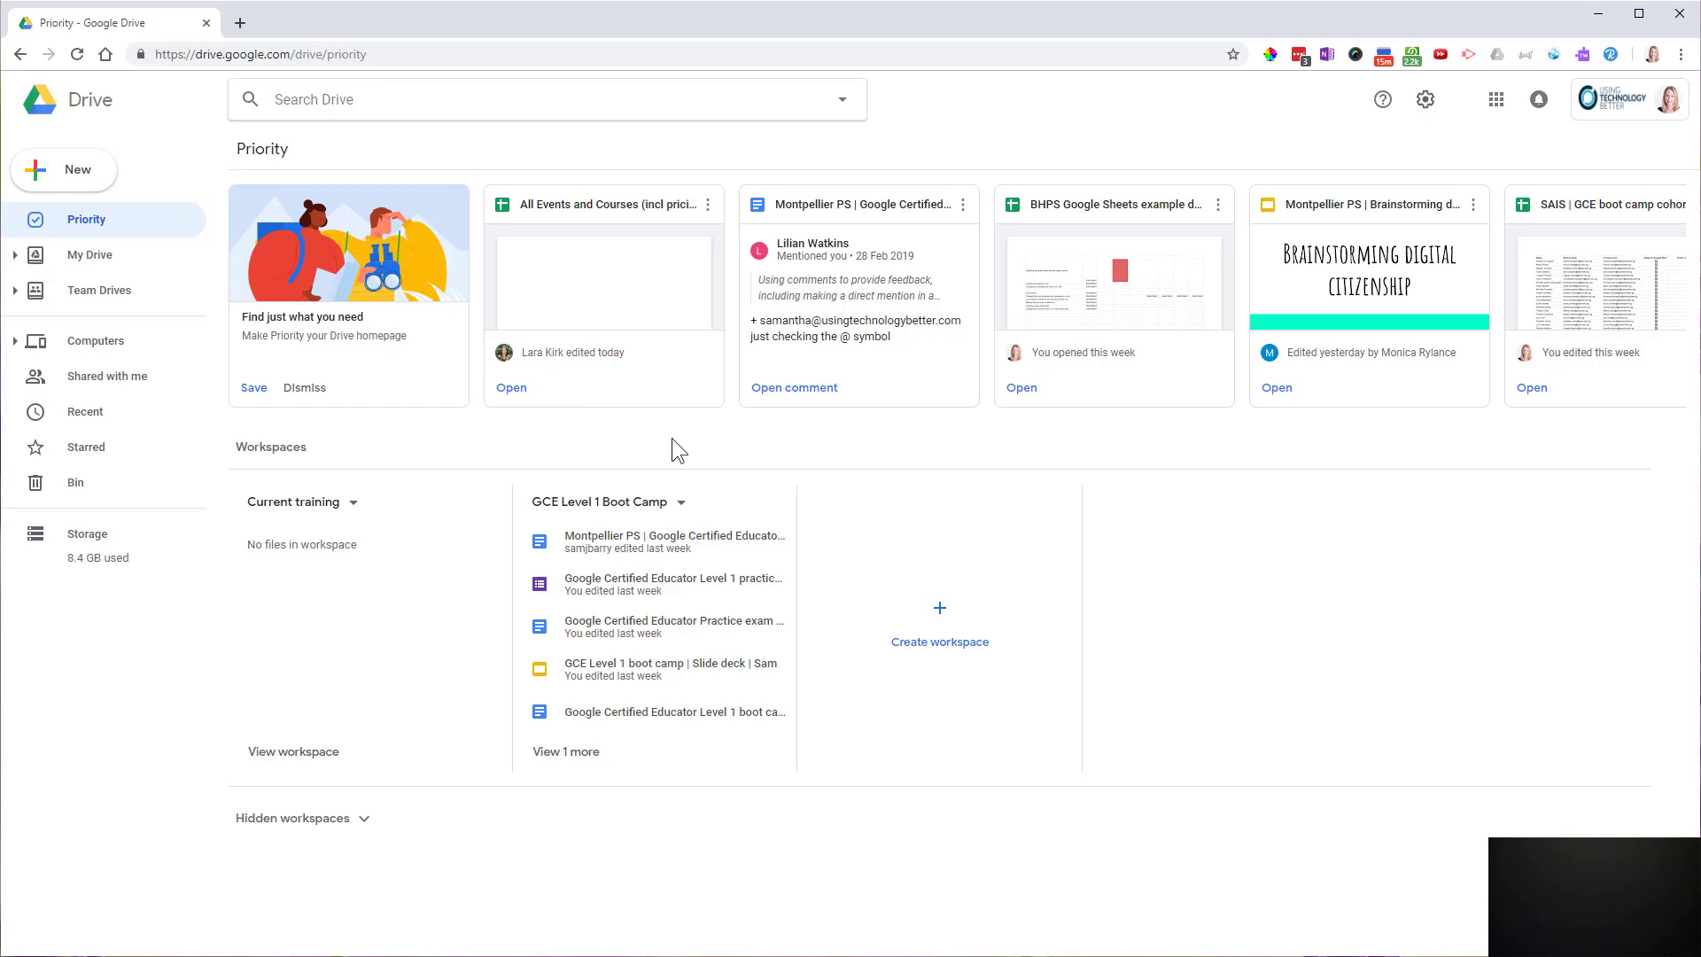
{"action": "mouse_move", "coordinate": [593, 574]}
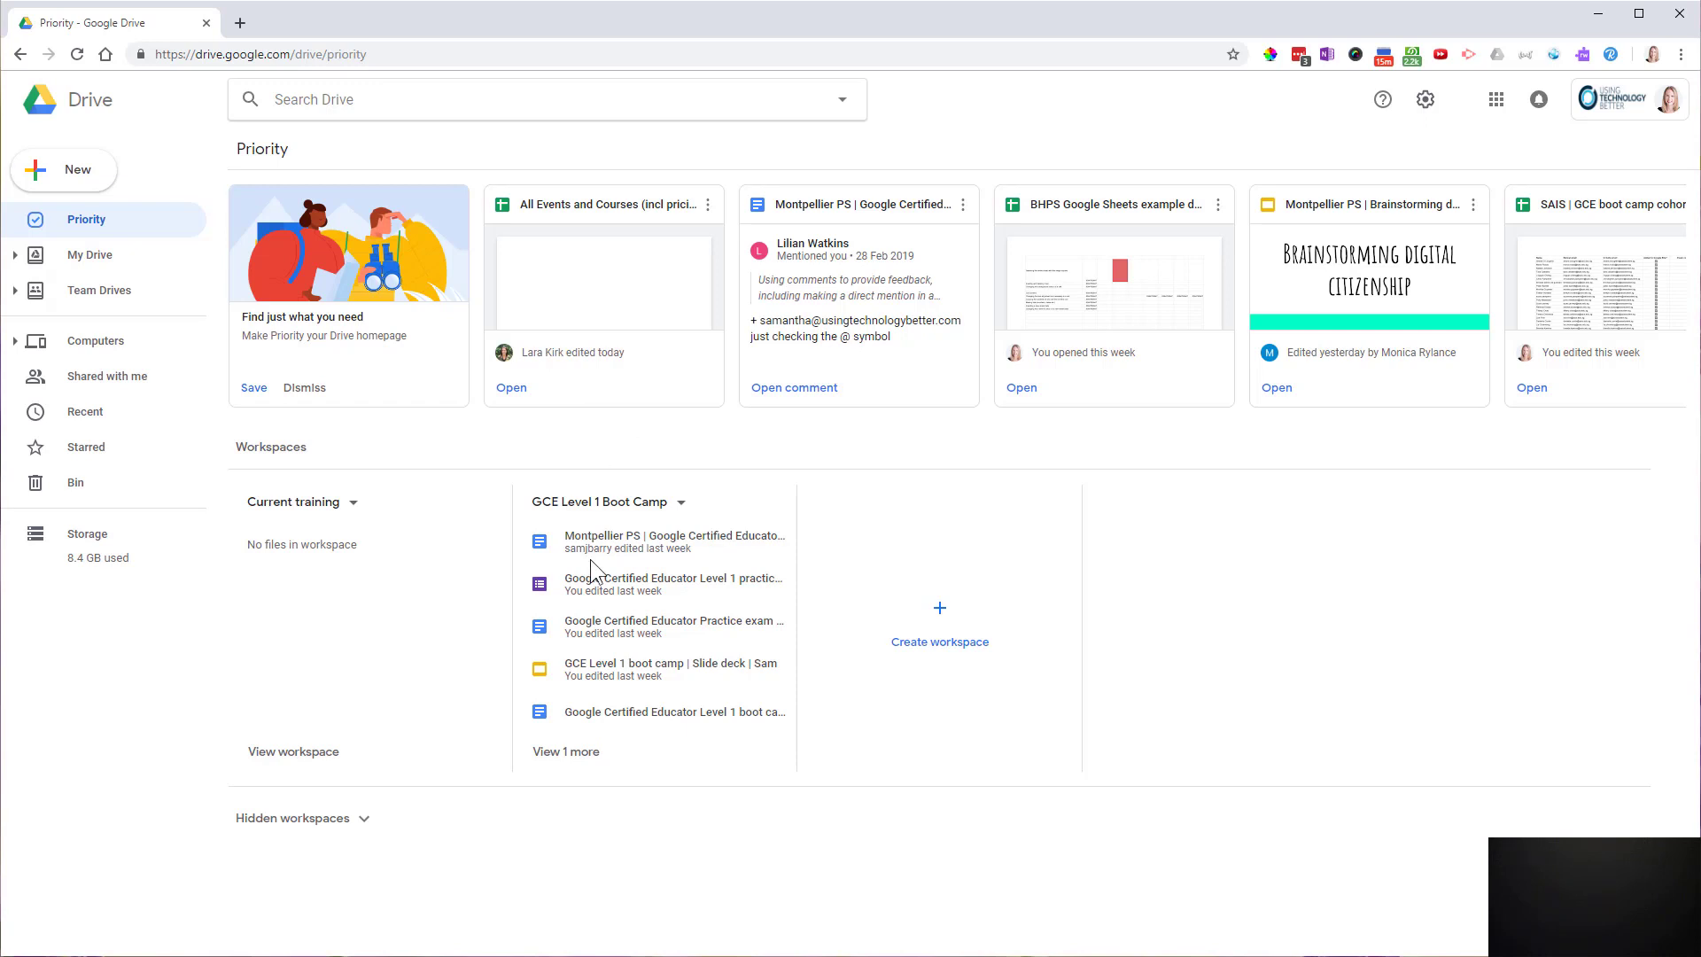
{"action": "mouse_move", "coordinate": [744, 469]}
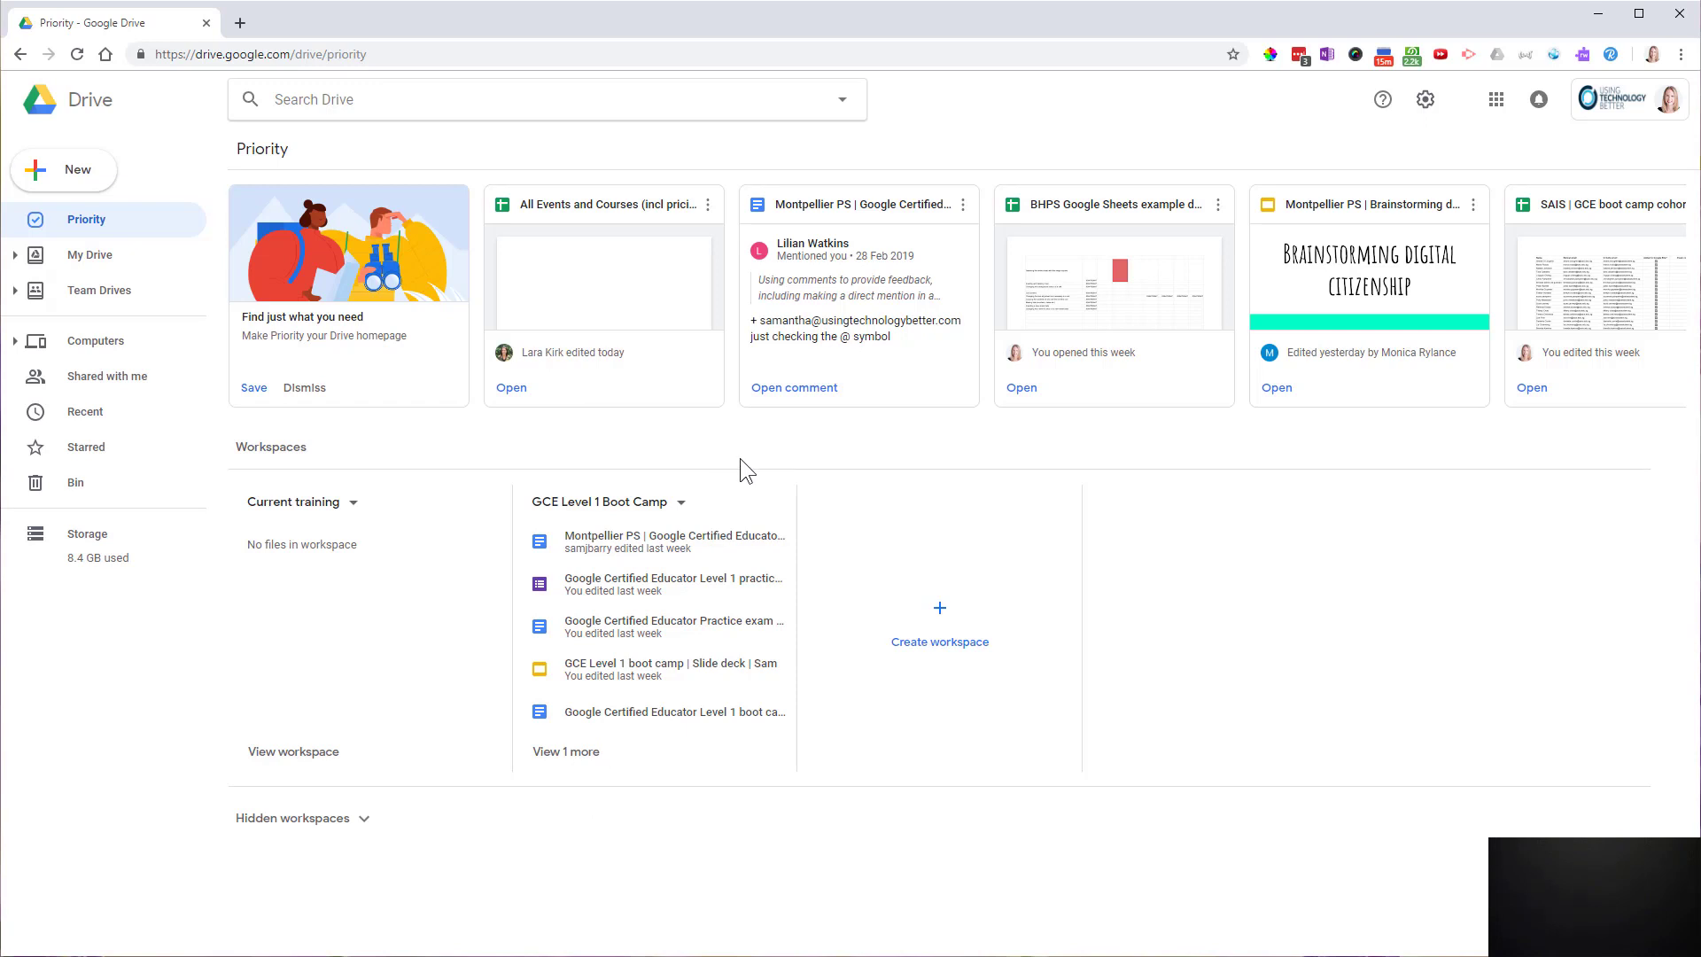
{"action": "mouse_move", "coordinate": [1001, 612]}
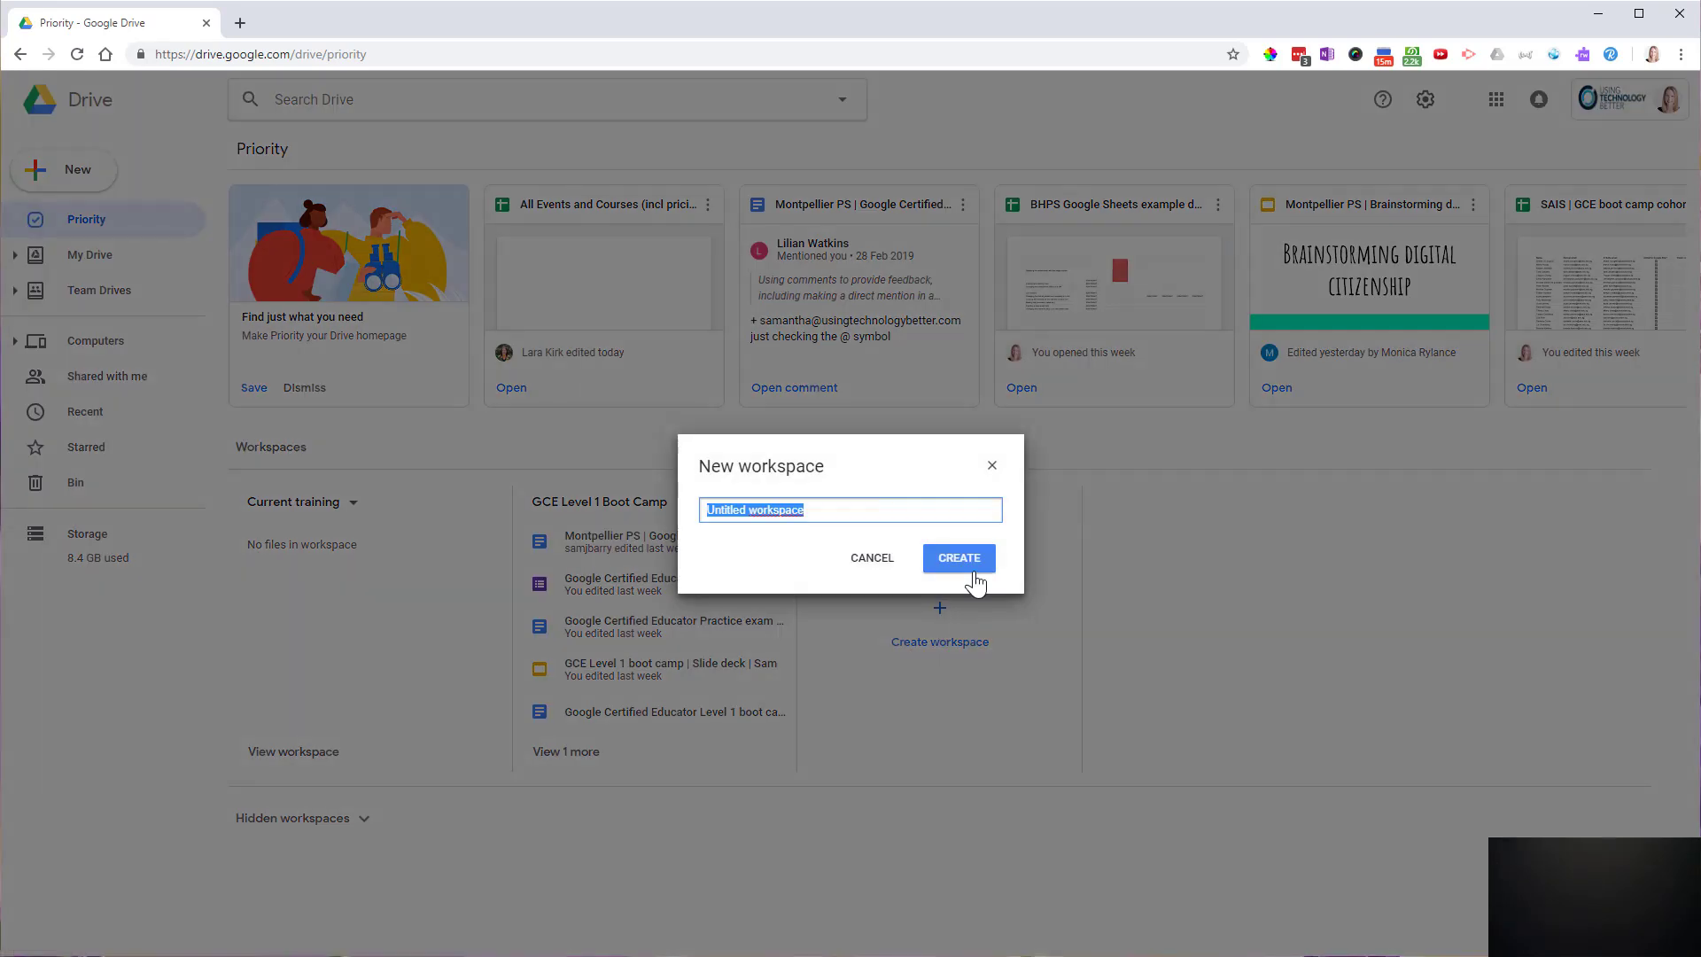
- Create a workspace named 'Blog posts'
{"action": "type", "text": "Blog po"}
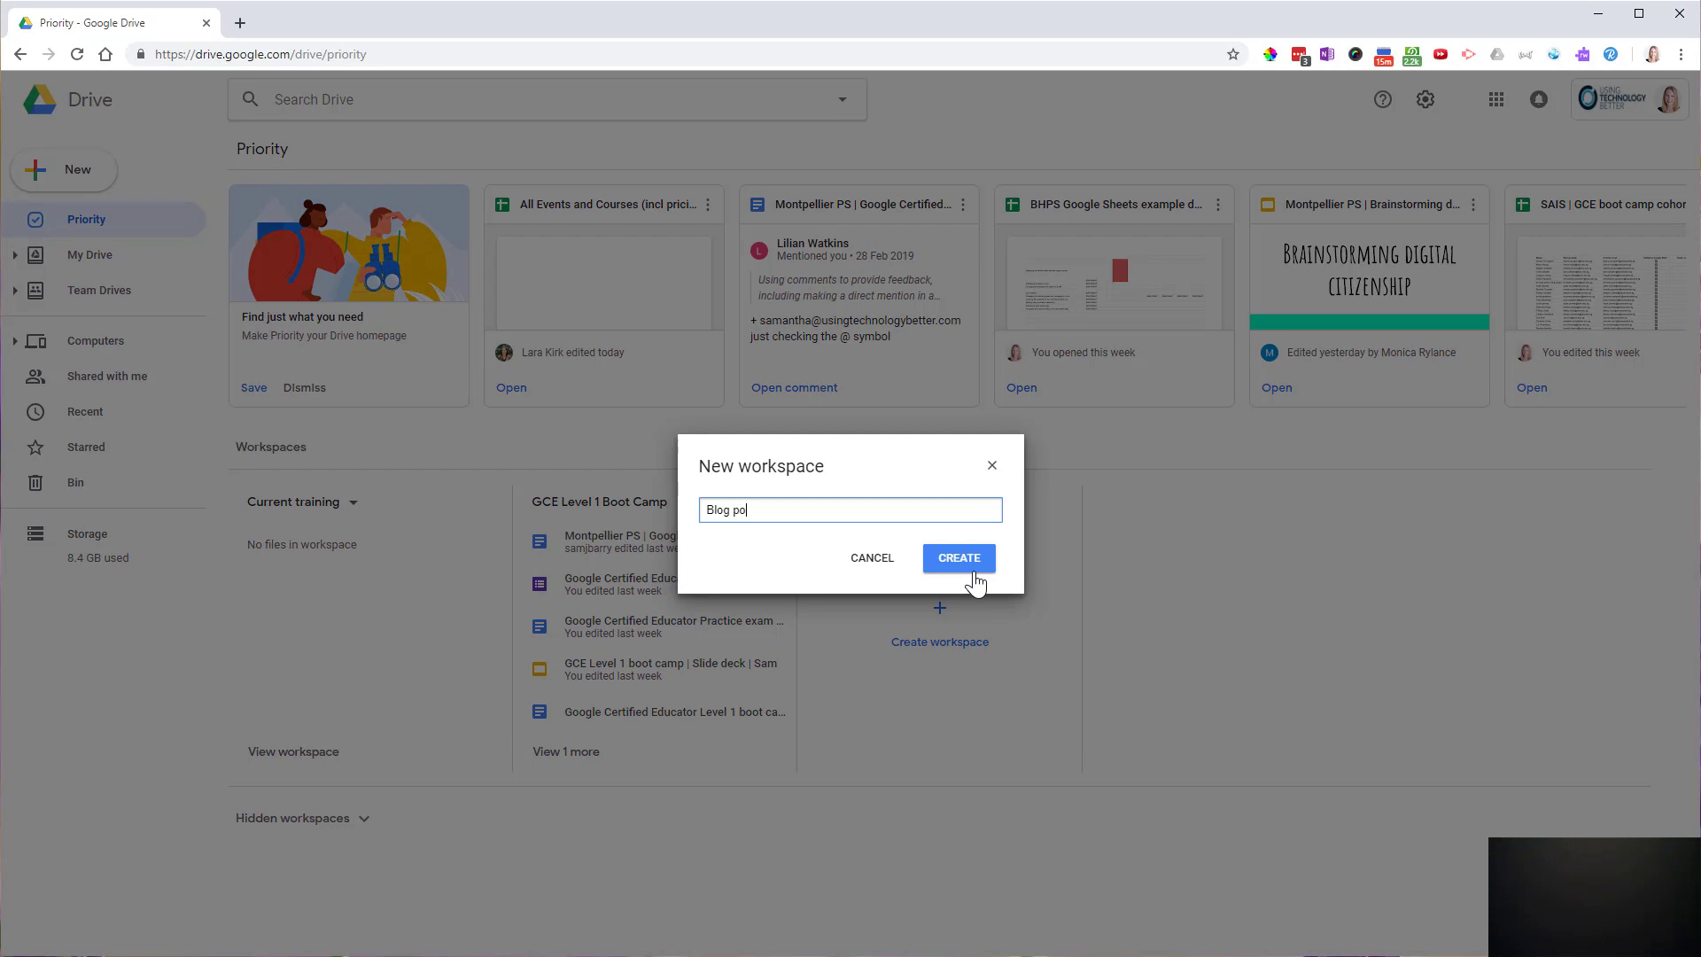
{"action": "left_click", "coordinate": [959, 558]}
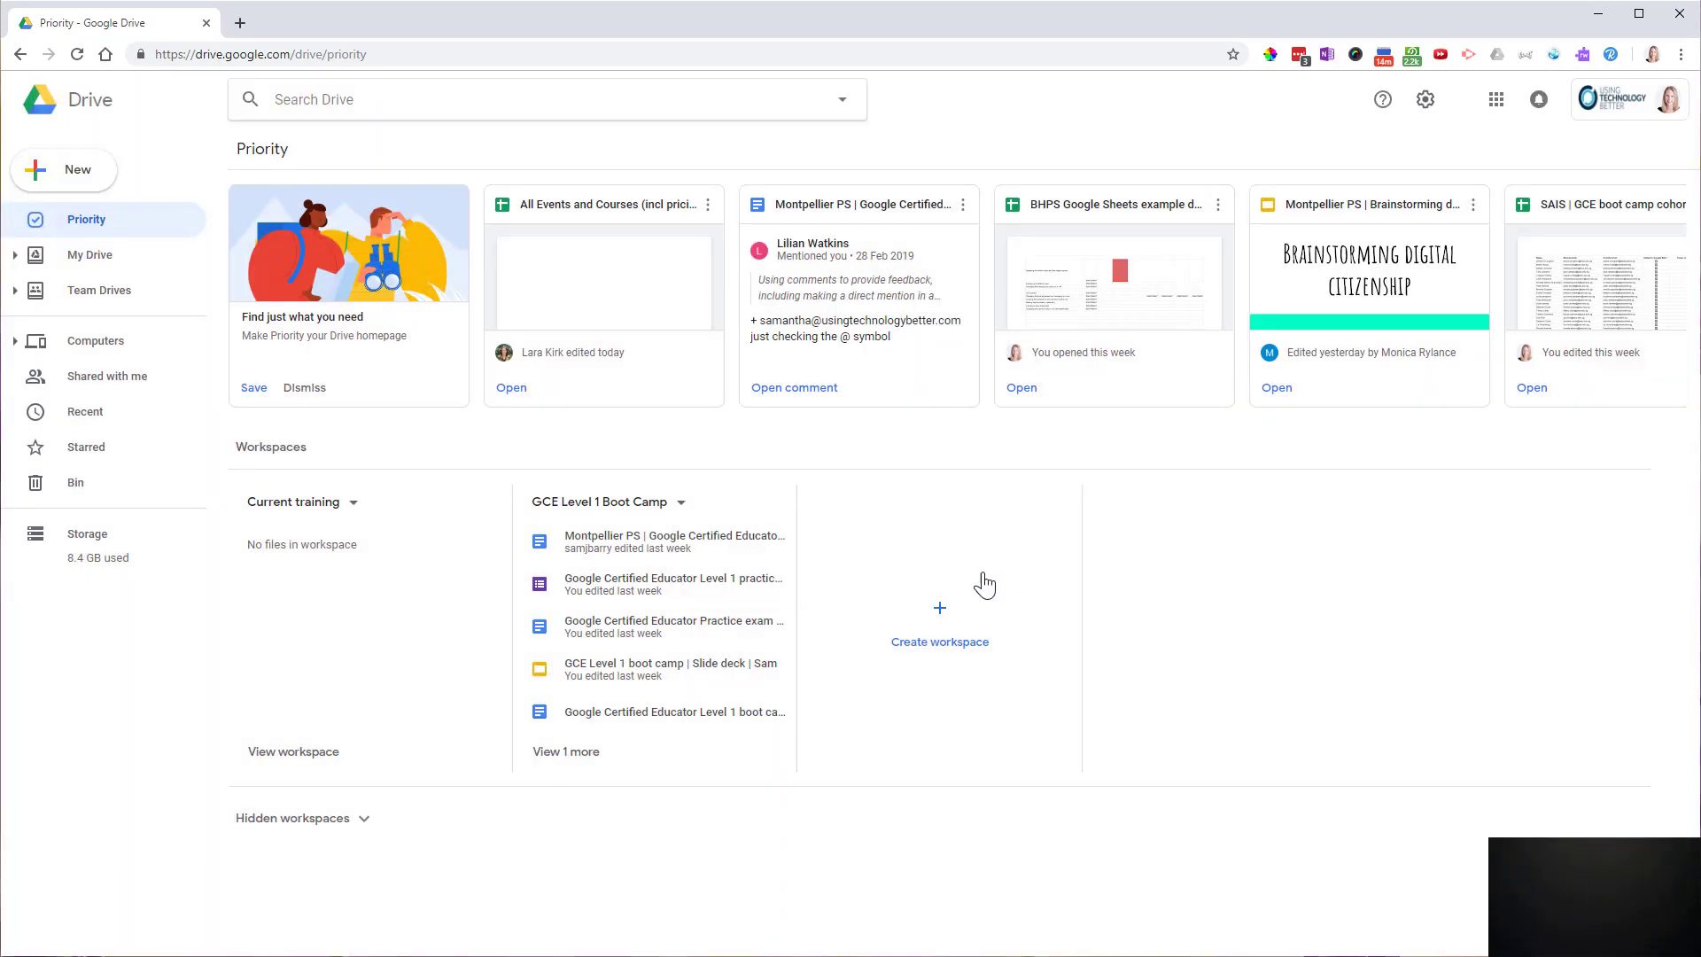
{"action": "left_click", "coordinate": [939, 607]}
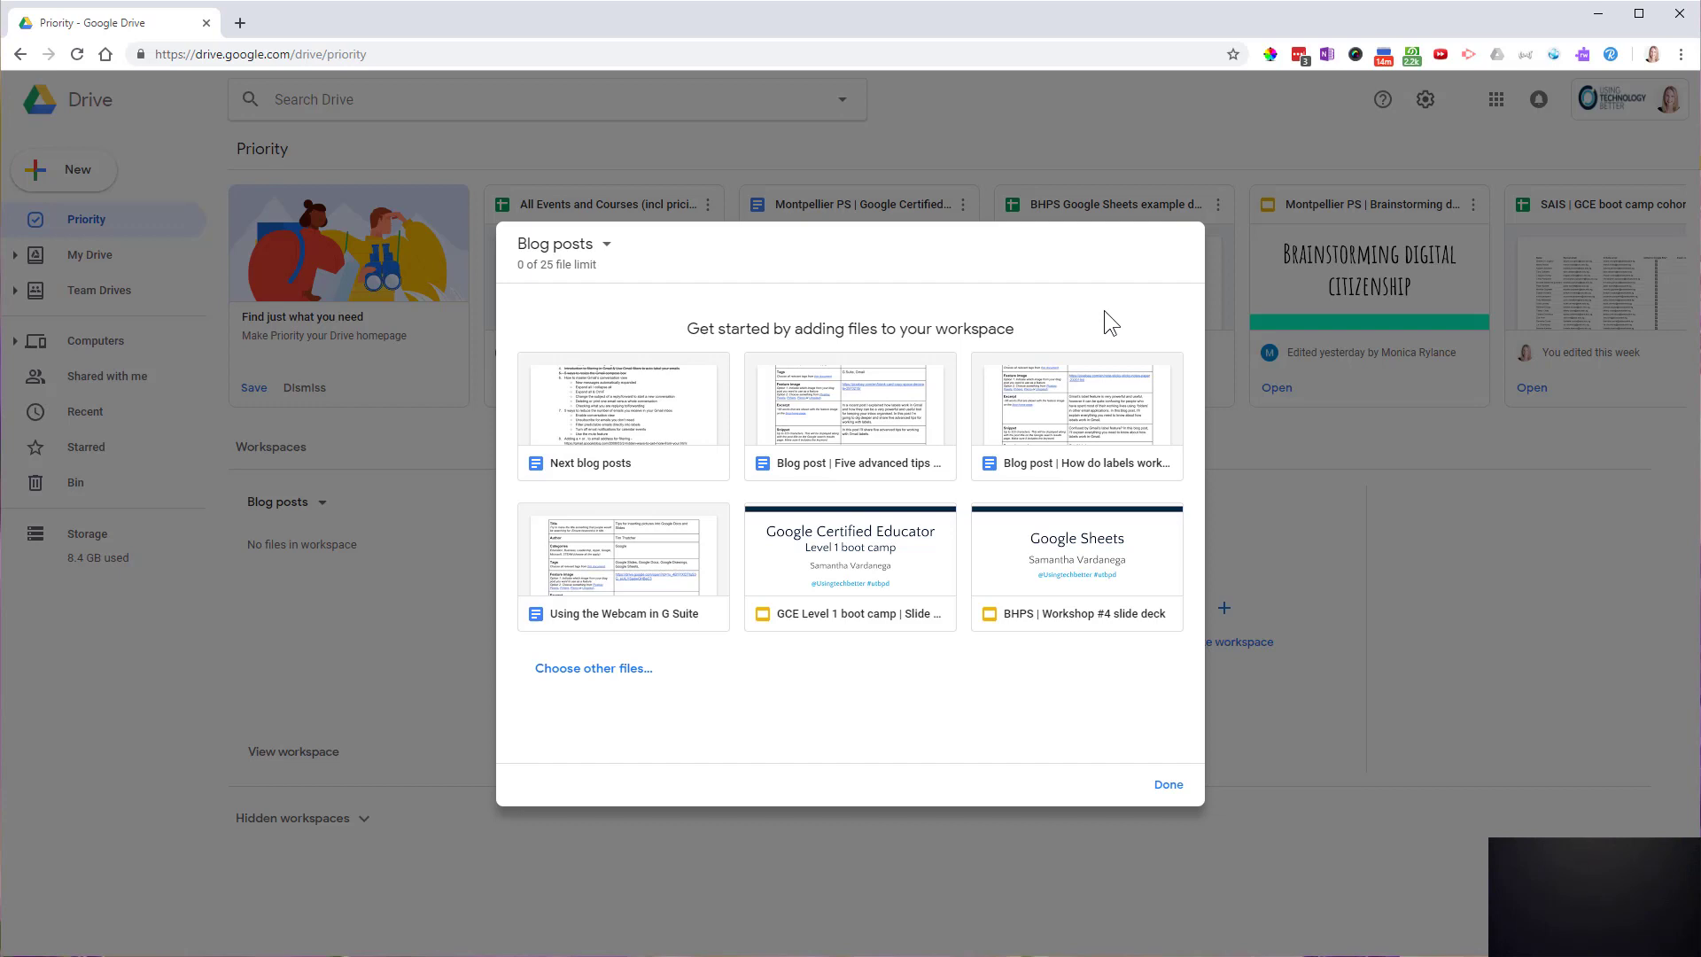
{"action": "mouse_move", "coordinate": [492, 460]}
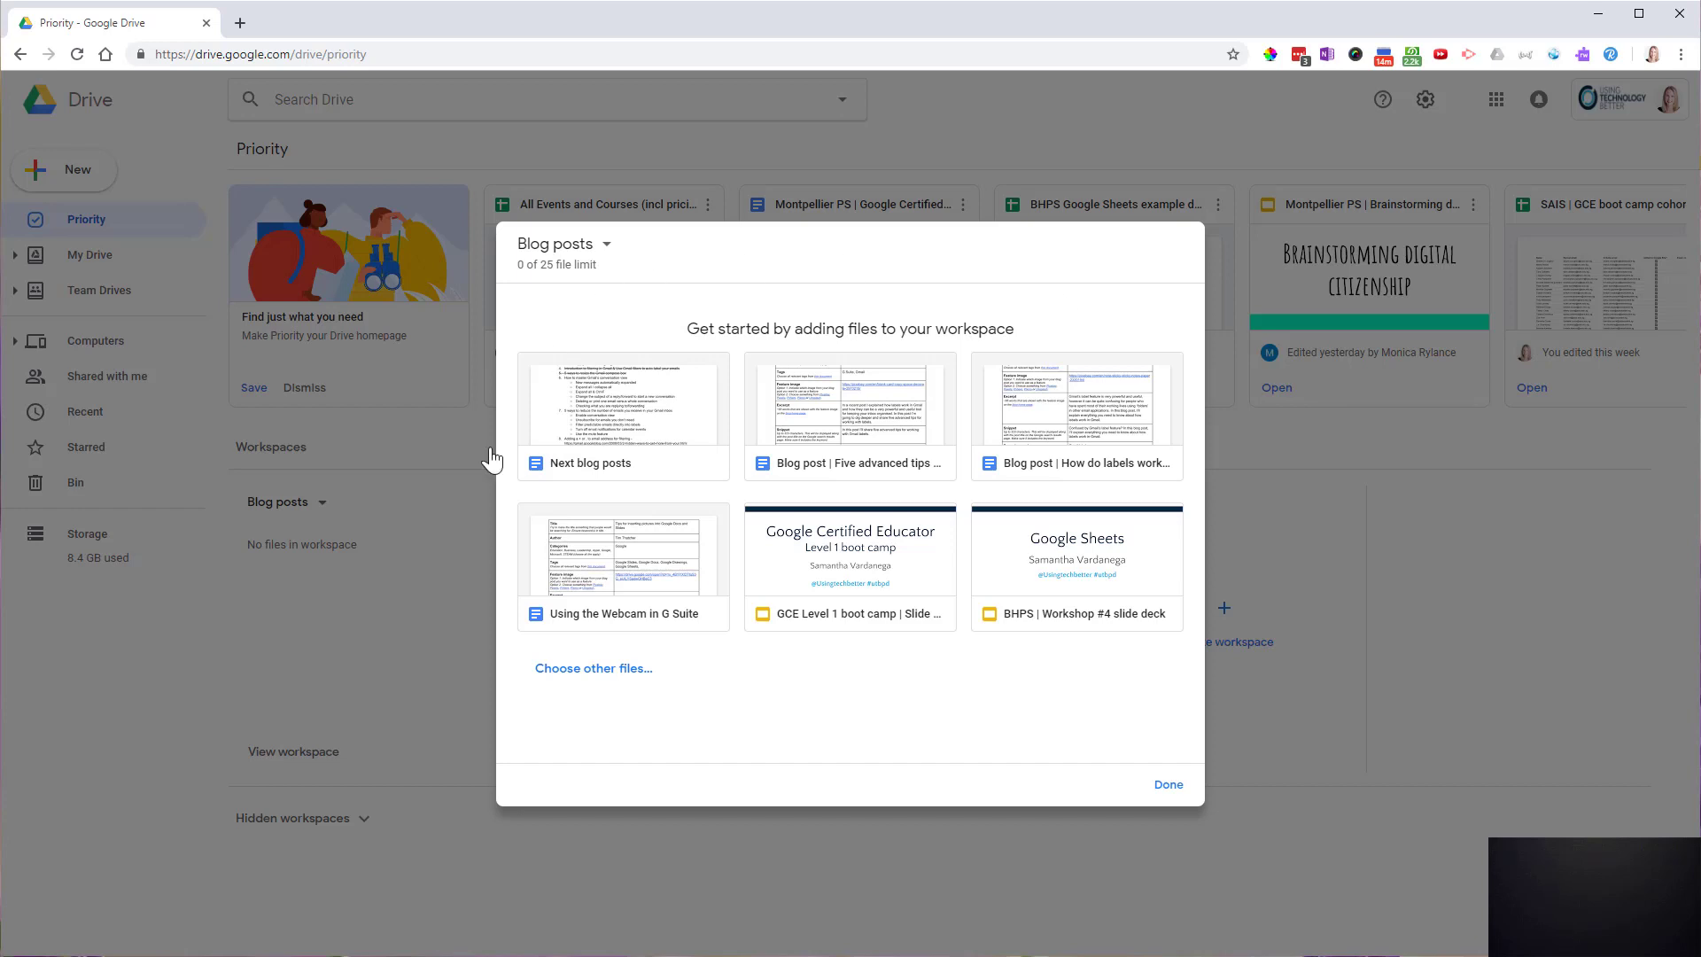
{"action": "mouse_move", "coordinate": [1017, 311]}
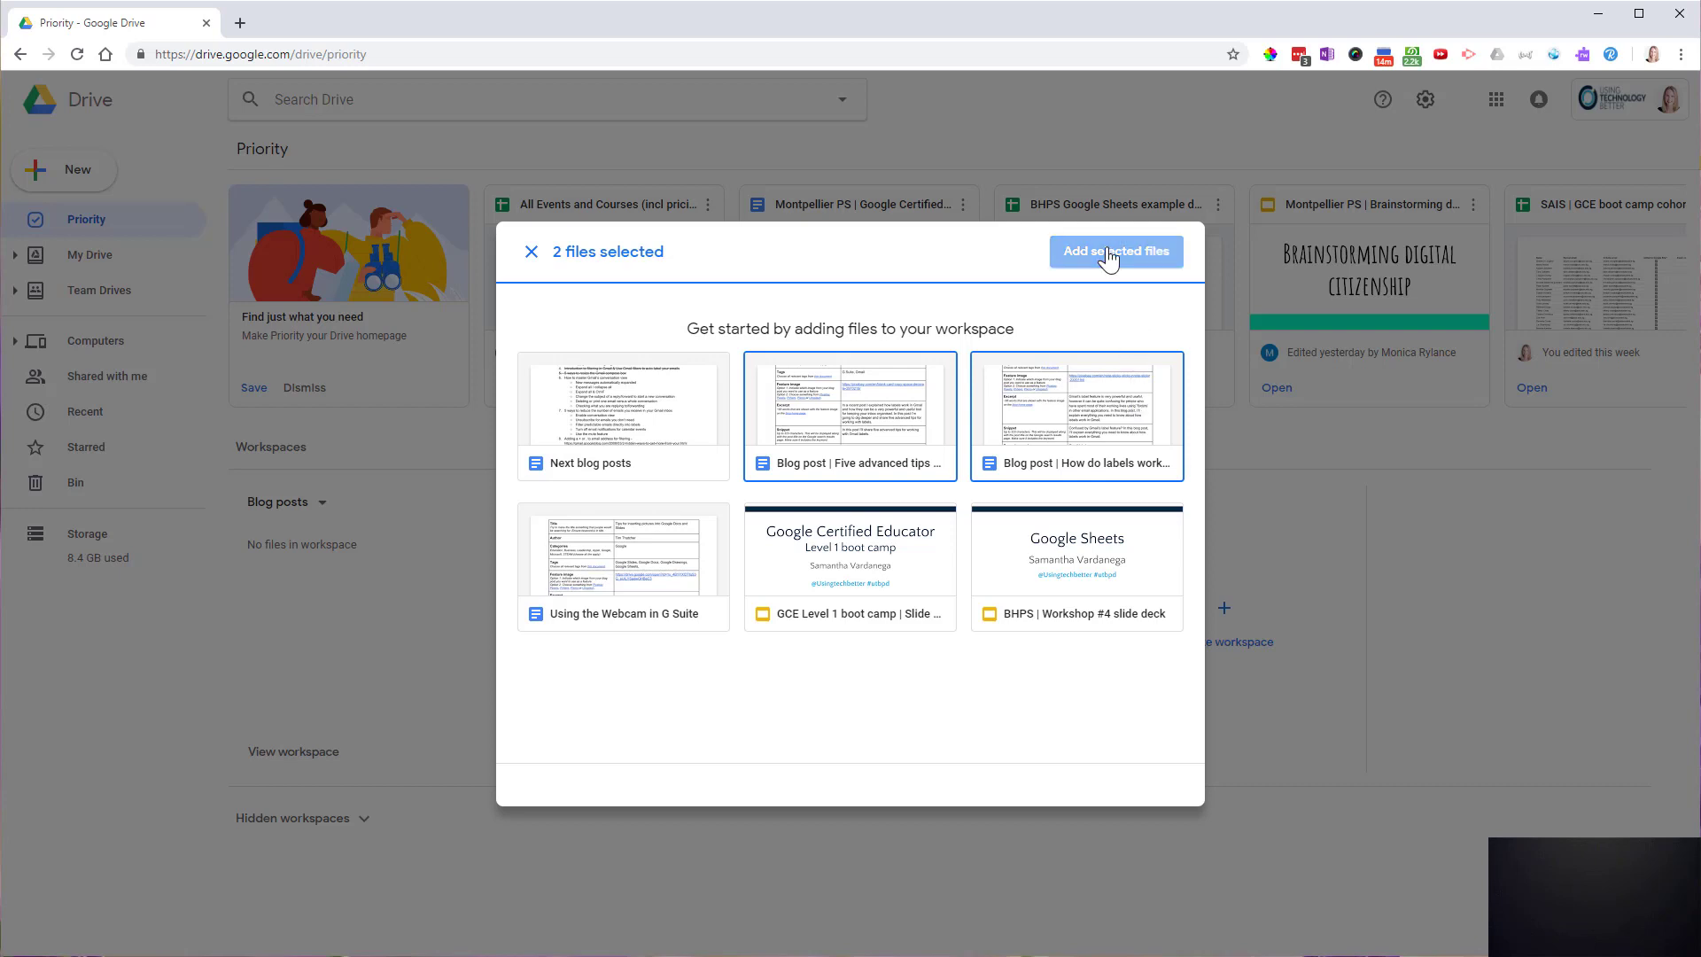
- Add 'Five advanced tips' and 'How do labels work' docs to the workspace
{"action": "left_click", "coordinate": [1117, 252]}
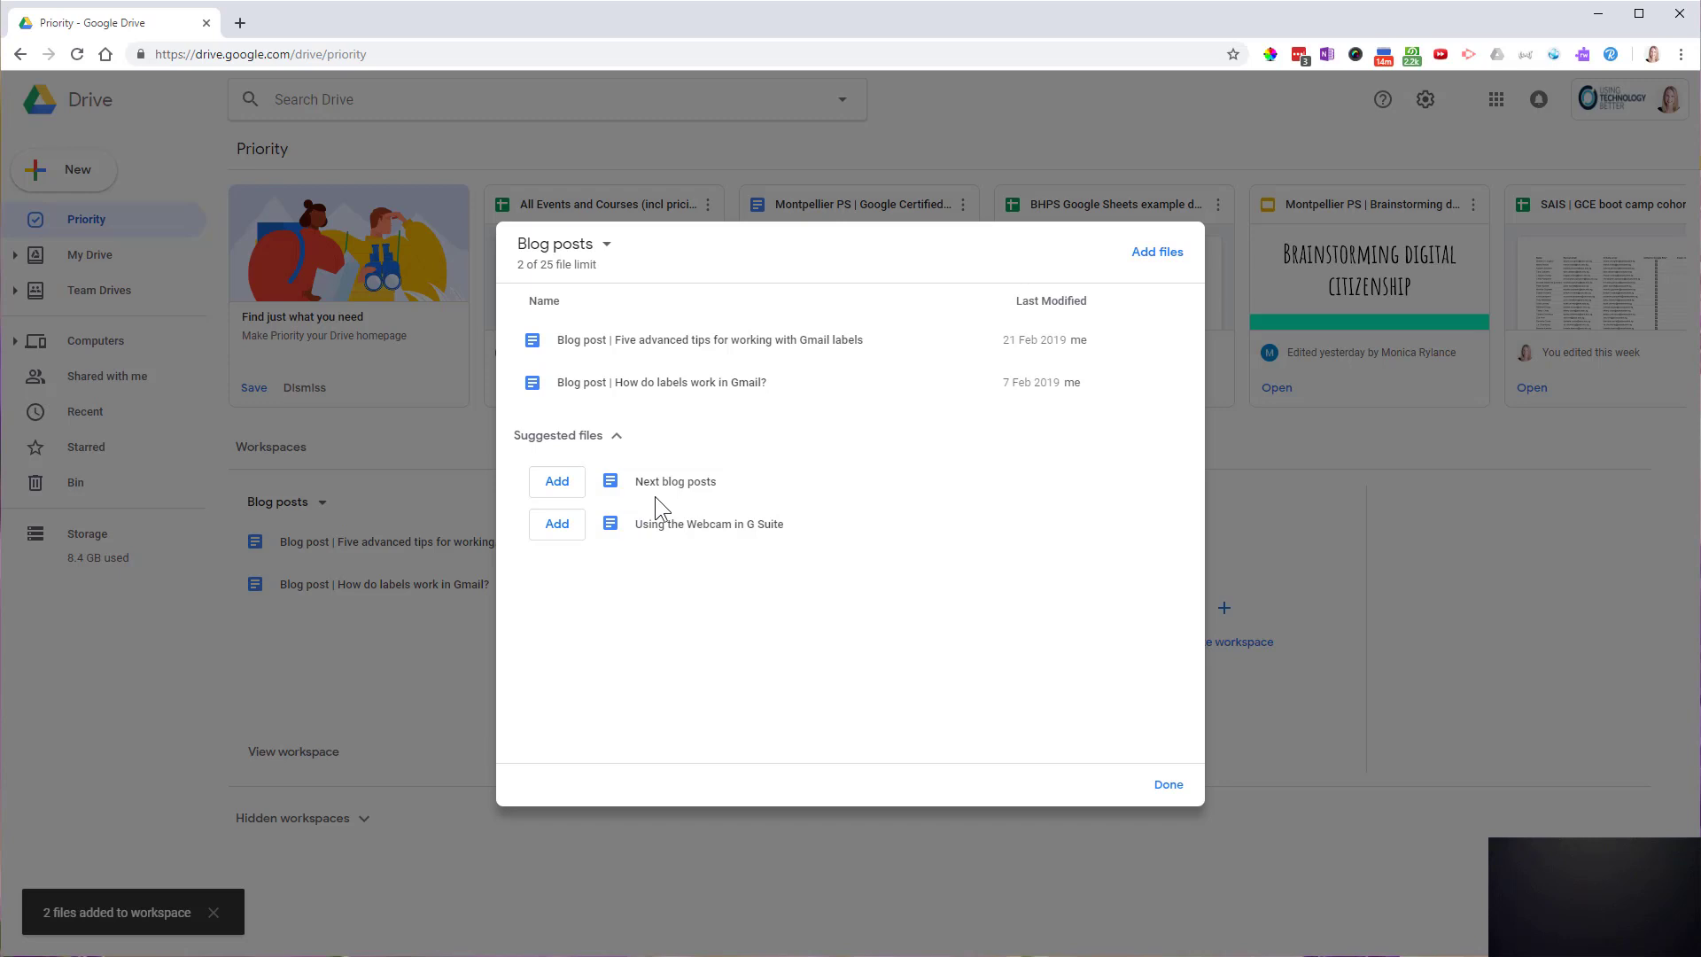
{"action": "mouse_move", "coordinate": [1157, 251]}
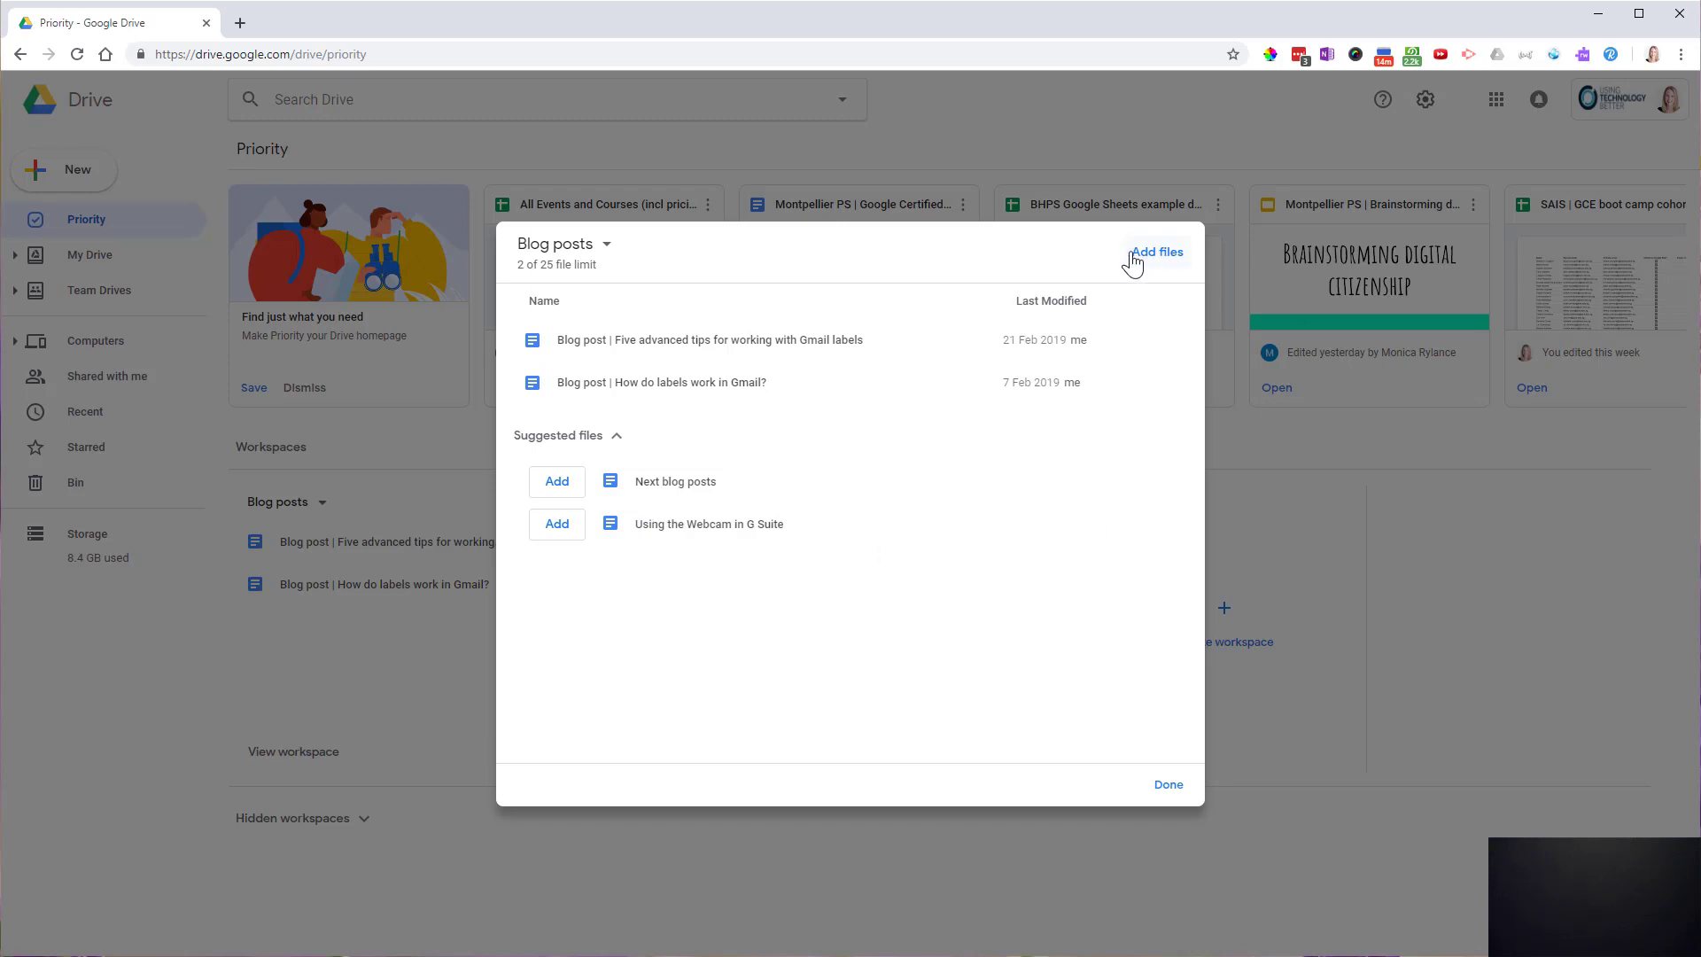
{"action": "mouse_move", "coordinate": [1150, 263]}
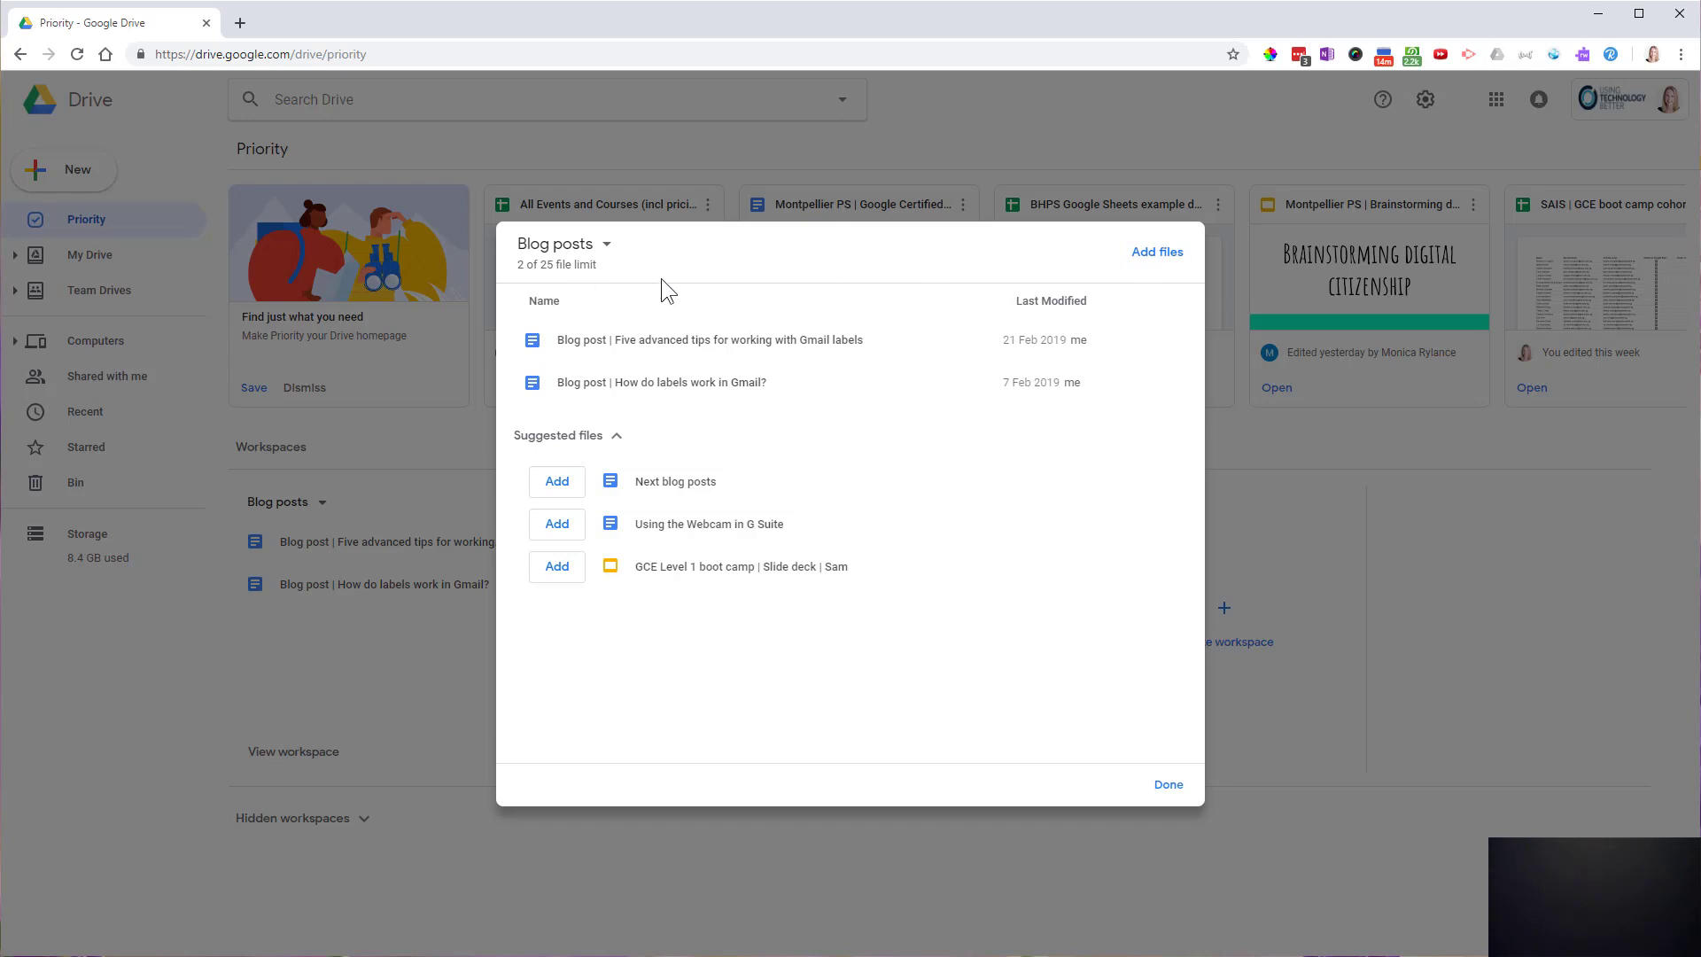
{"action": "mouse_move", "coordinate": [845, 382]}
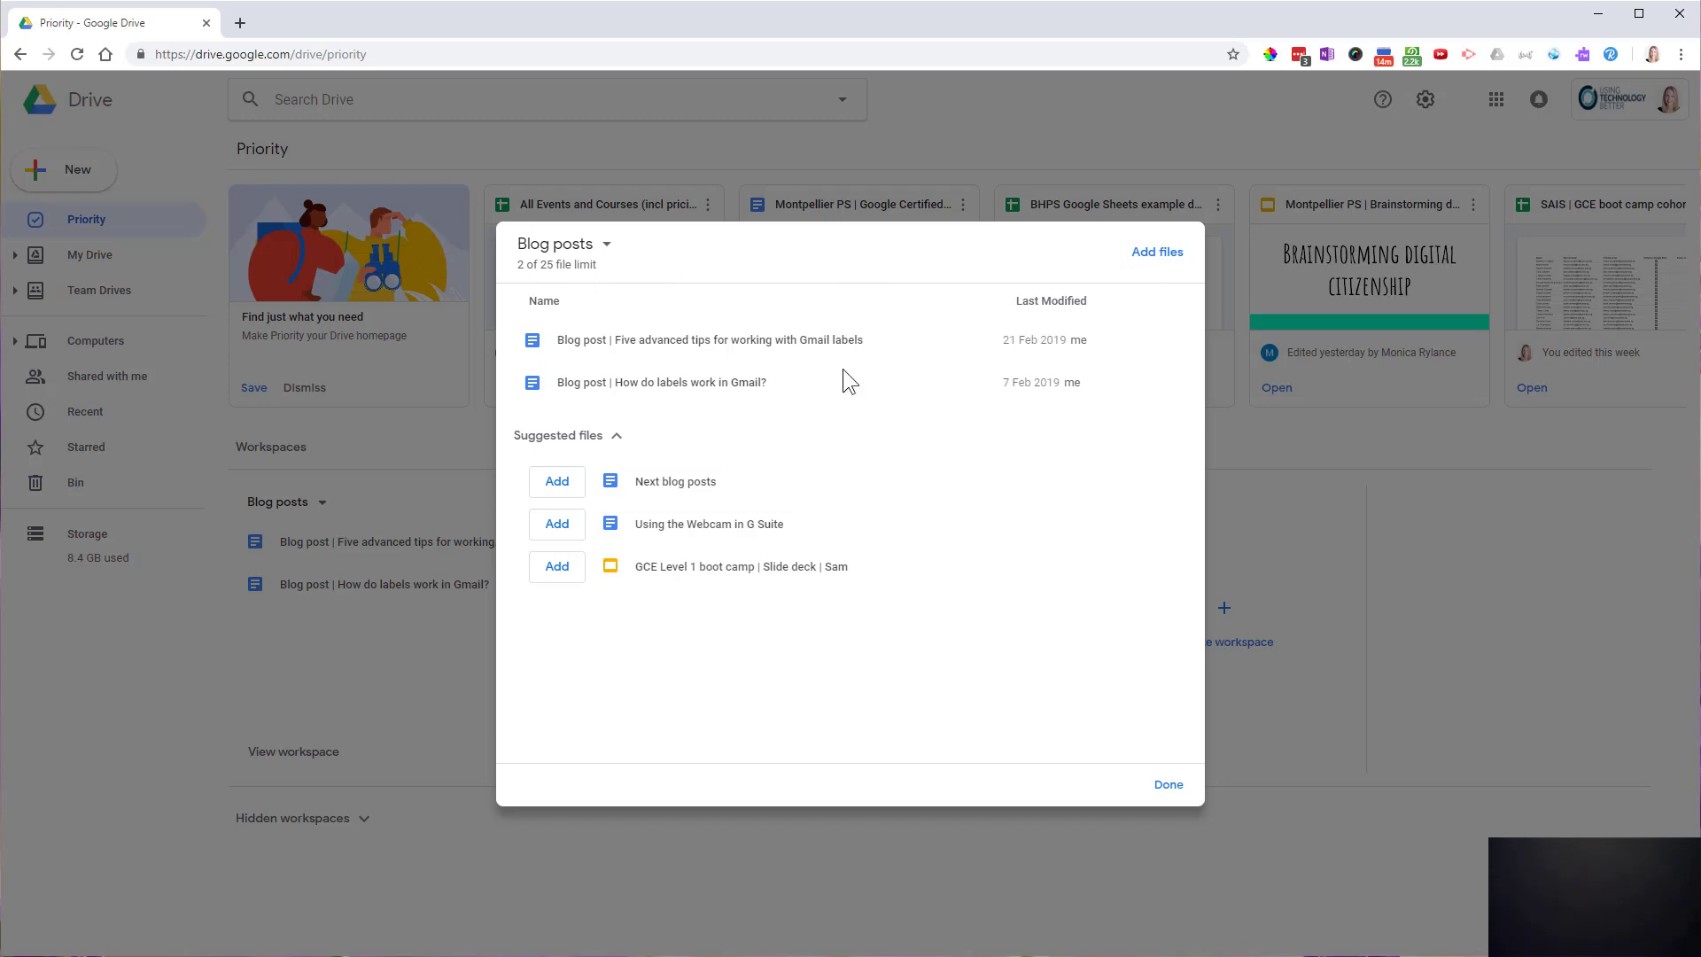
- Finish adding files and return to the Priority page showing Blog posts
{"action": "left_click", "coordinate": [1168, 784]}
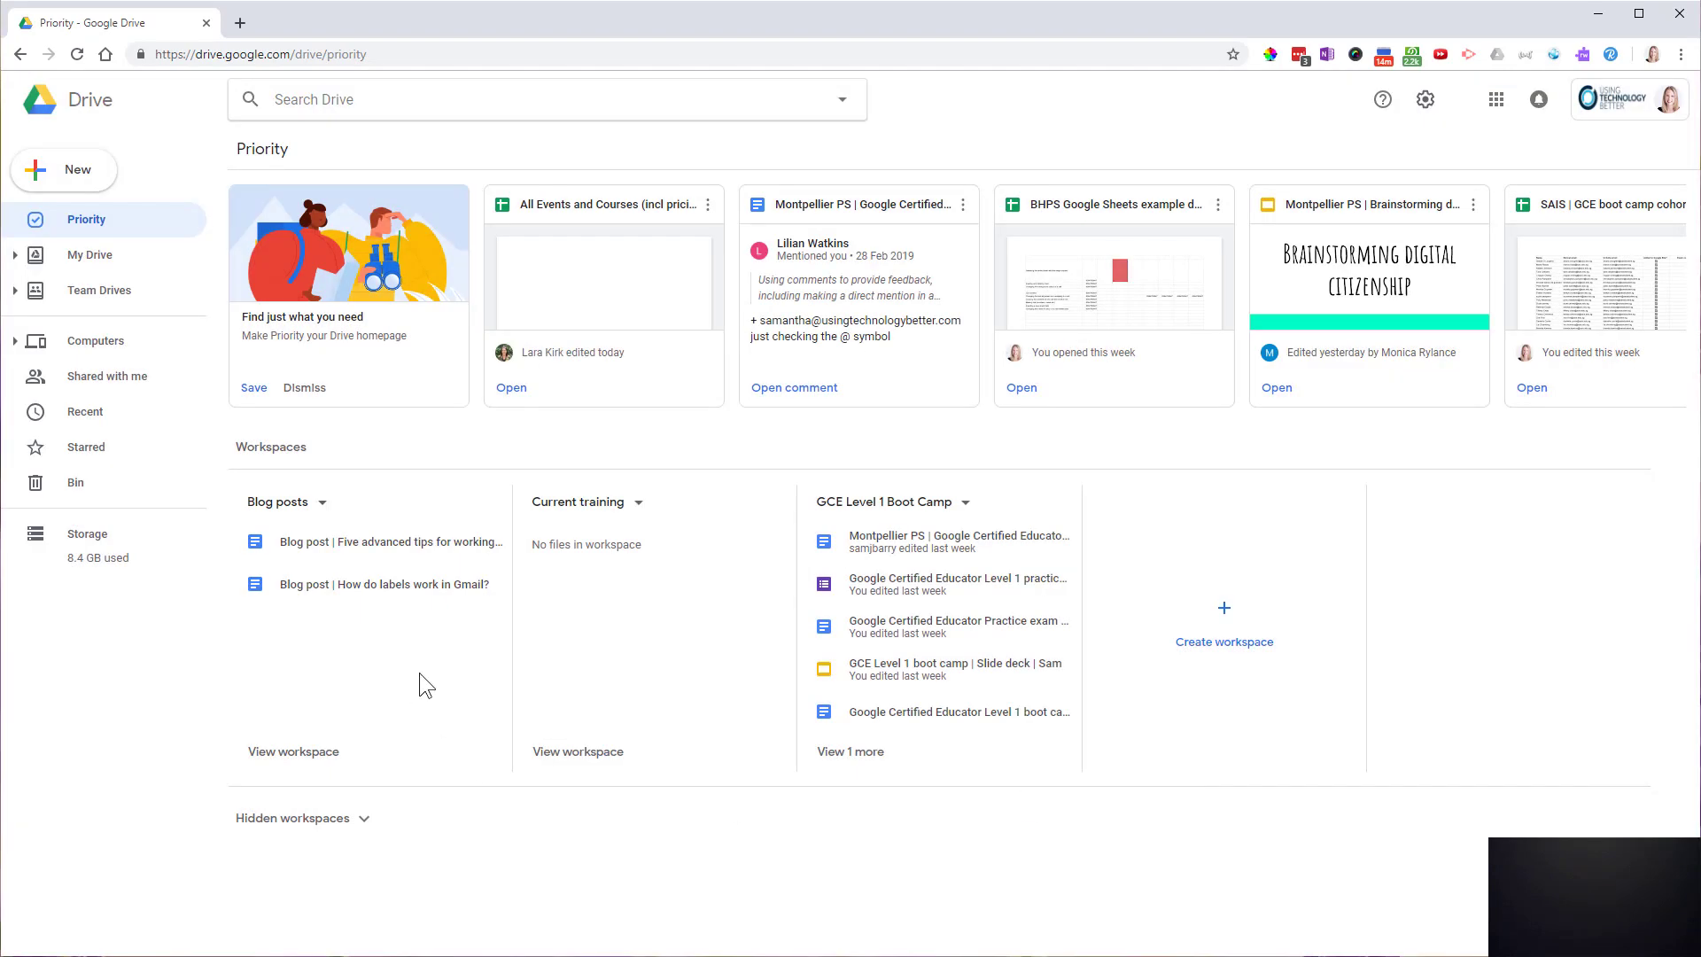
{"action": "mouse_move", "coordinate": [396, 496]}
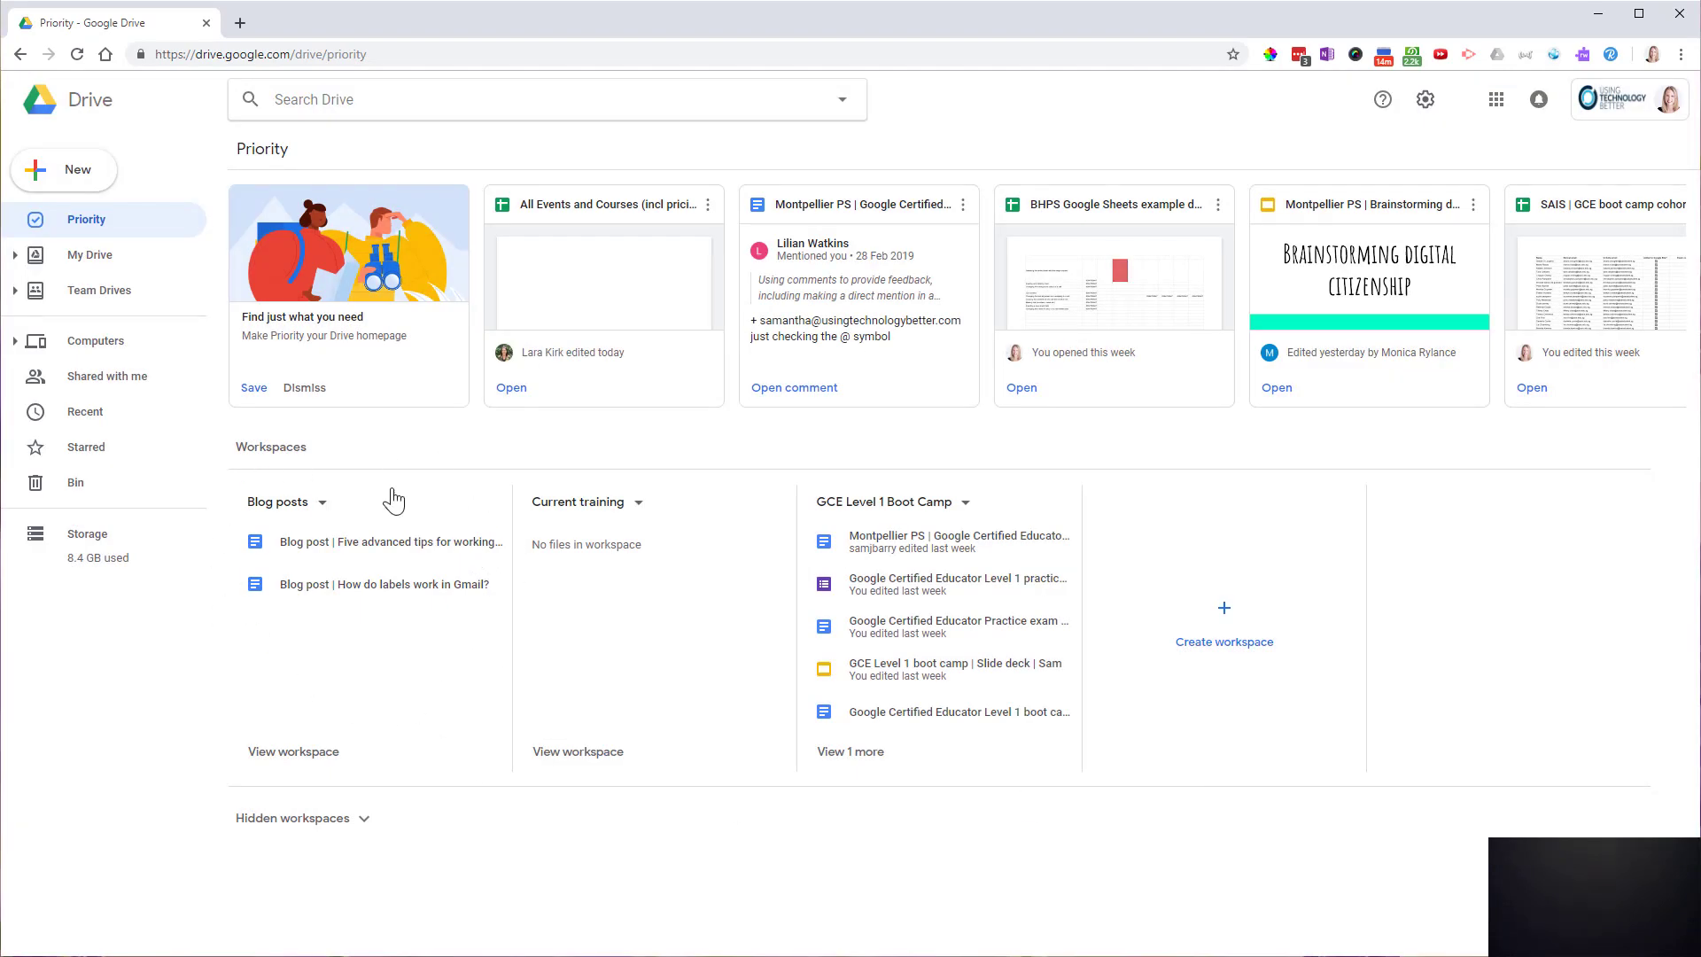
{"action": "mouse_move", "coordinate": [398, 599]}
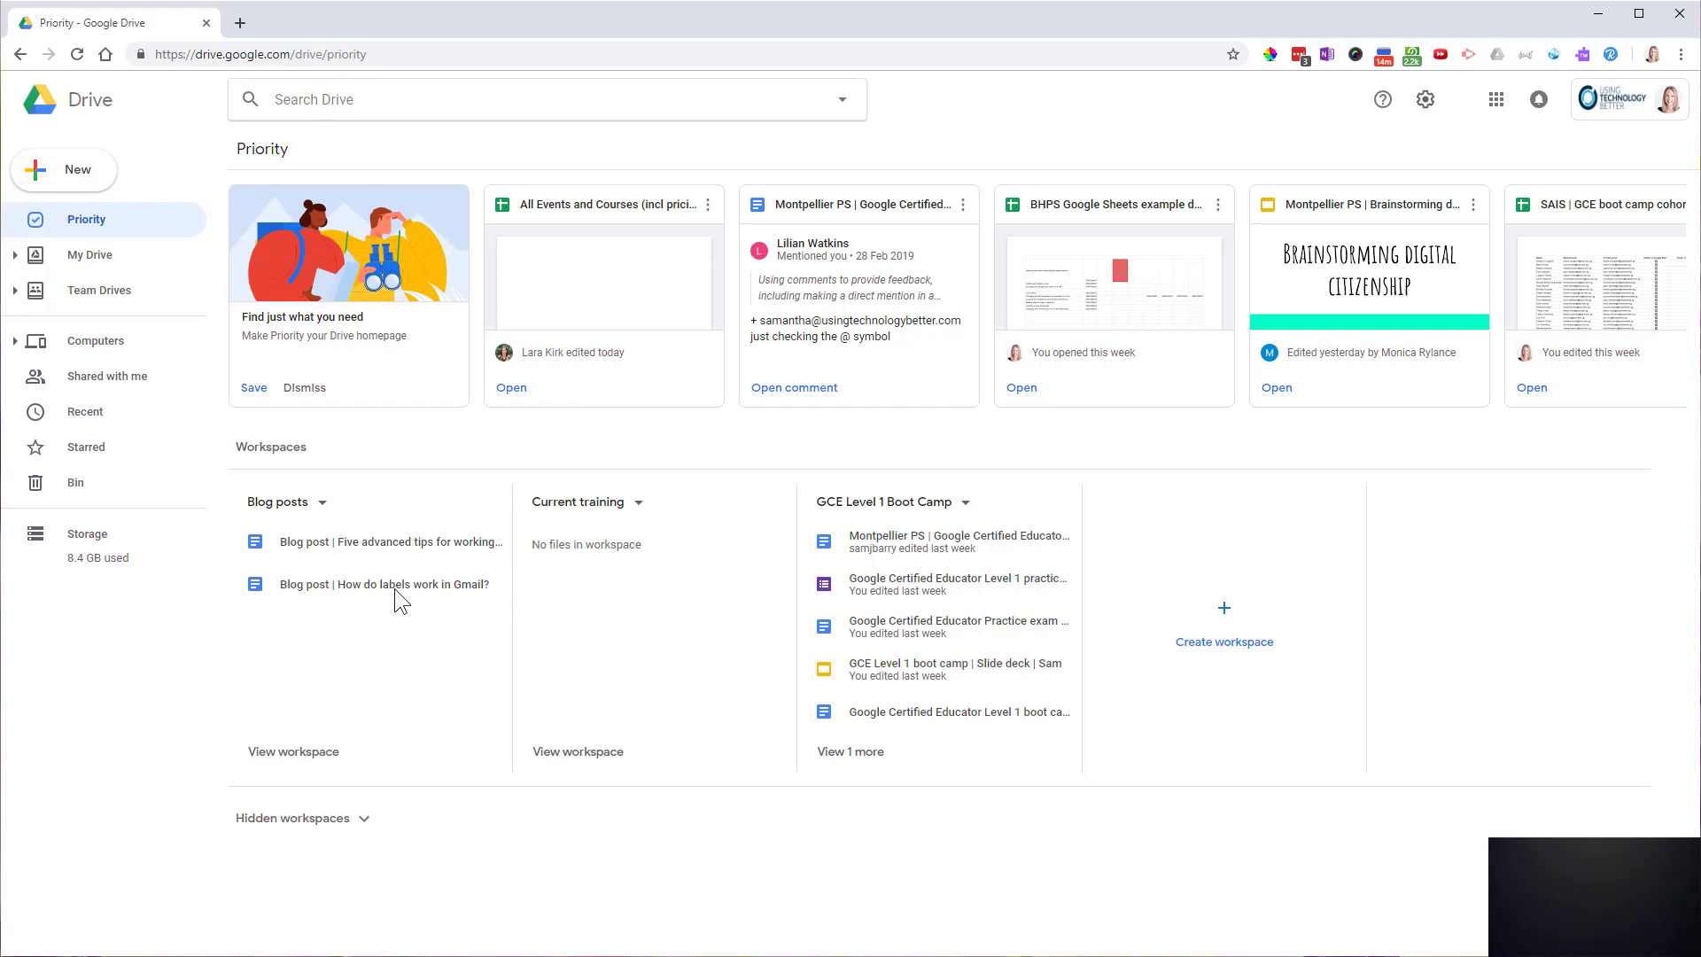
{"action": "mouse_move", "coordinate": [438, 580]}
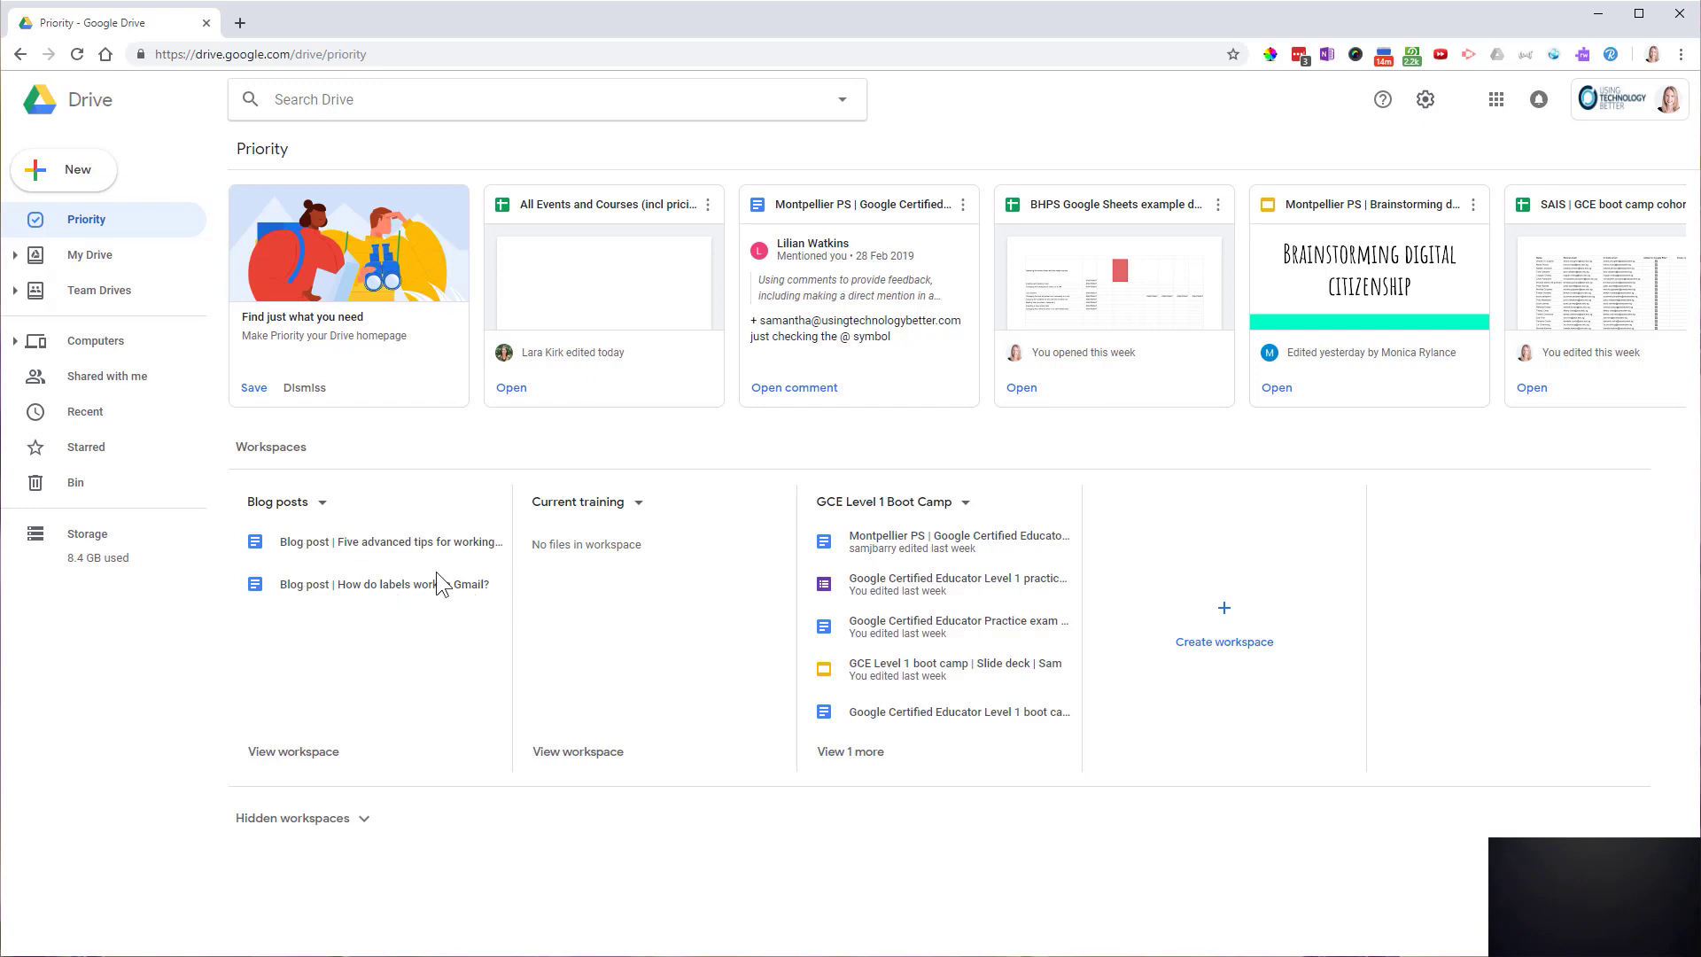
{"action": "mouse_move", "coordinate": [884, 746]}
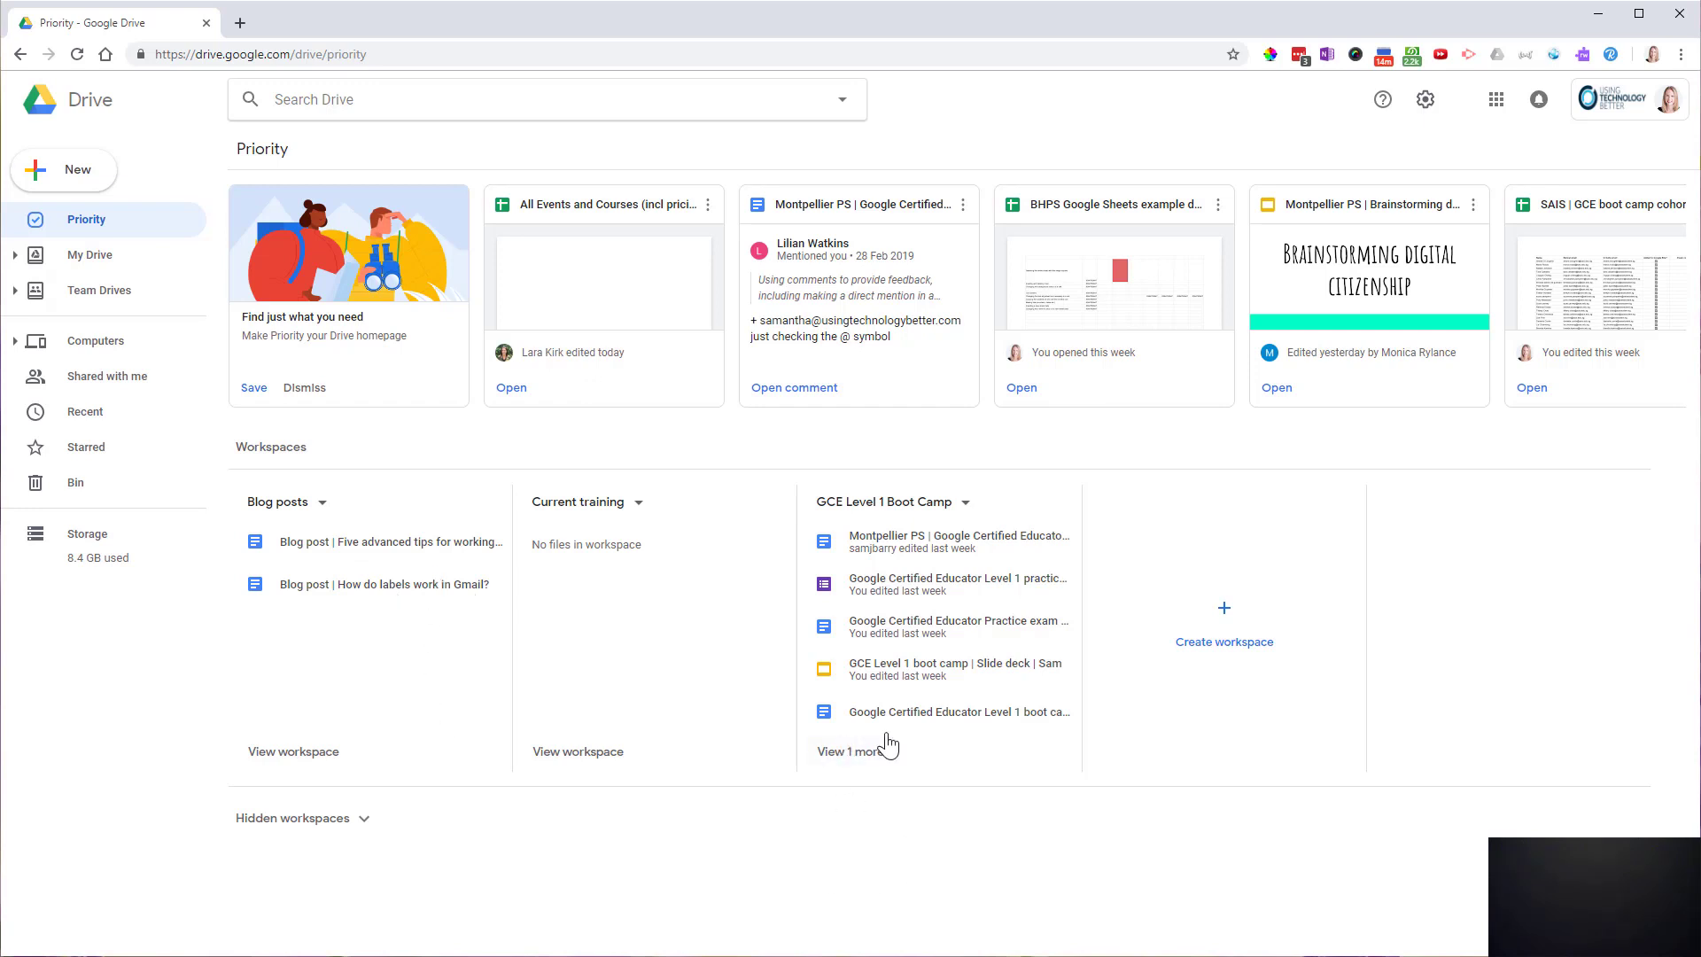
{"action": "mouse_move", "coordinate": [838, 768]}
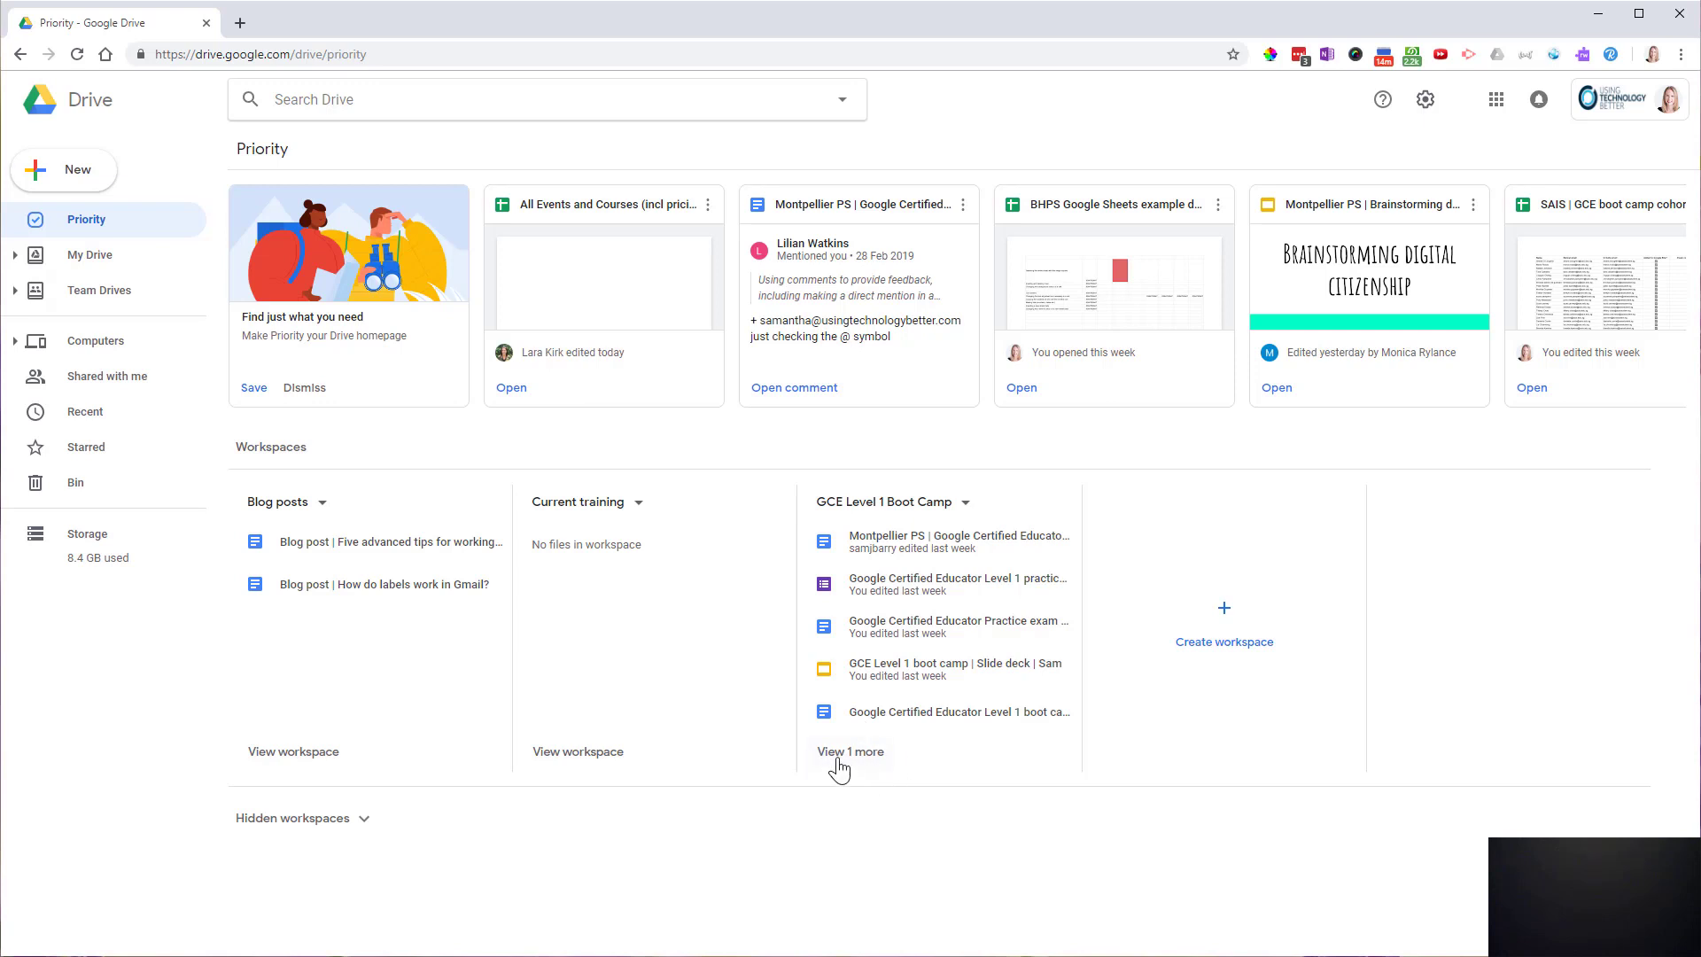
{"action": "mouse_move", "coordinate": [858, 792]}
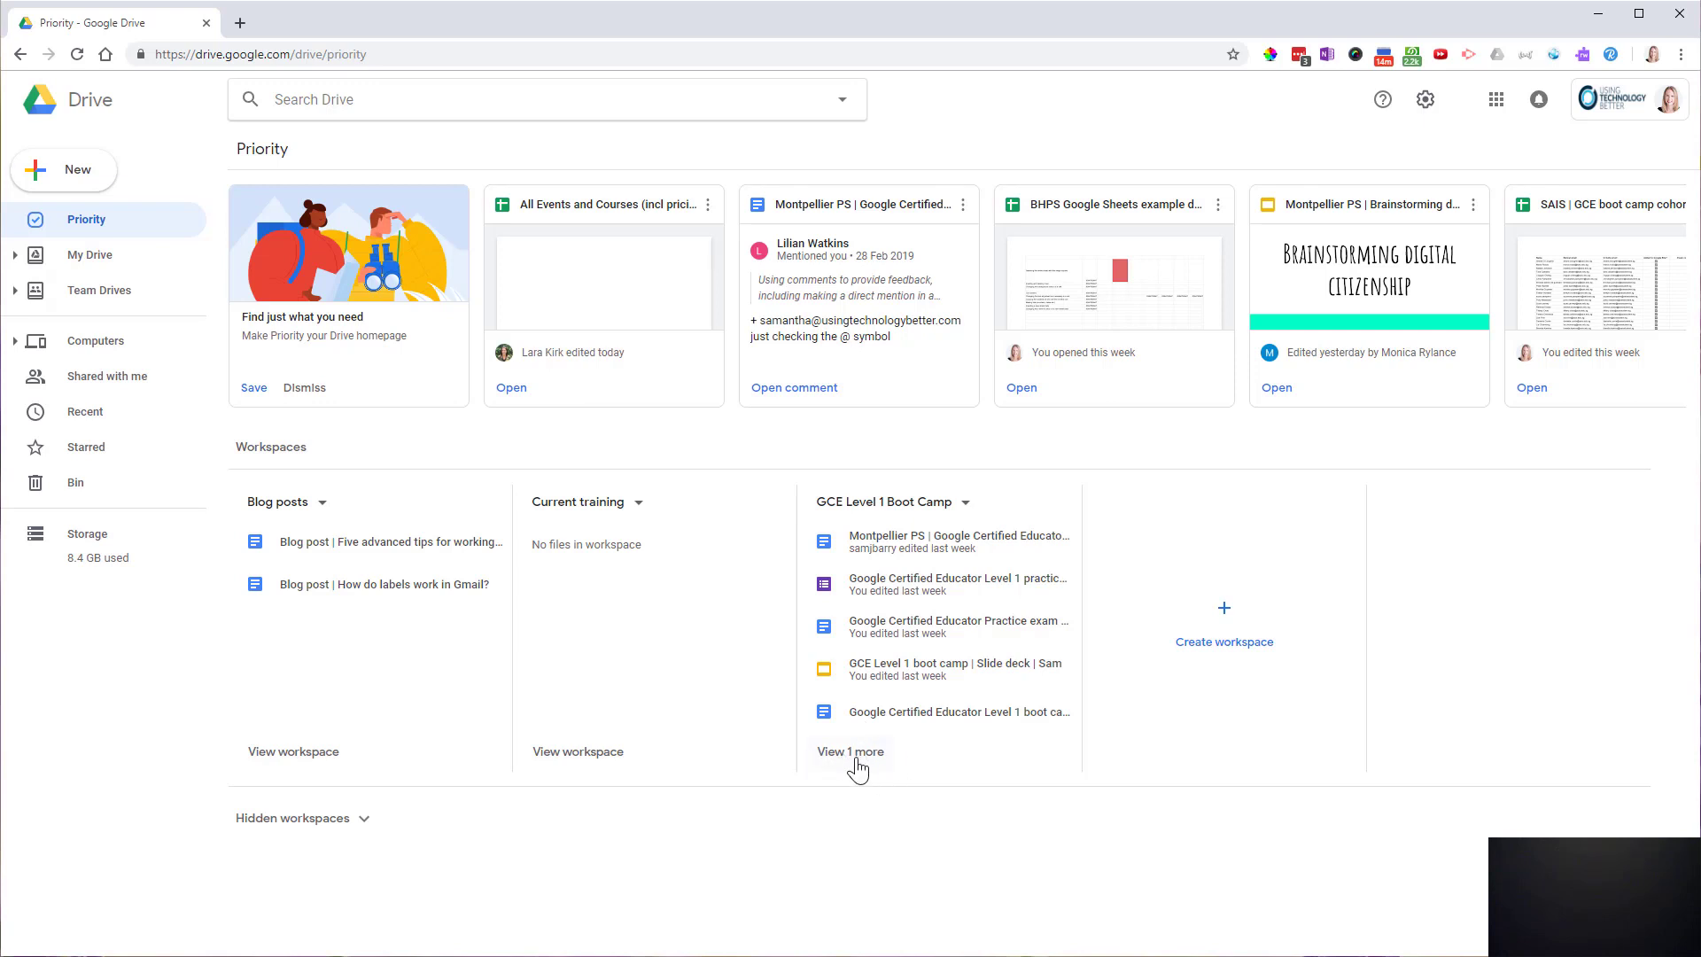
{"action": "mouse_move", "coordinate": [558, 473]}
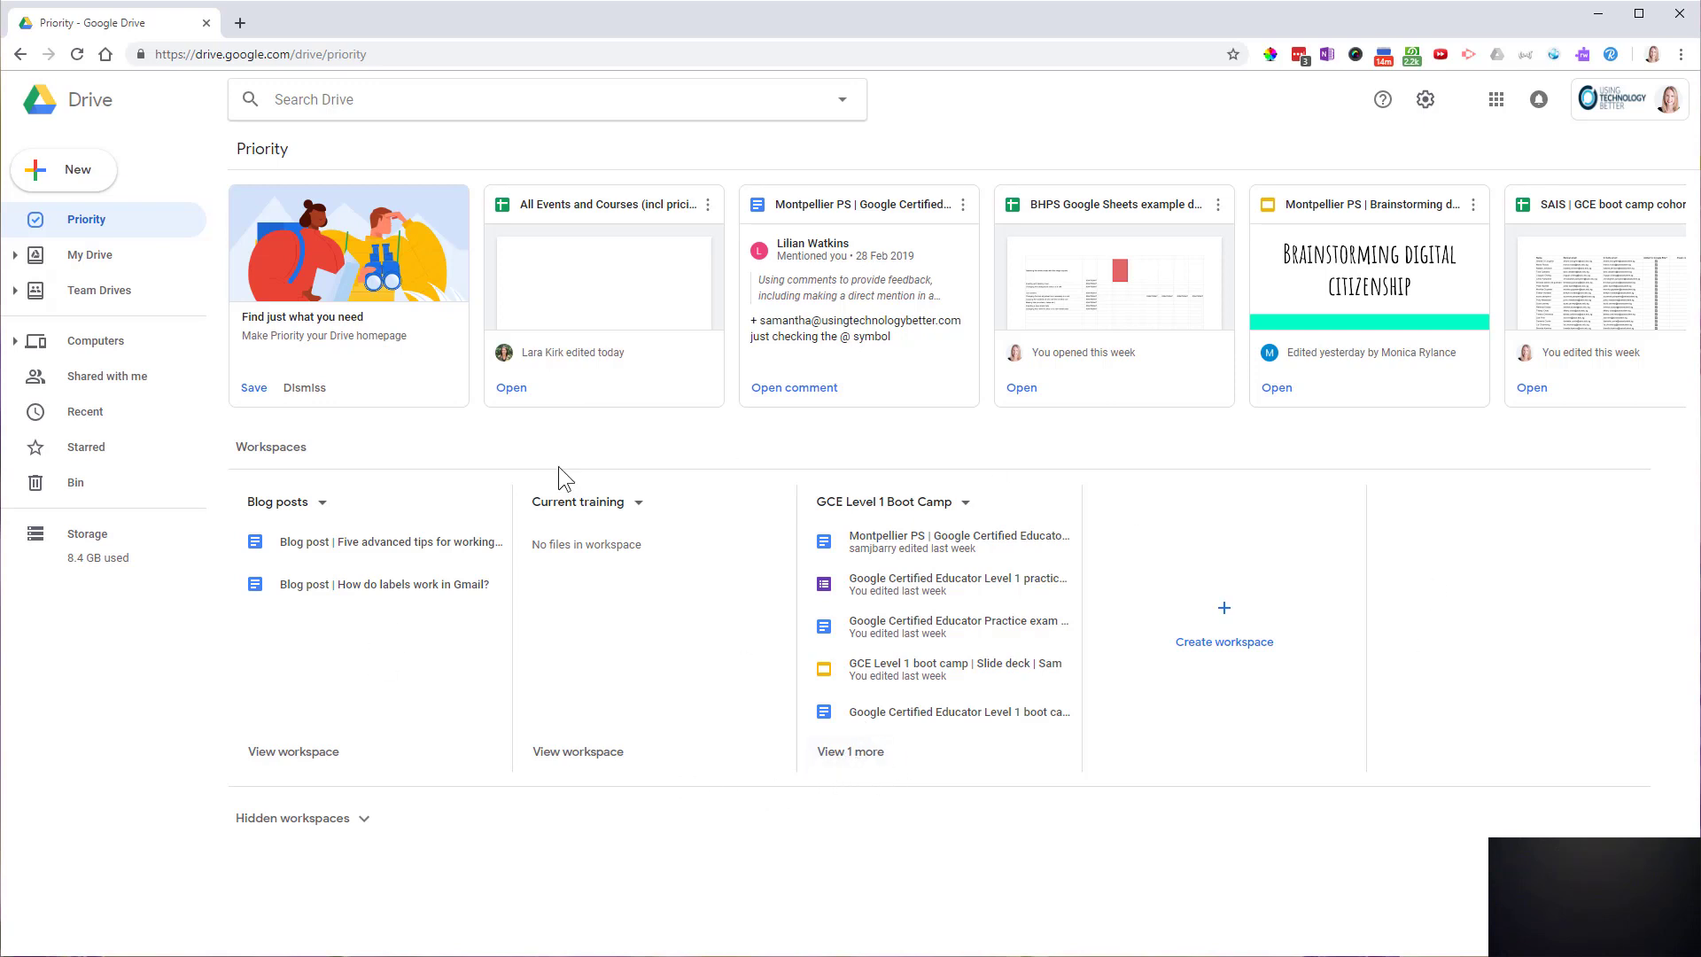
{"action": "mouse_move", "coordinate": [324, 506]}
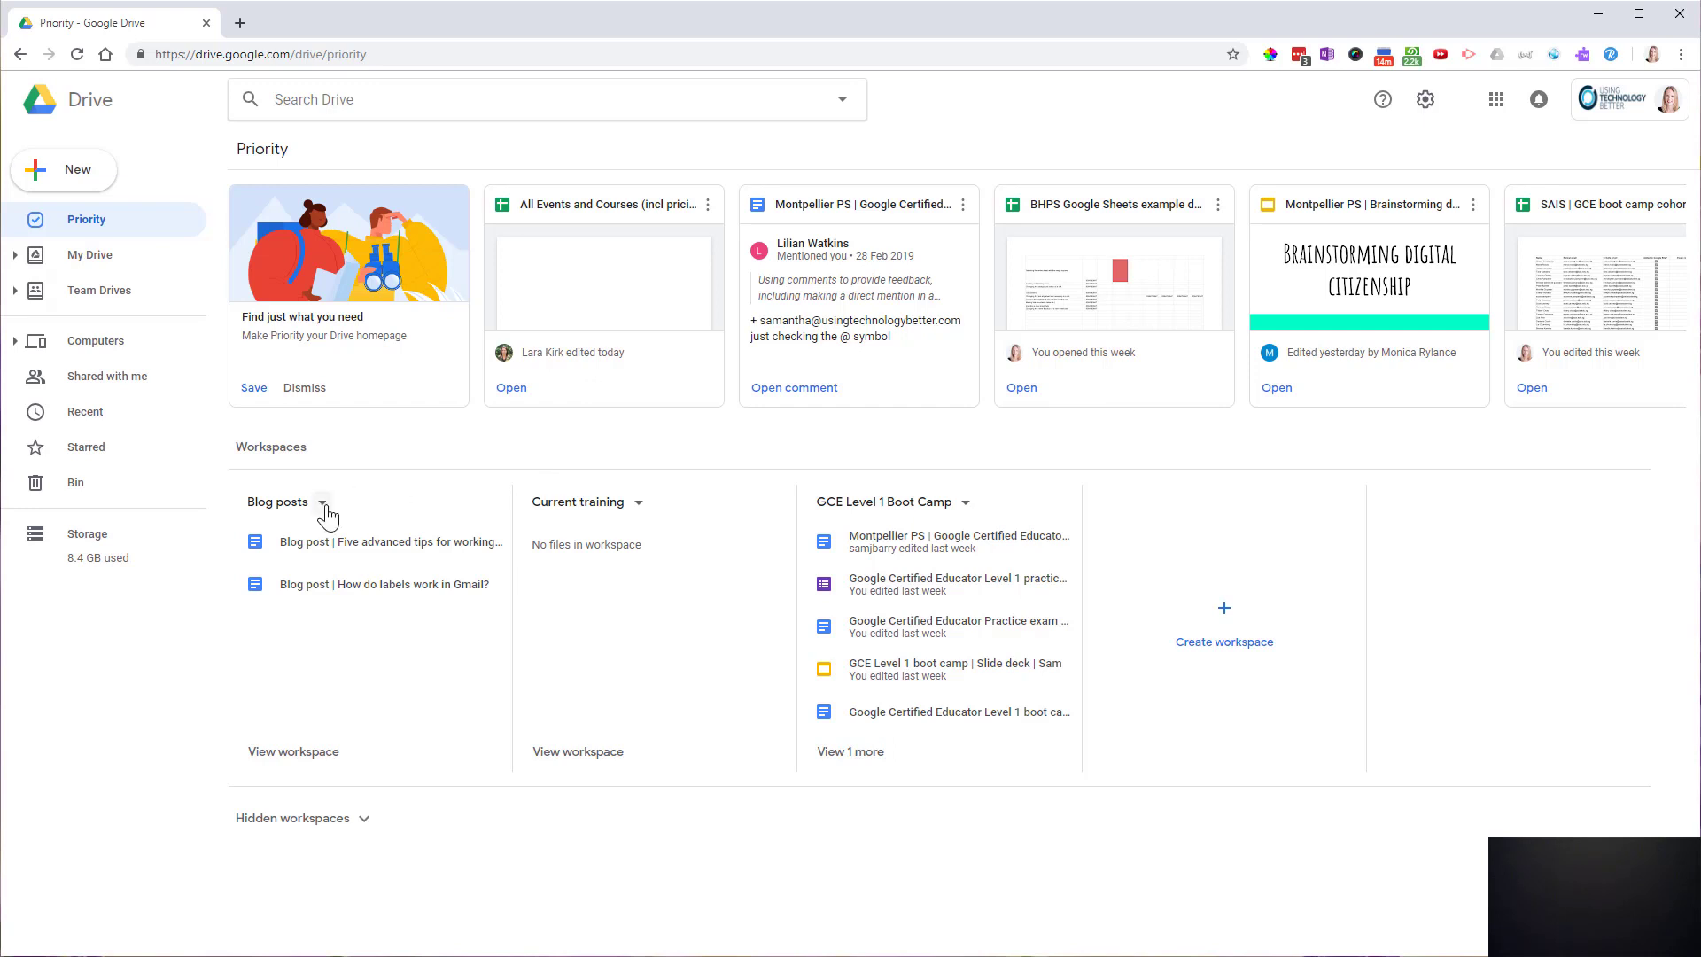
{"action": "left_click", "coordinate": [322, 502]}
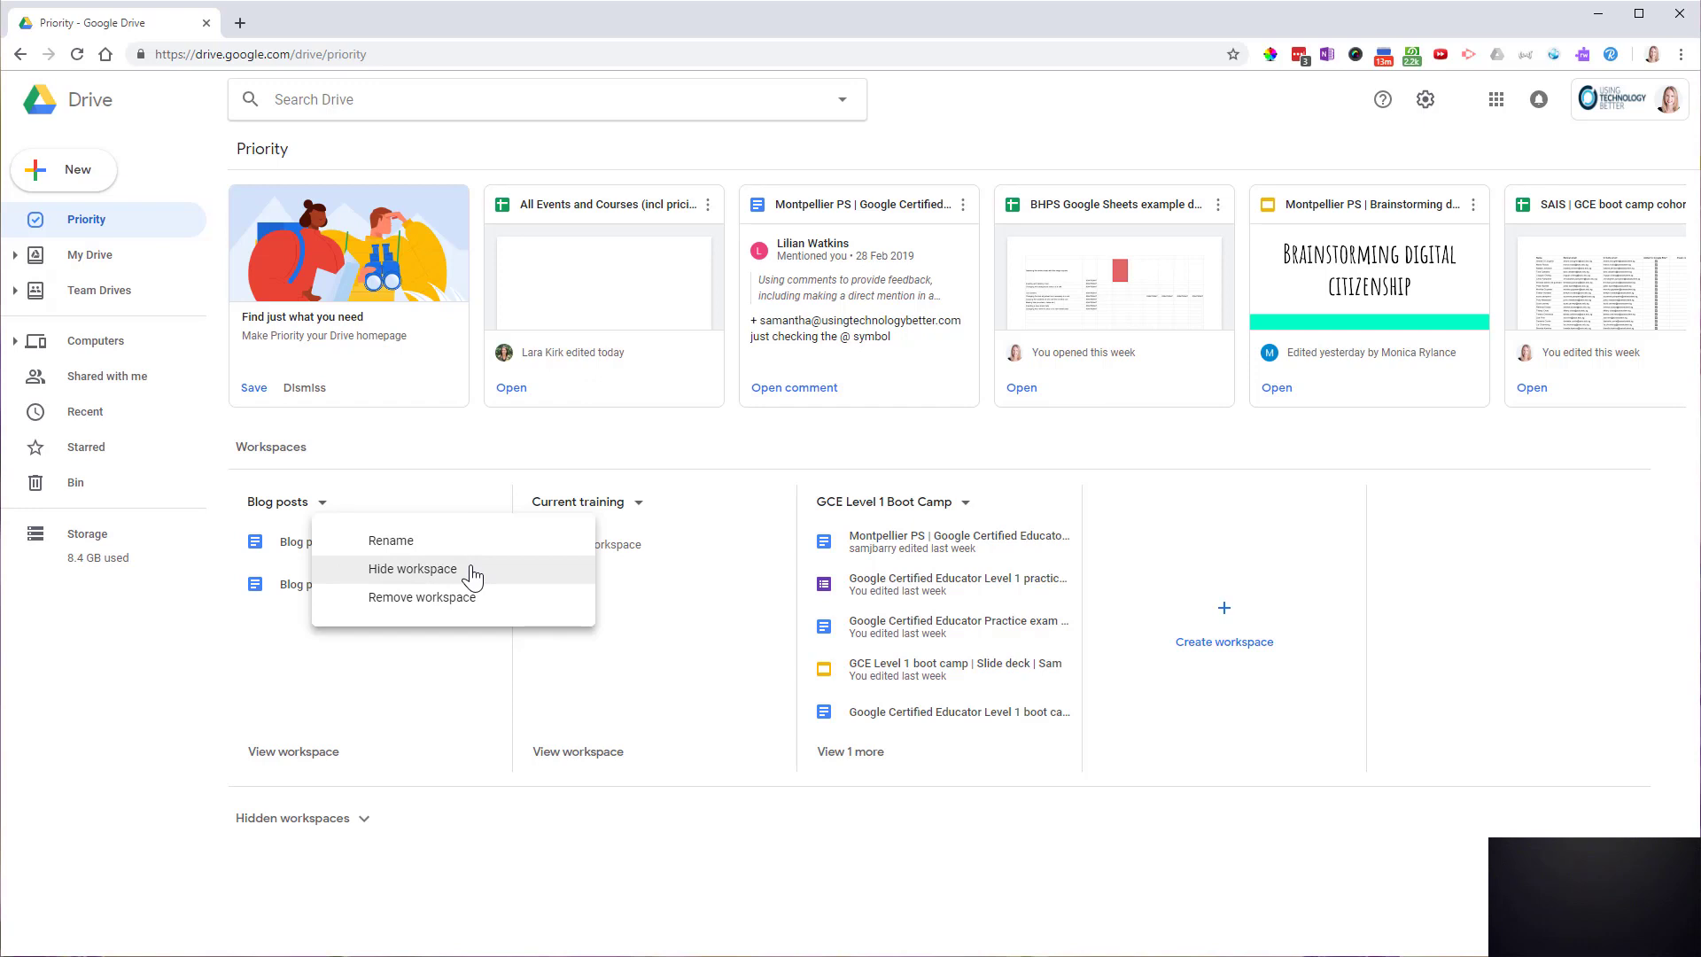
{"action": "mouse_move", "coordinate": [459, 842]}
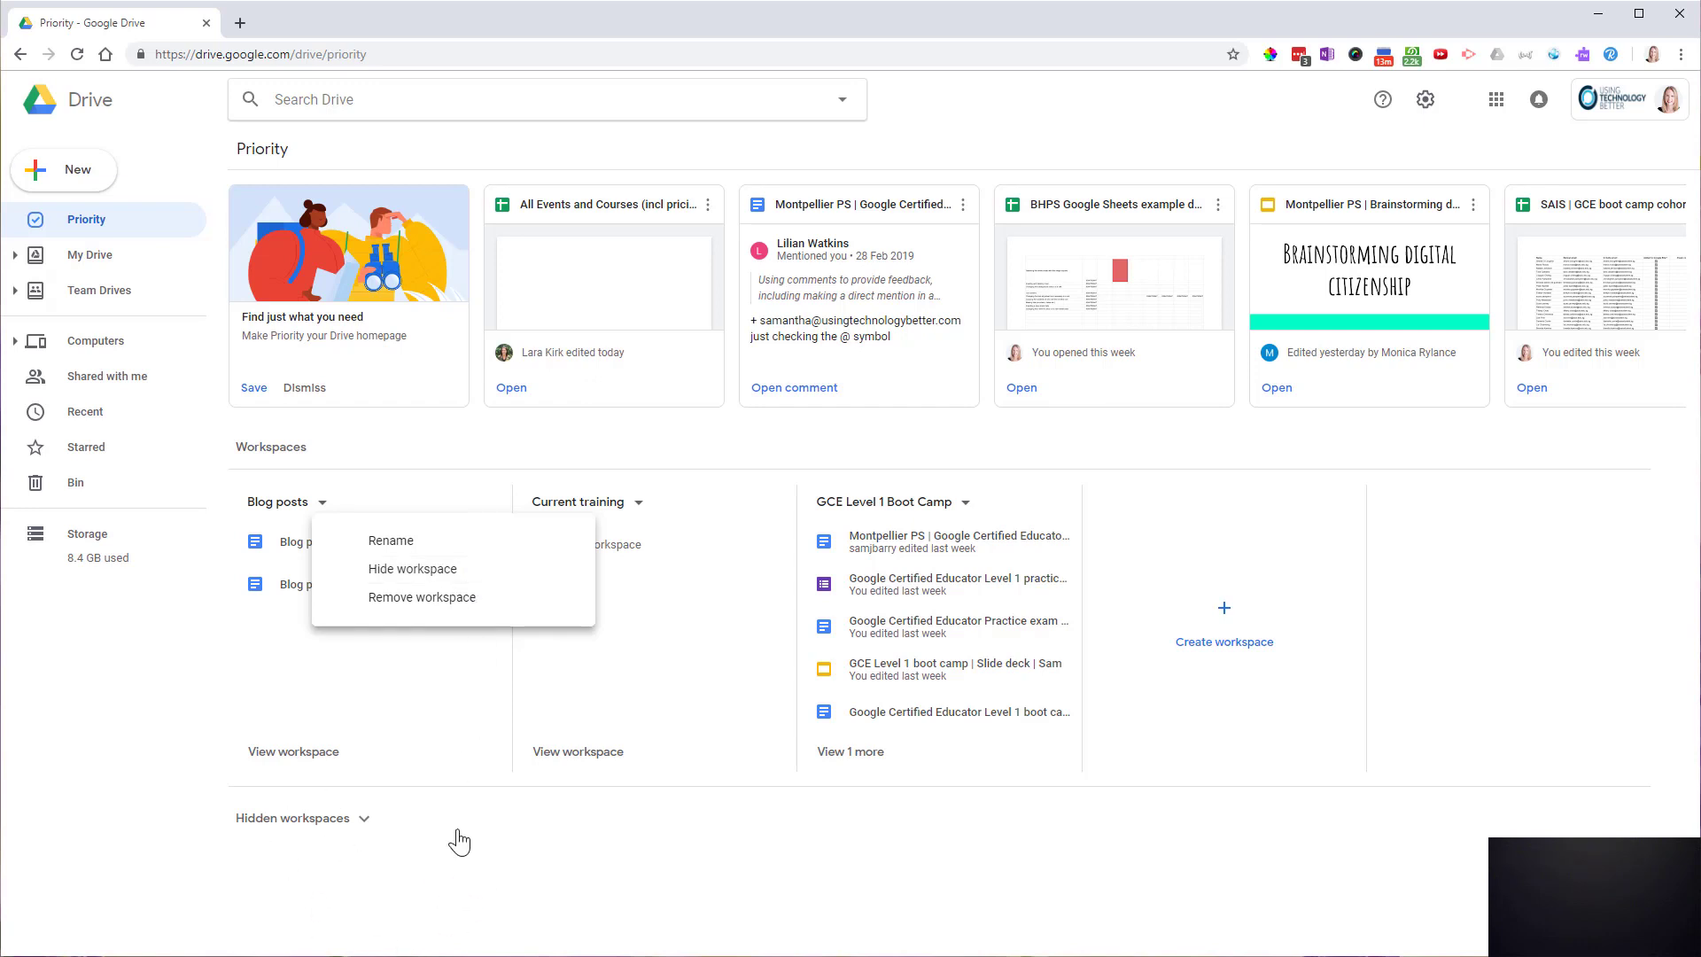
{"action": "left_click", "coordinate": [460, 841]}
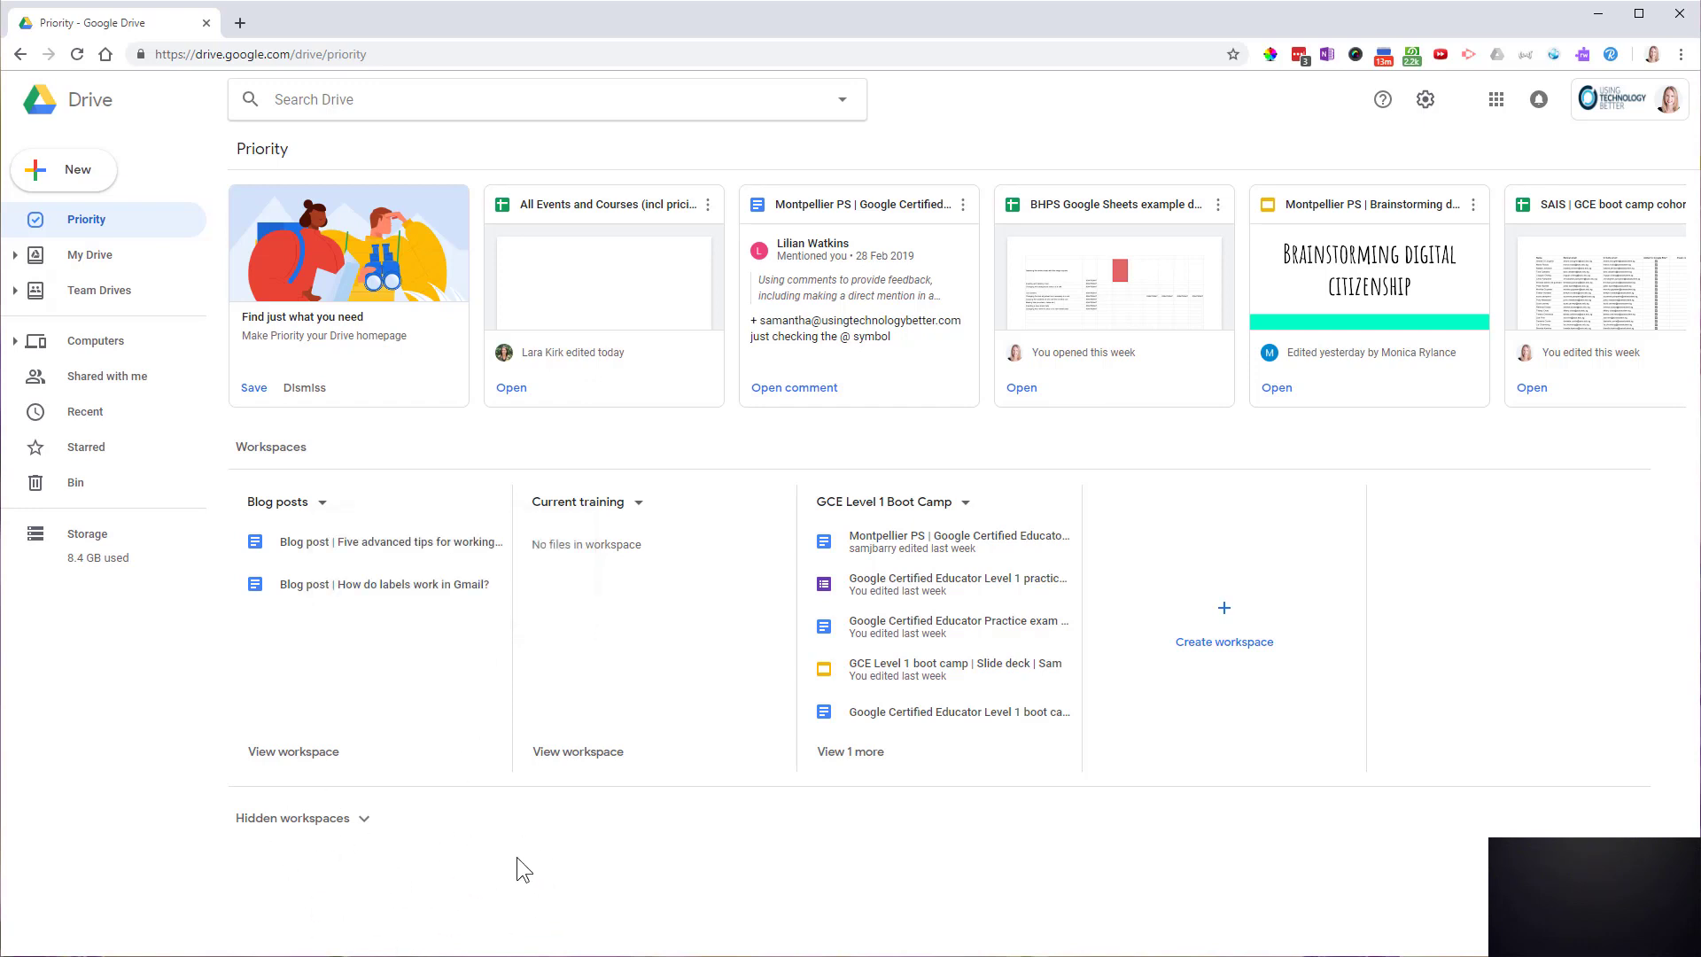